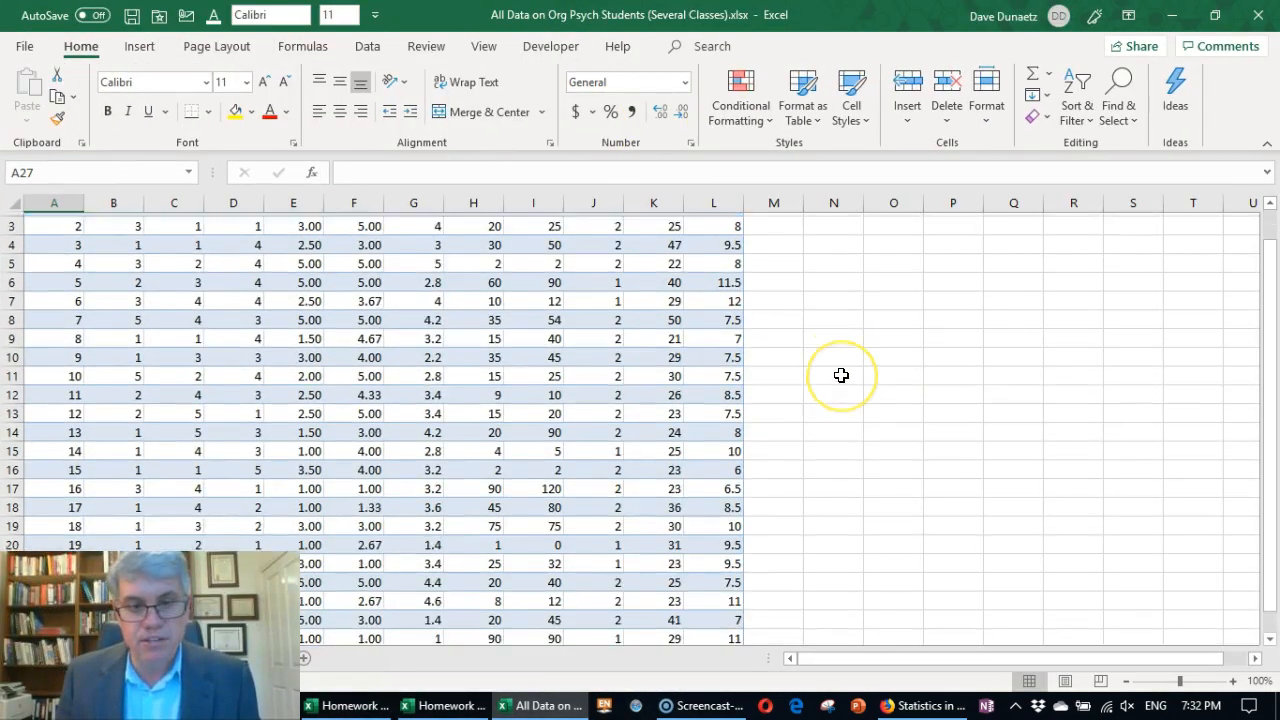
Copy the ID, Bieber and Kardash columns and switch to the homework workbook's 3.X sheet.
scroll("down", 3)
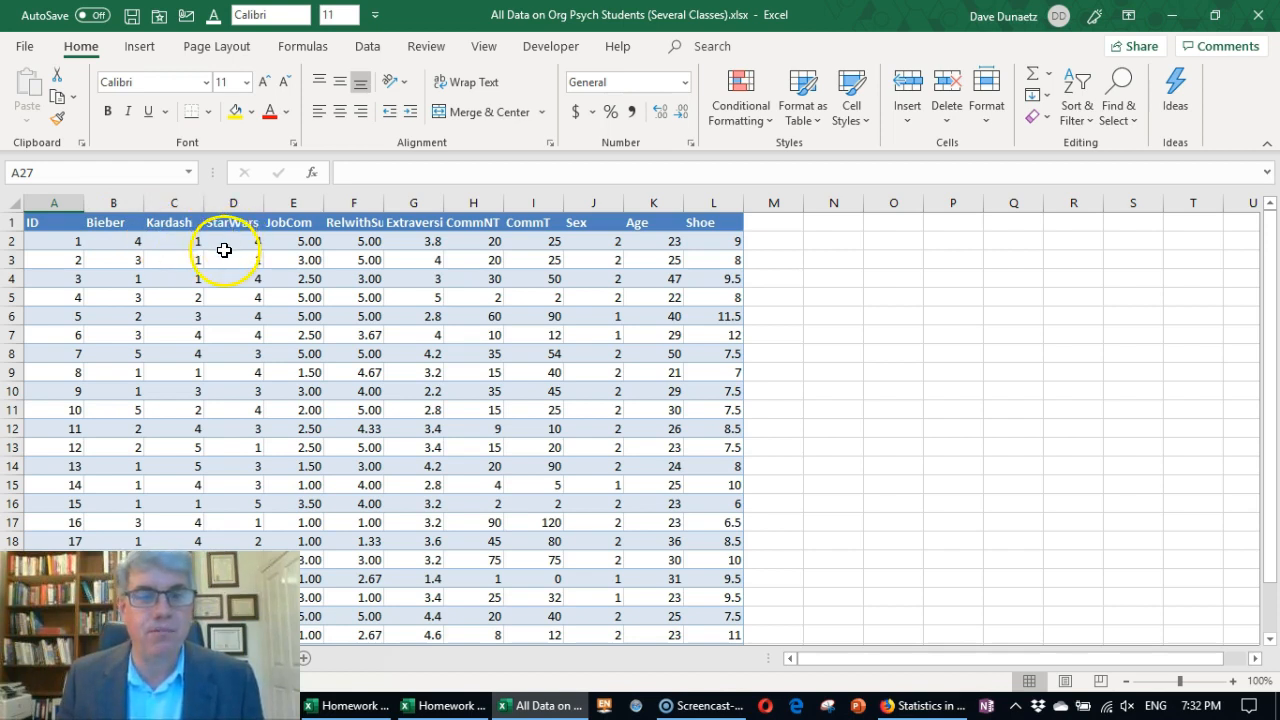
mouse_move(310, 240)
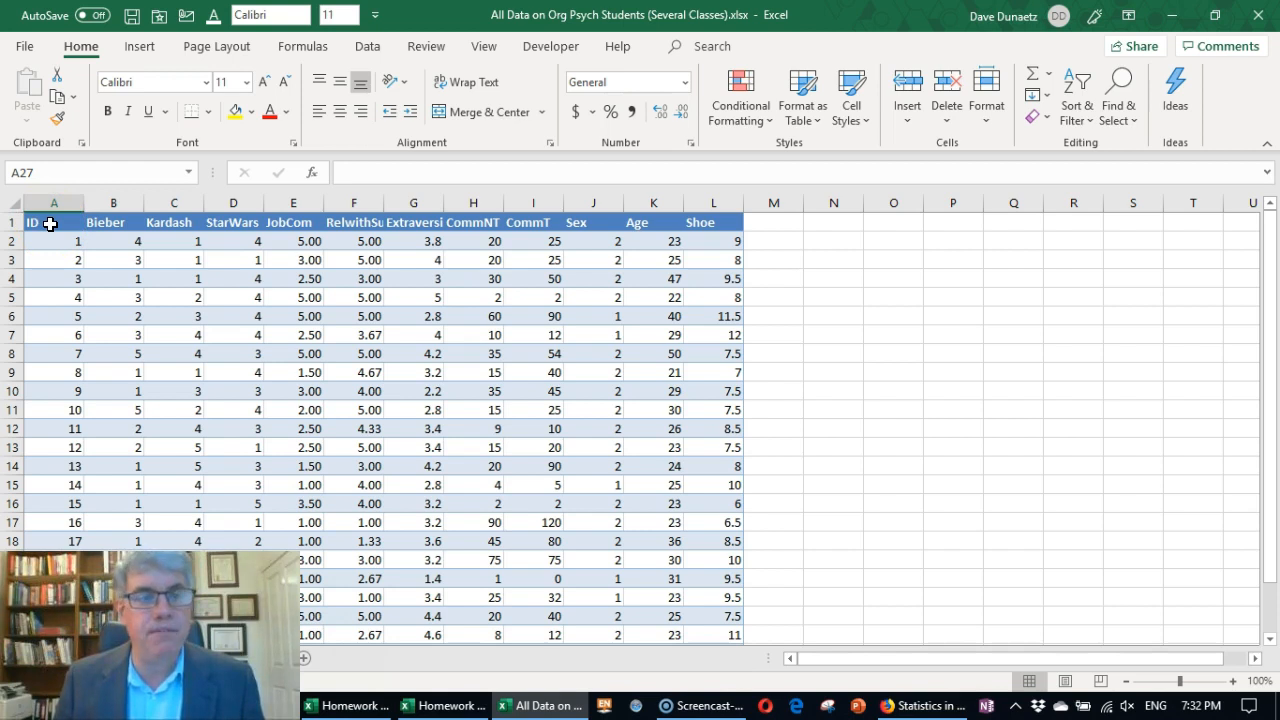
left_click(54, 222)
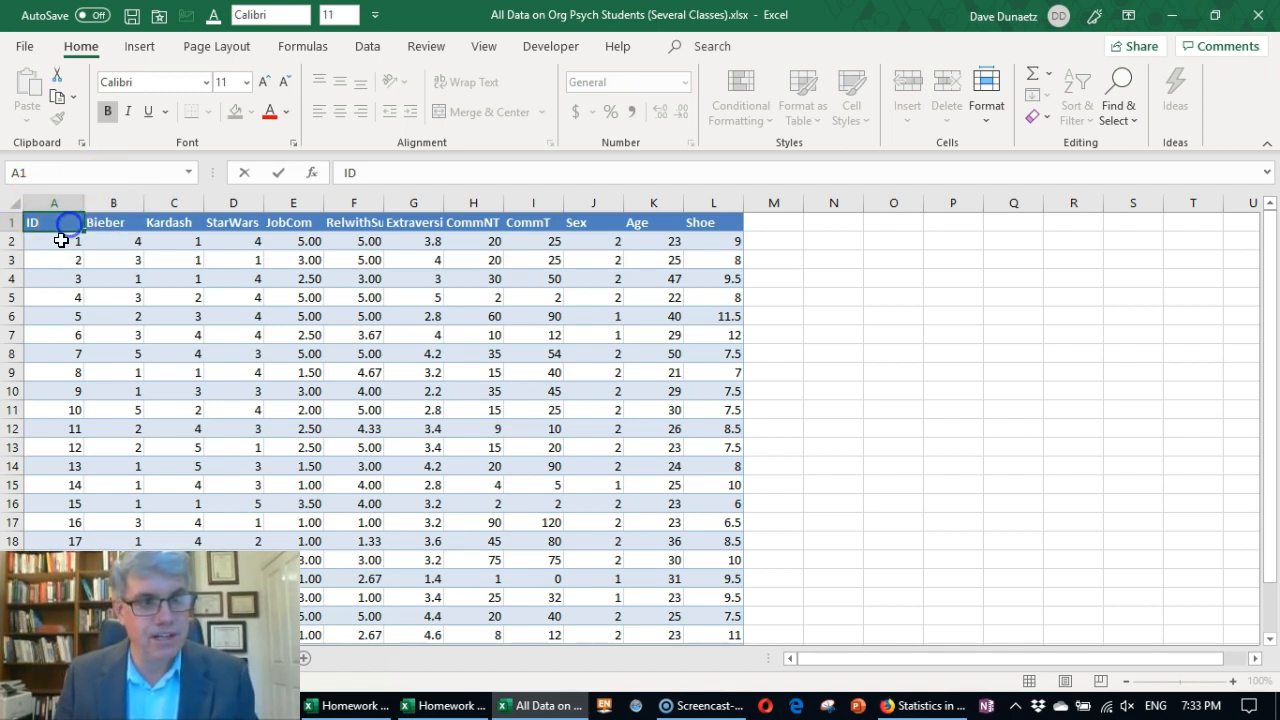
left_click(54, 222)
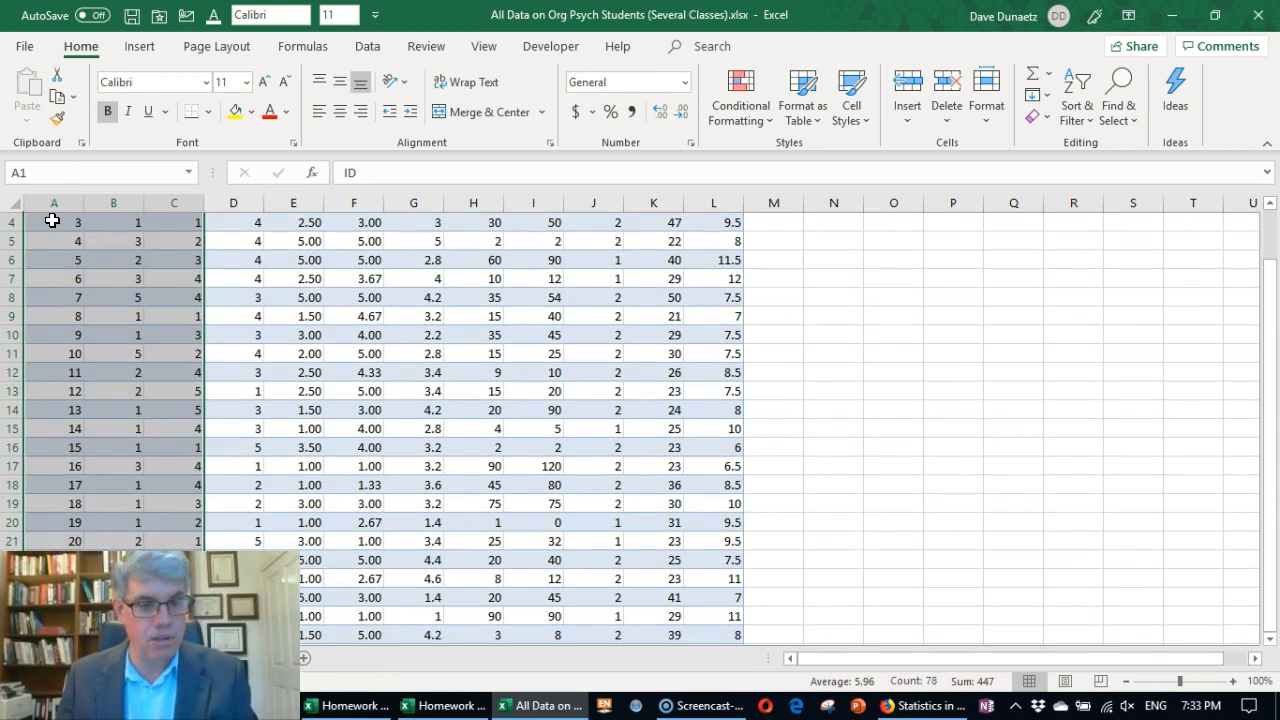
scroll("down", 3)
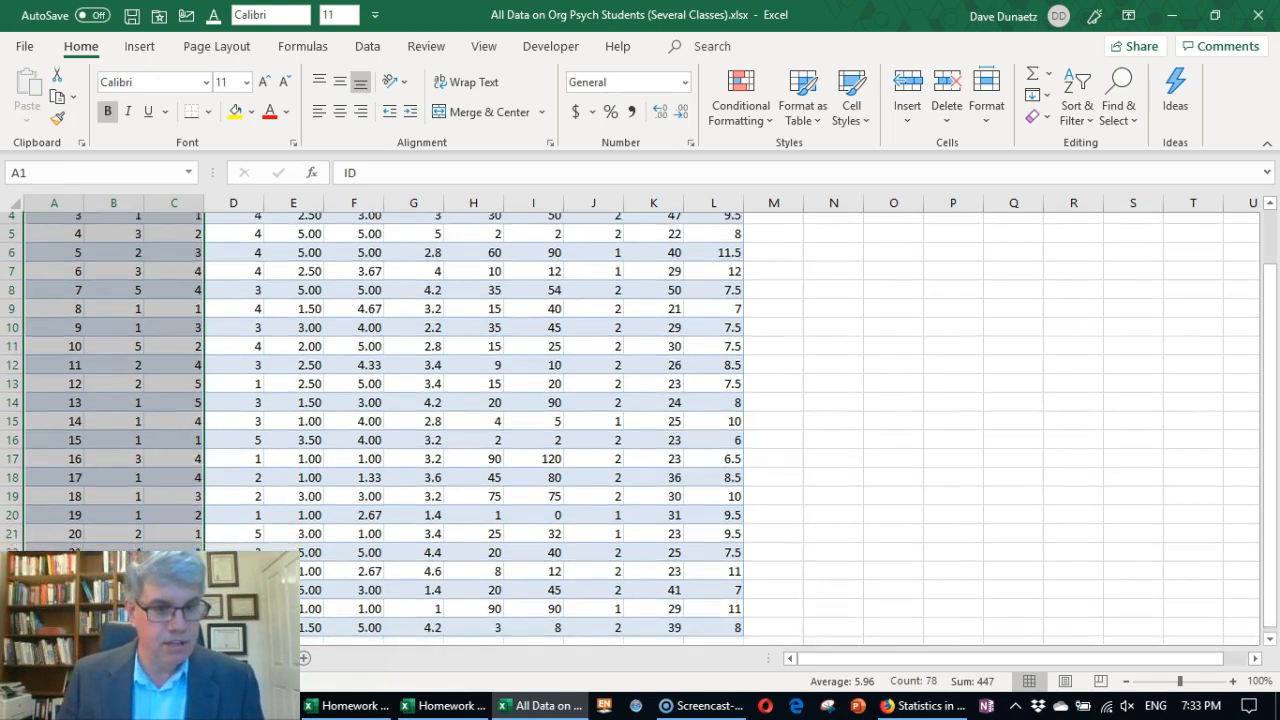
scroll("down", 3)
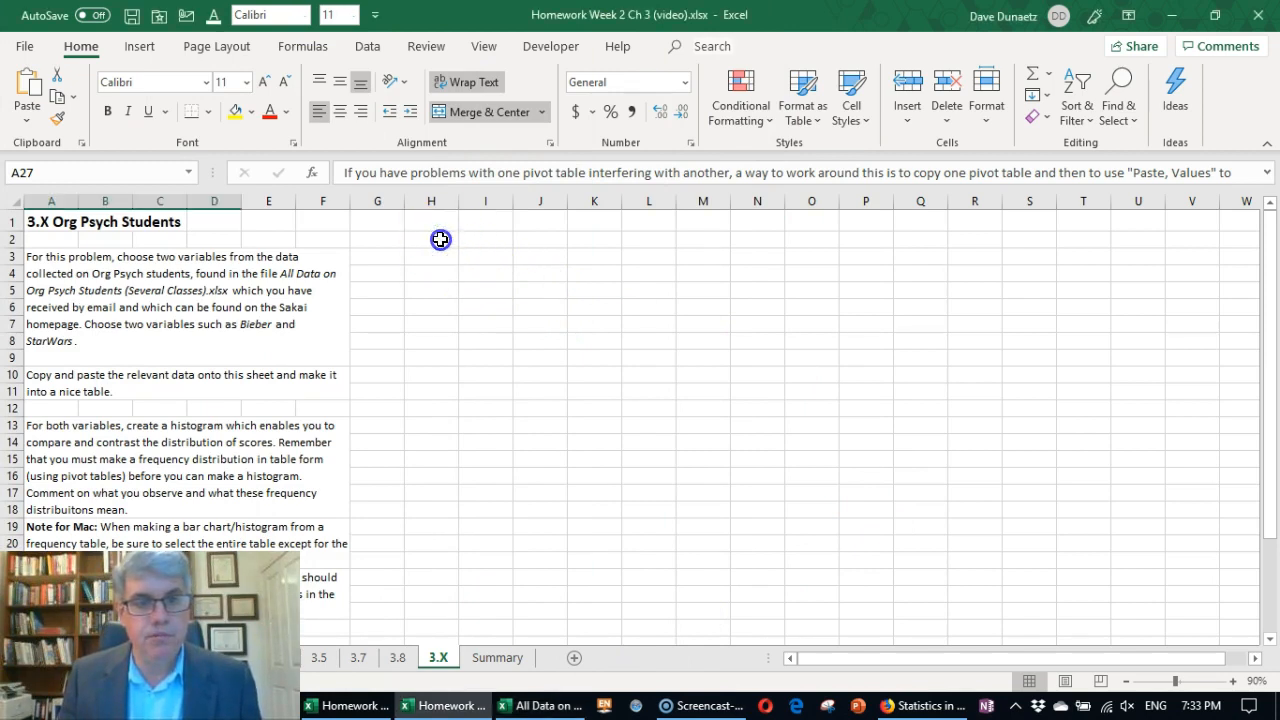
Paste the ID, Bieber and Kardash data at H2 and select a cell inside it.
left_click(432, 240)
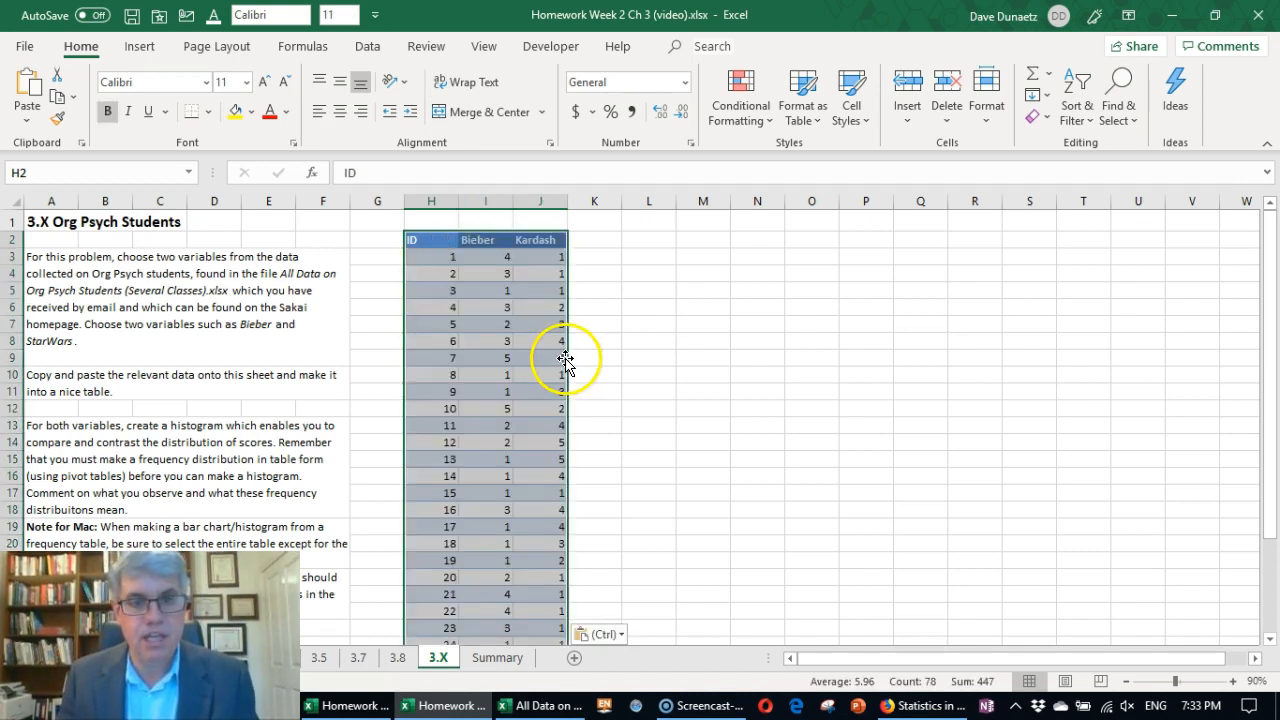
left_click(648, 356)
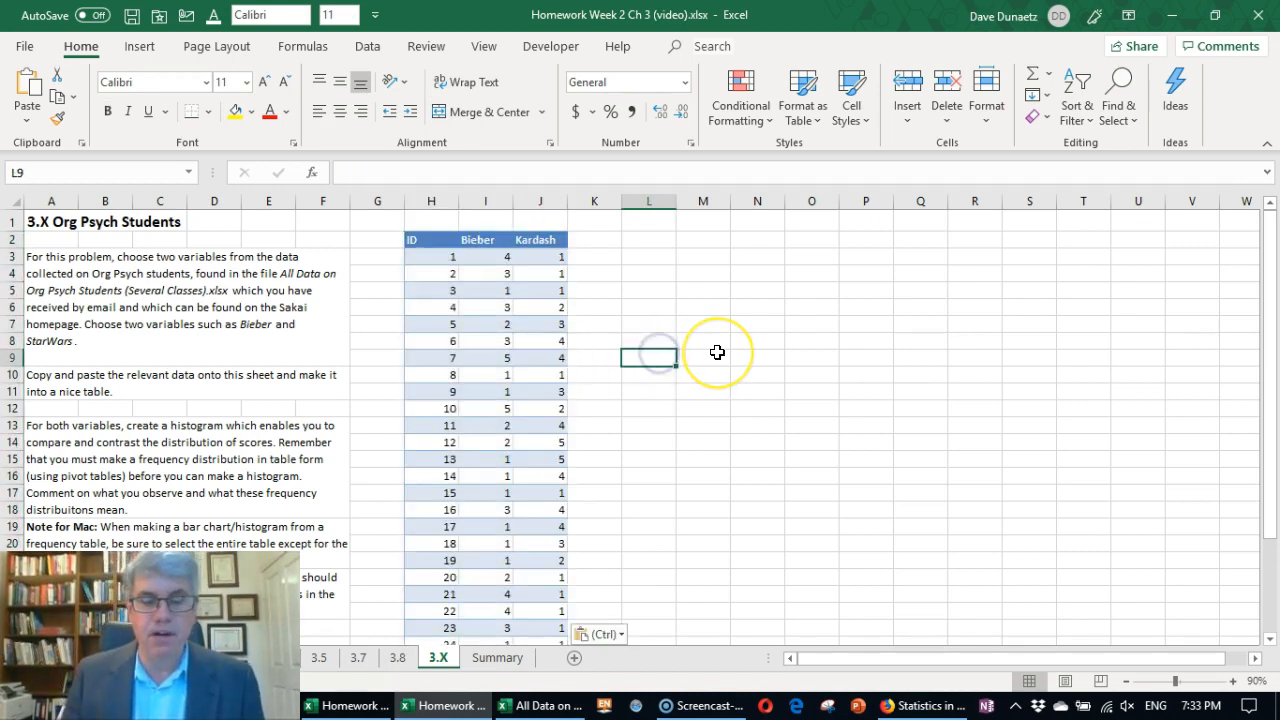
scroll("down", 3)
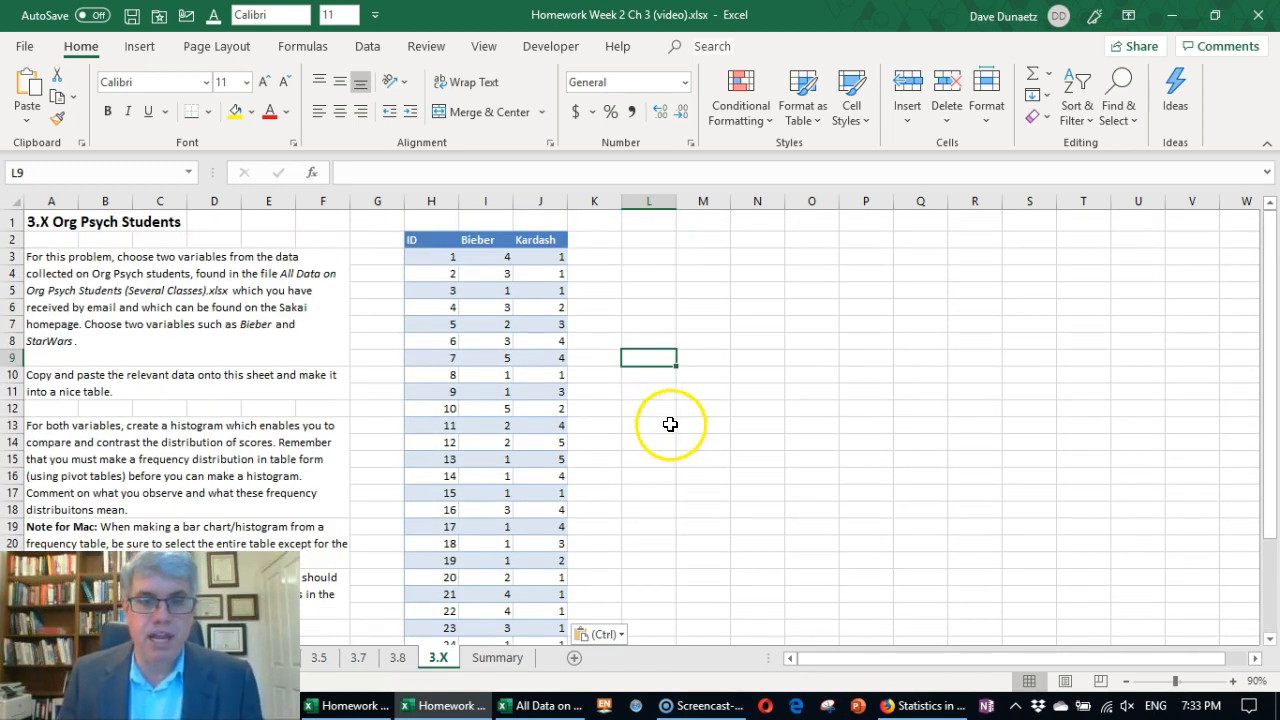
scroll("down", 3)
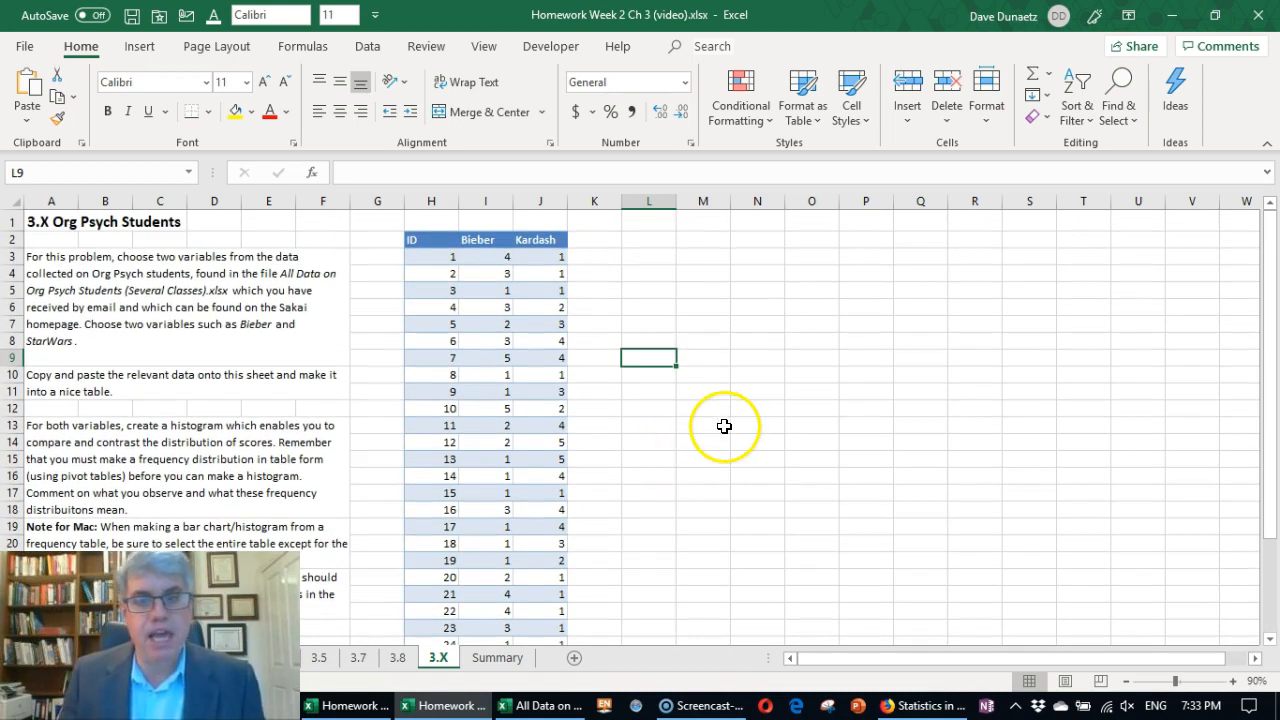
mouse_move(708, 426)
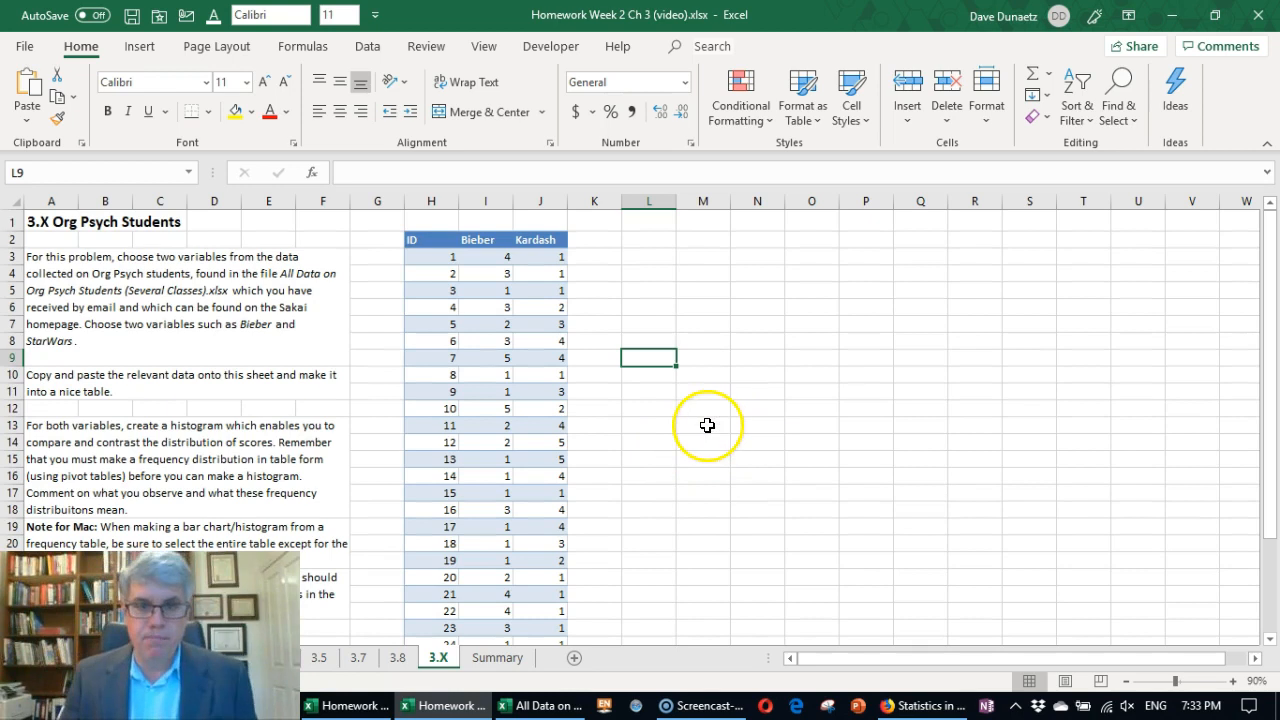
mouse_move(476, 288)
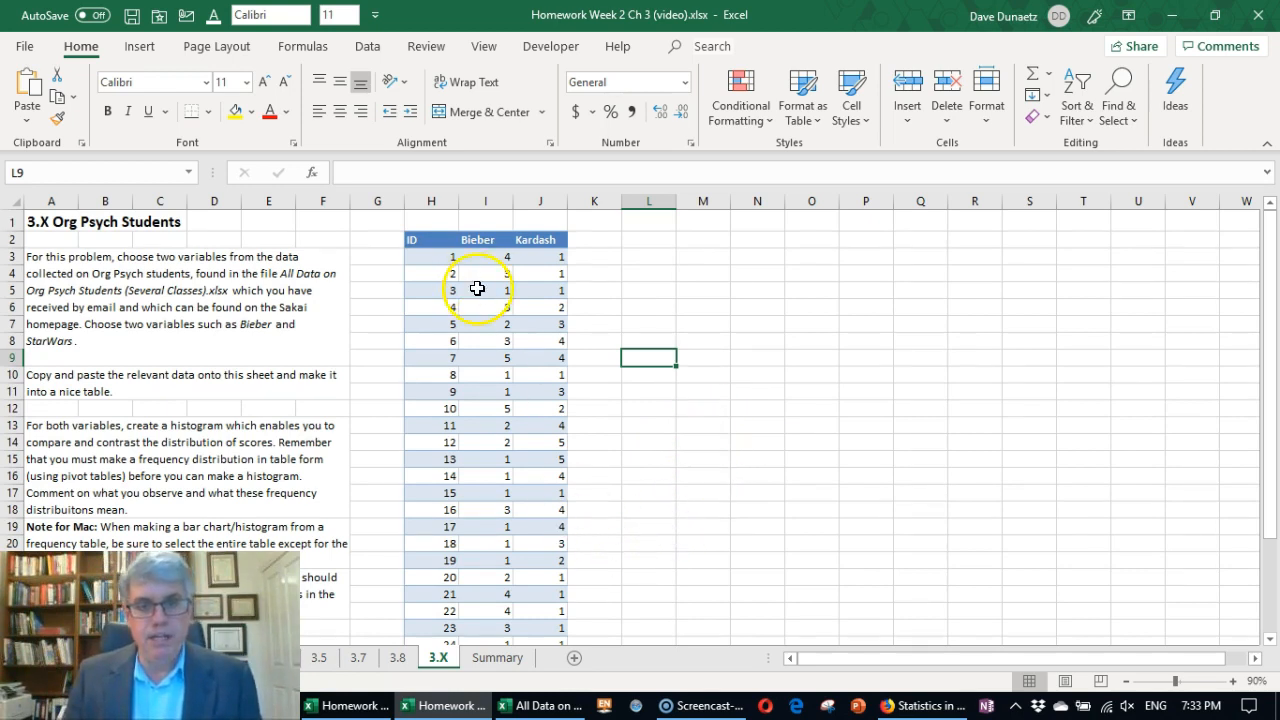
left_click(484, 272)
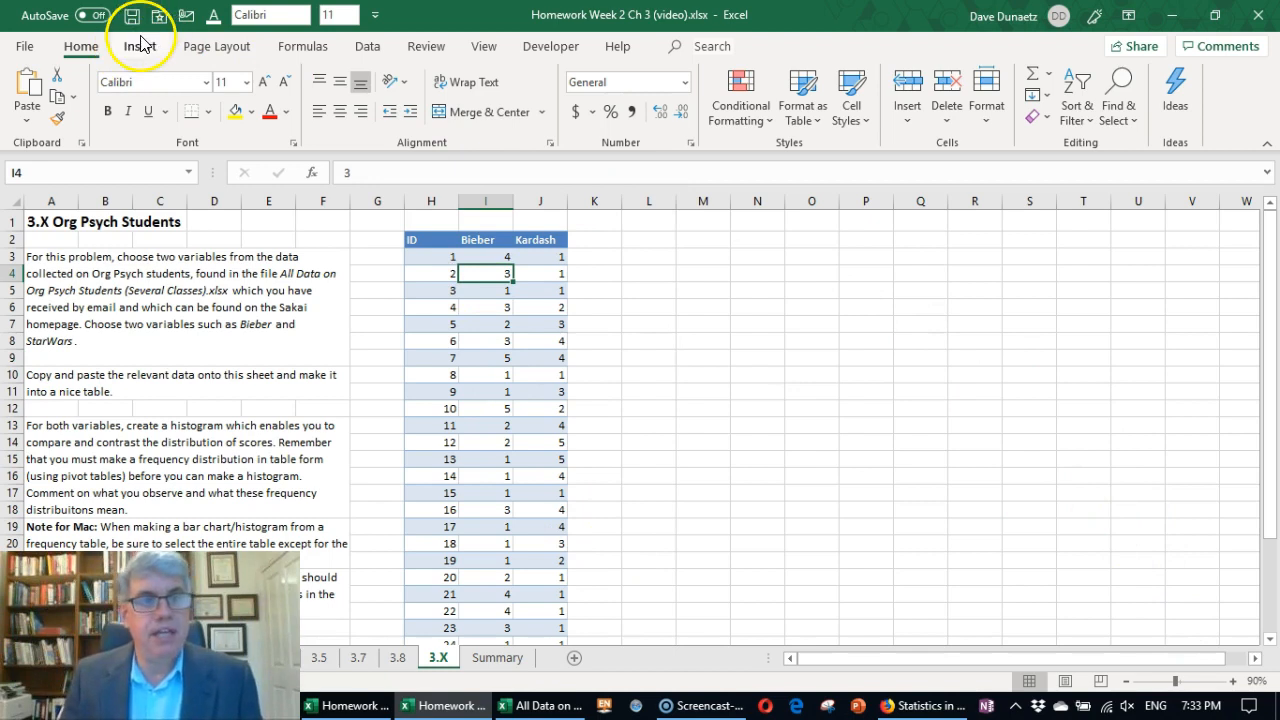
Insert a PivotTable from the data onto the existing worksheet at L2.
left_click(140, 46)
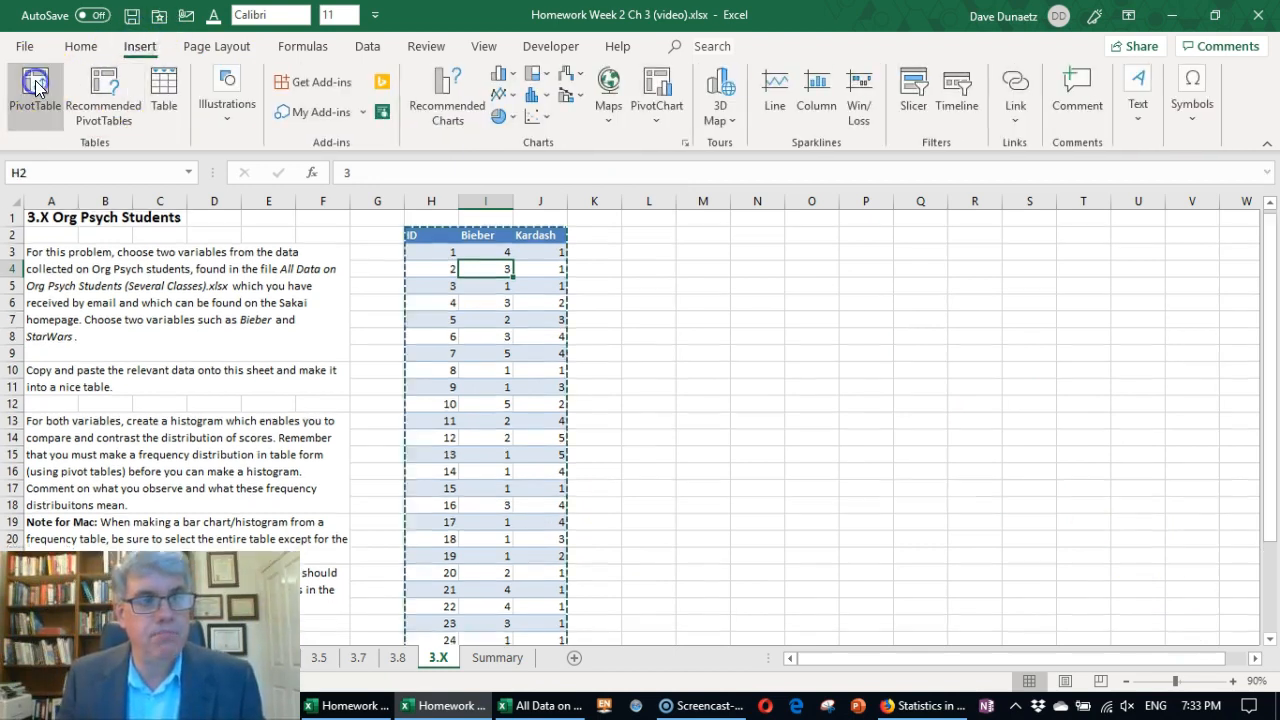
left_click(36, 90)
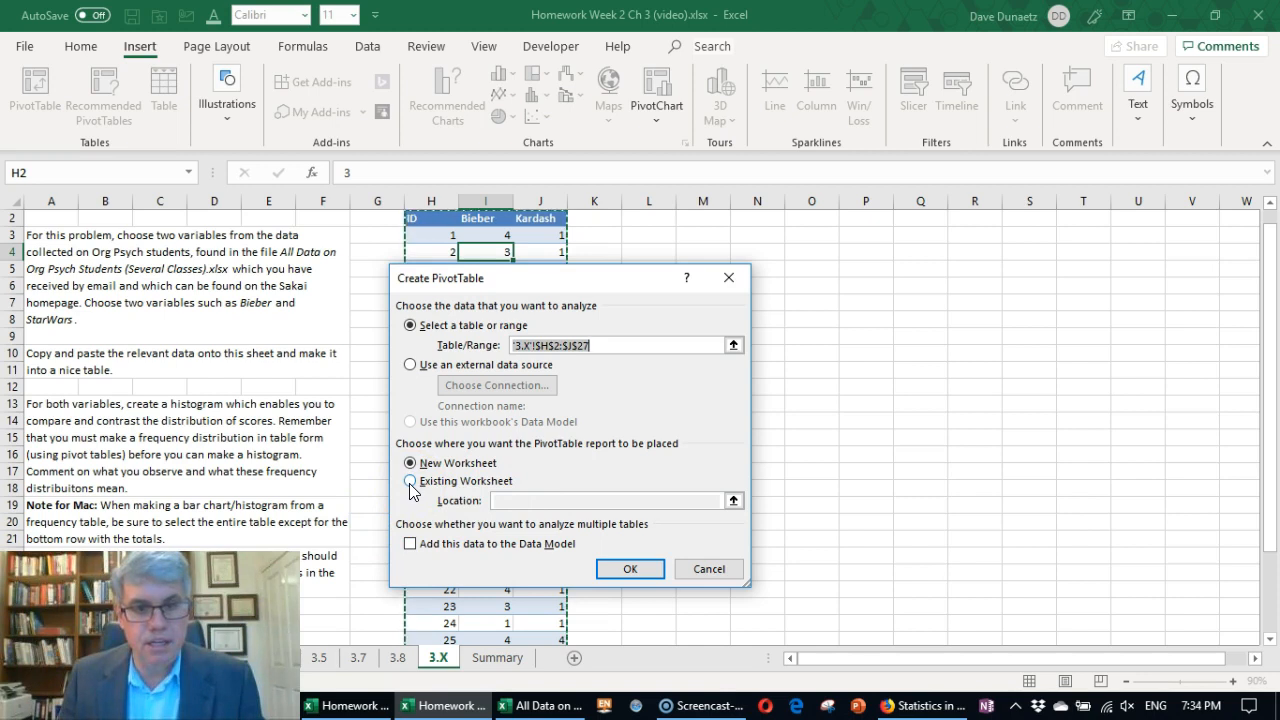
left_click(408, 480)
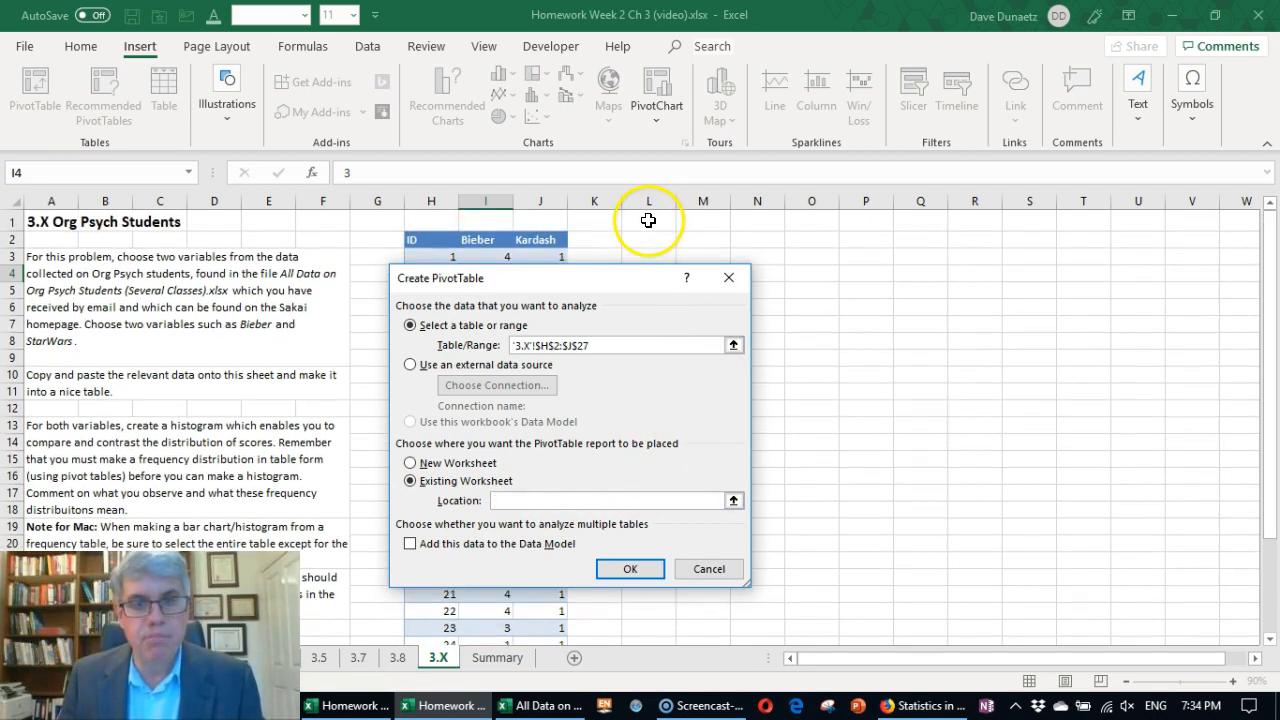
mouse_move(650, 242)
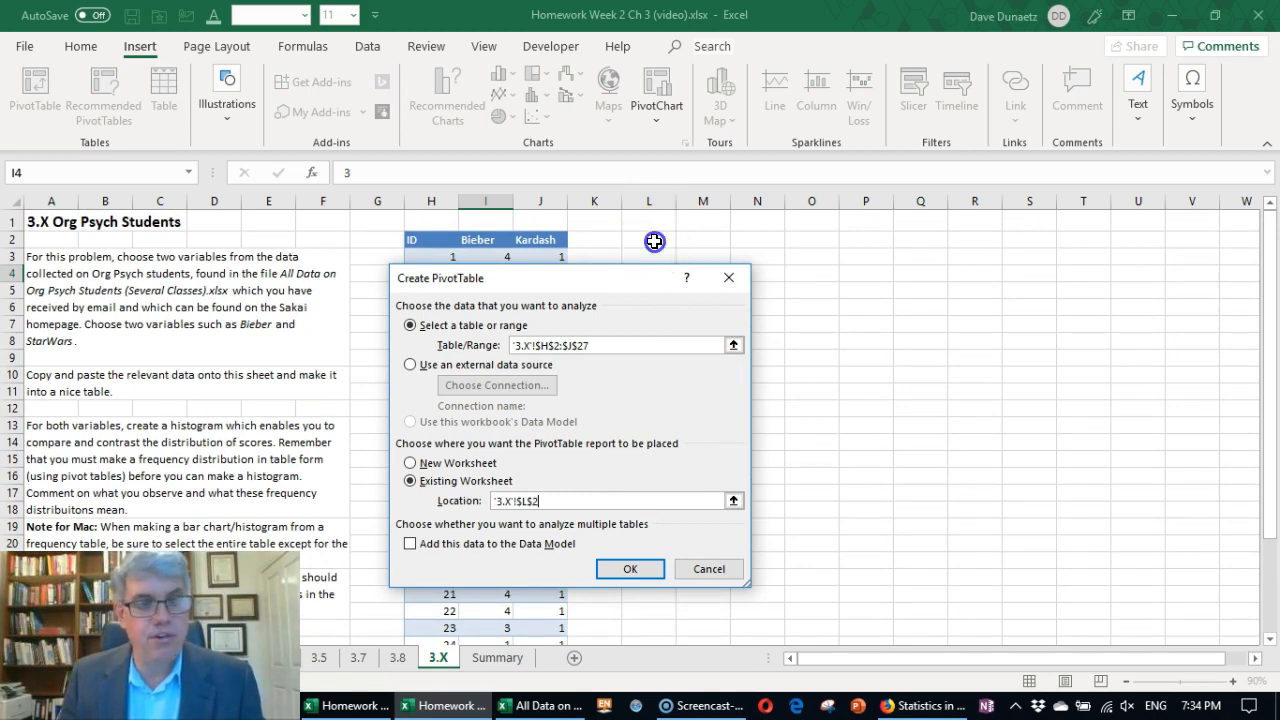
left_click(630, 568)
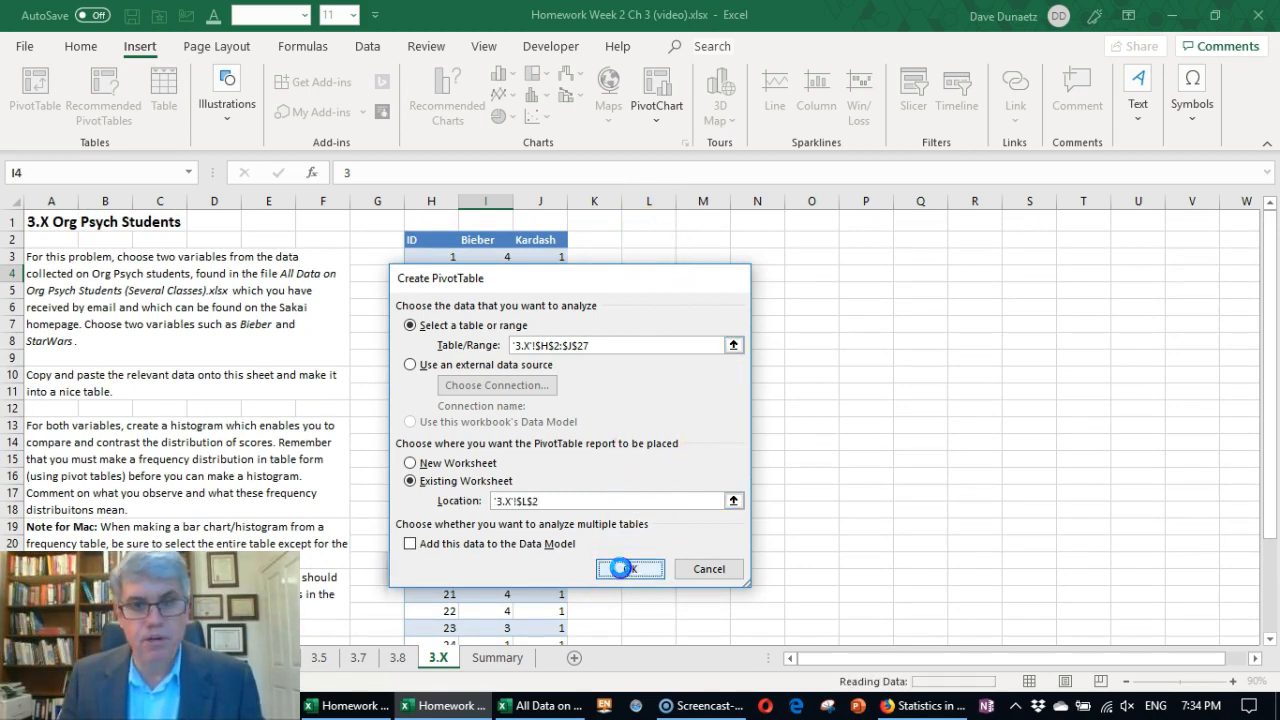
left_click(622, 568)
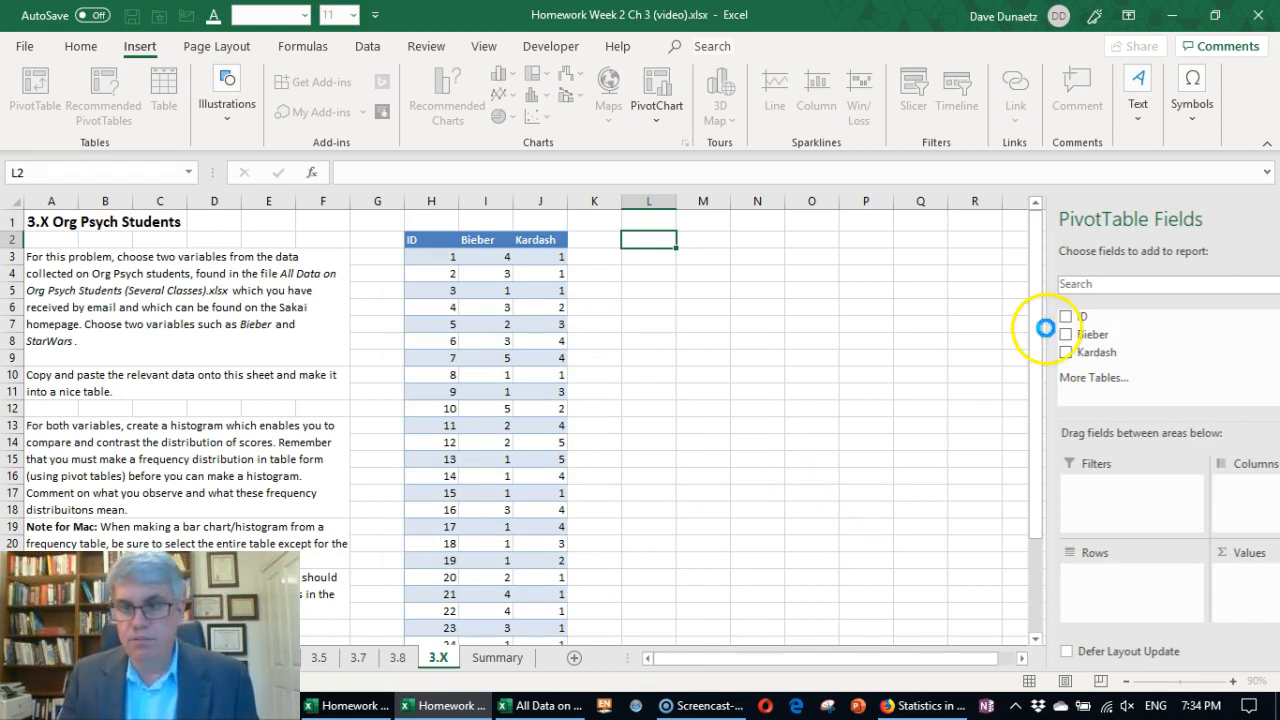
Add Bieber to Rows and Values and summarize it by Count instead of Sum.
left_click(648, 240)
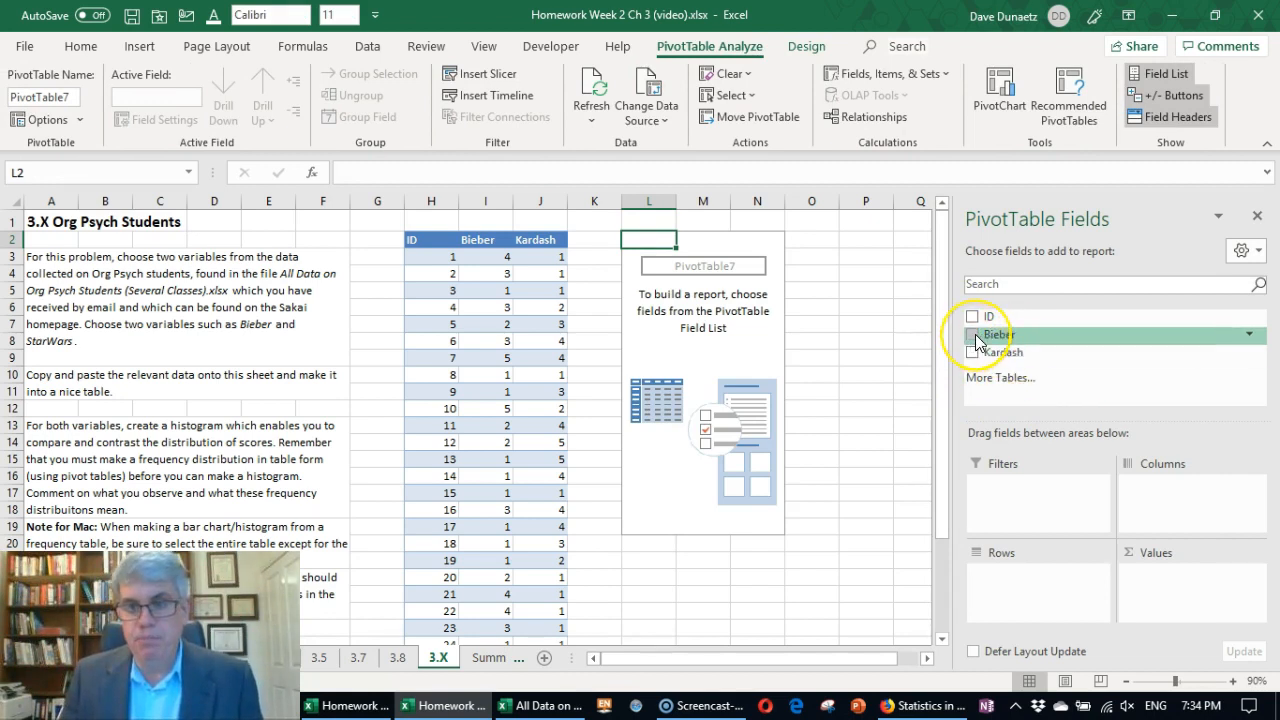
left_click(972, 334)
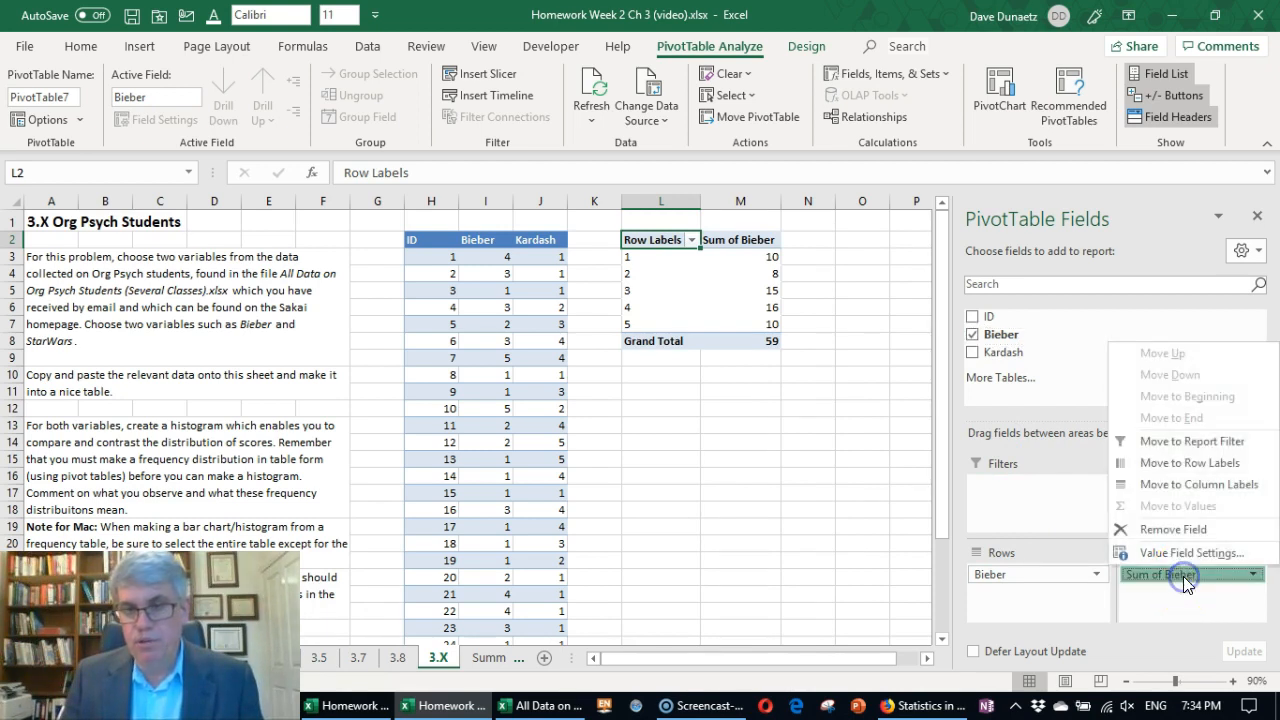
mouse_move(1196, 552)
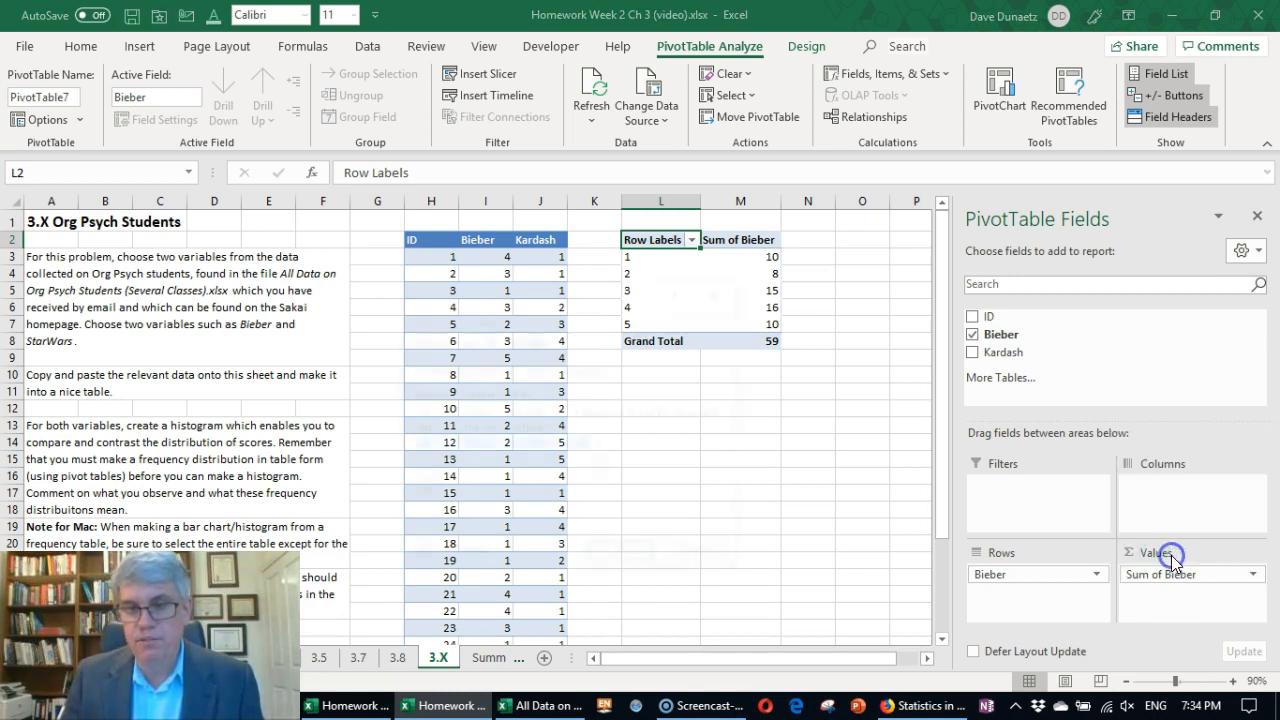
left_click(1184, 572)
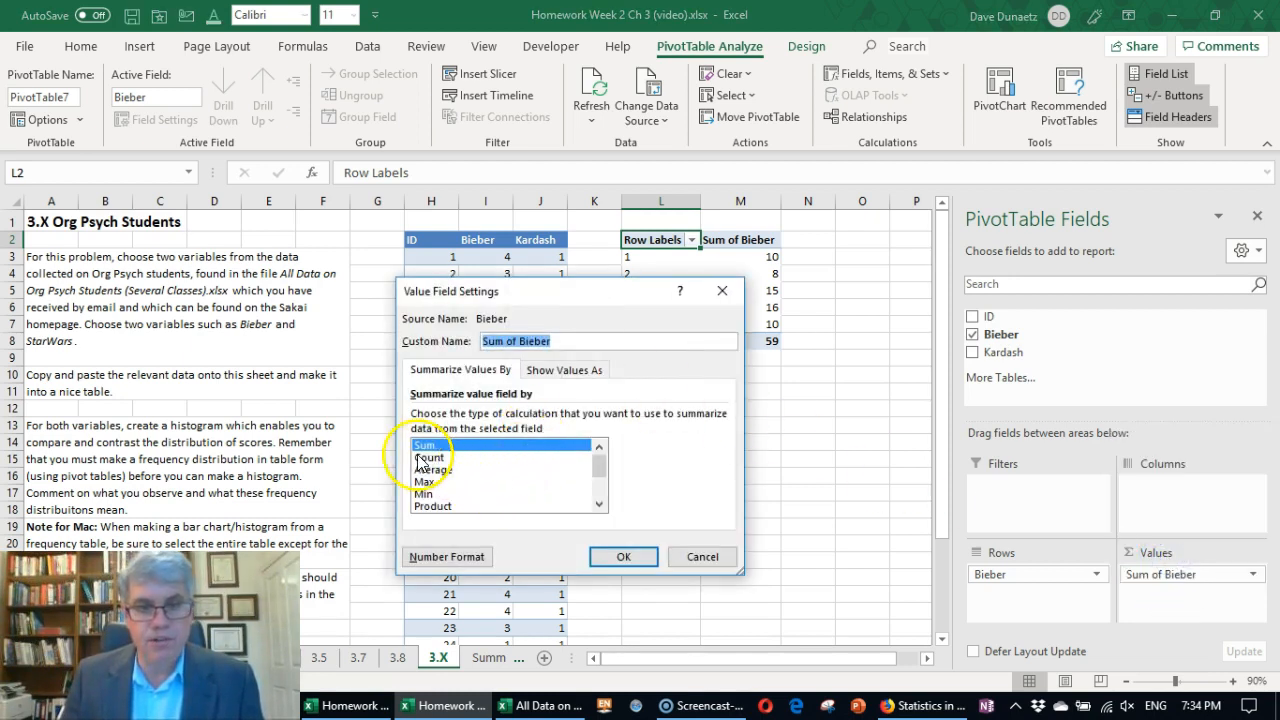
left_click(428, 456)
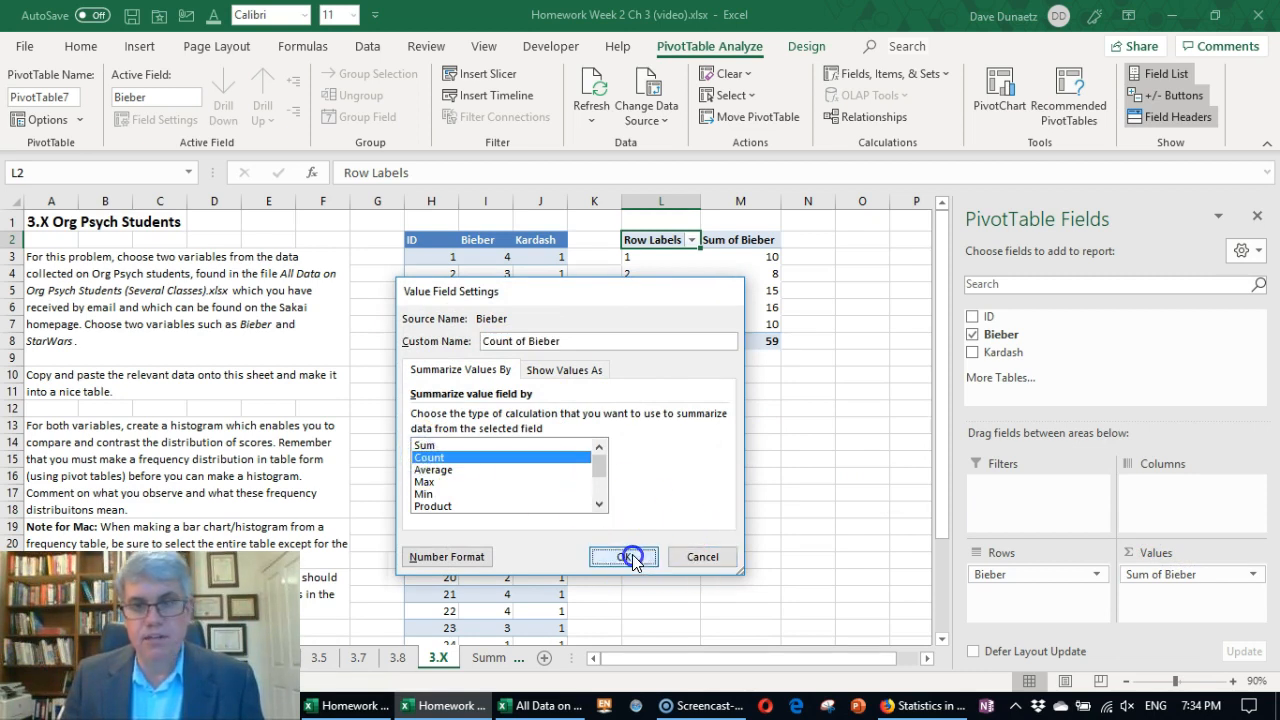
left_click(624, 556)
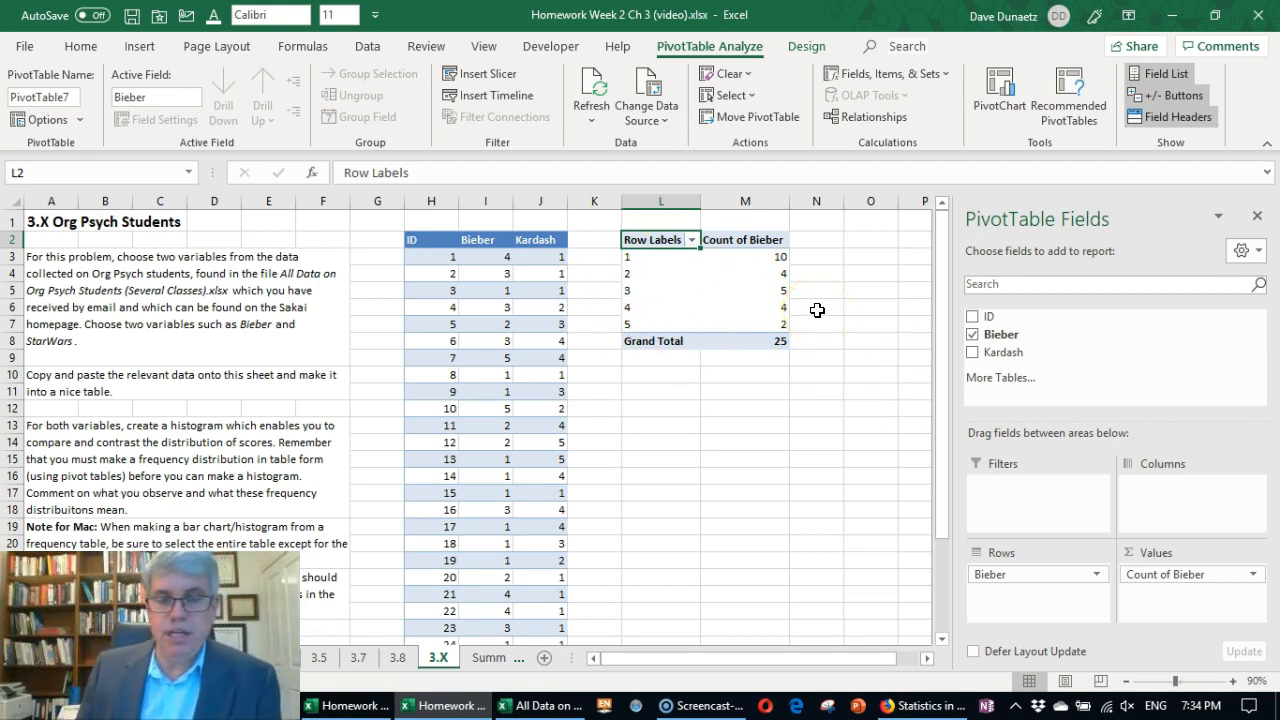
Replace the pivot table's Score row header at L2 with a Bieber Liking label.
left_click(656, 240)
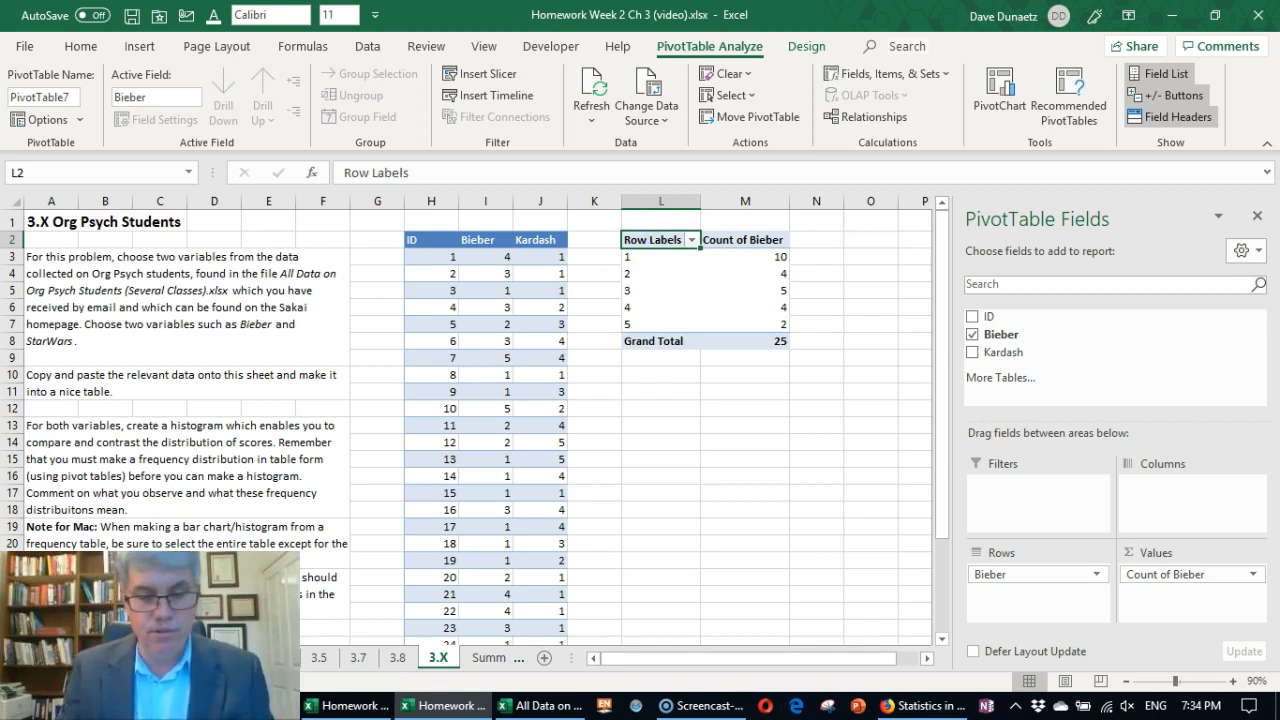
type("Score")
left_click(744, 240)
type("Count")
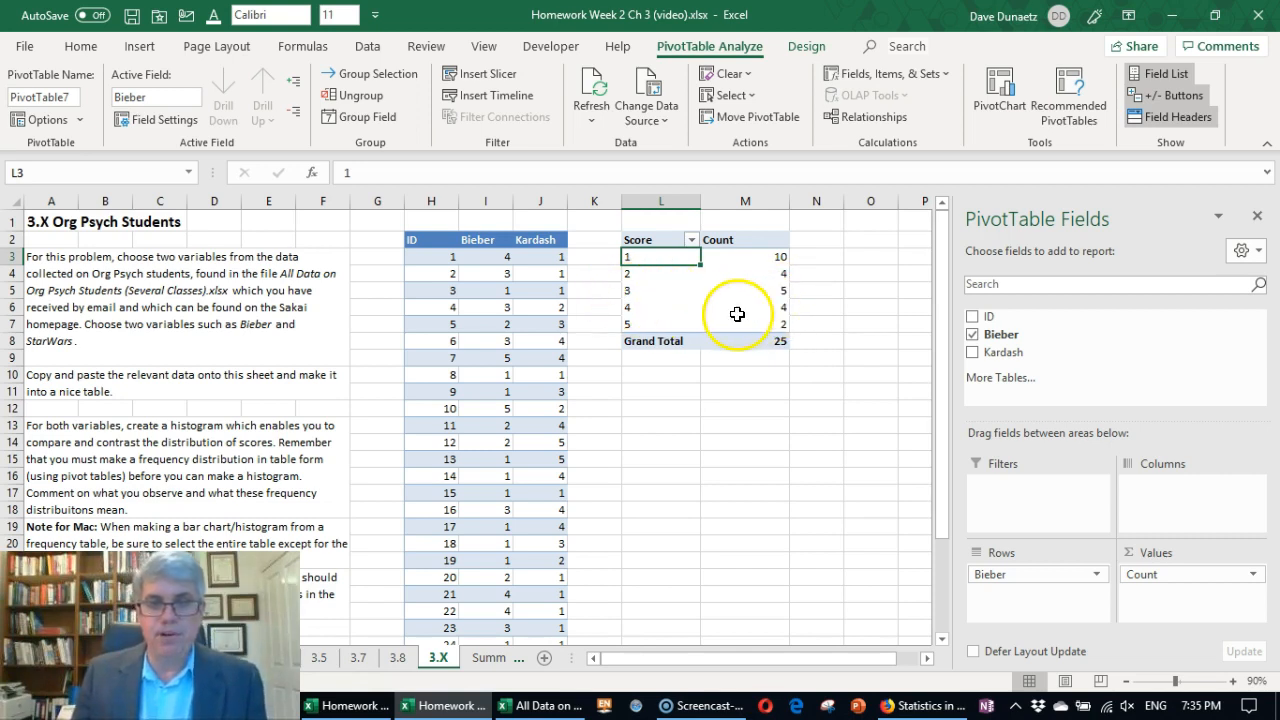
mouse_move(688, 504)
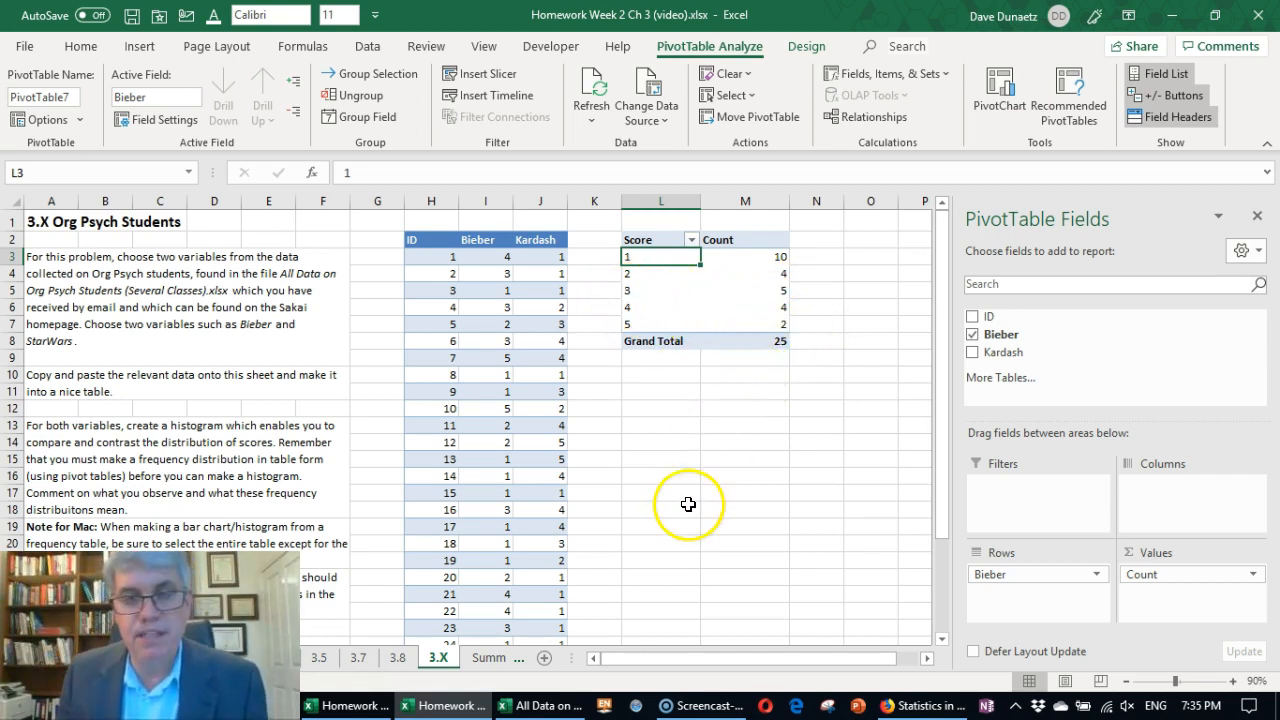
mouse_move(664, 476)
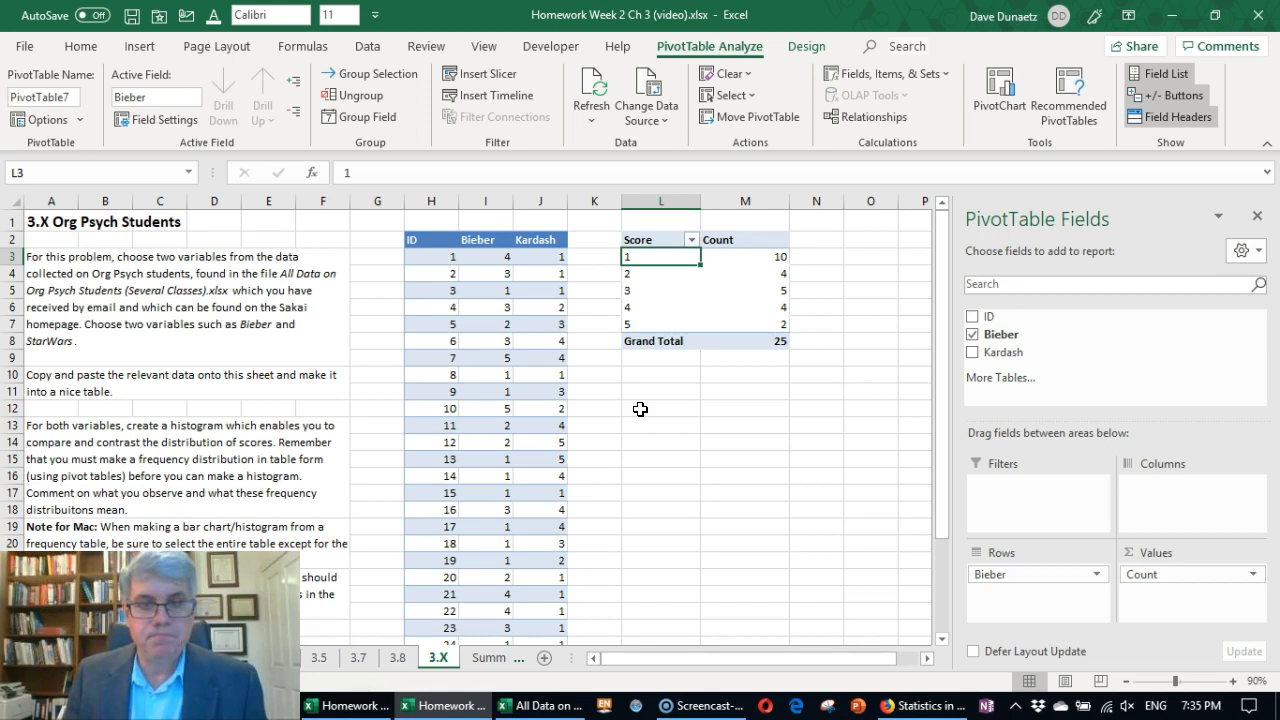
mouse_move(644, 240)
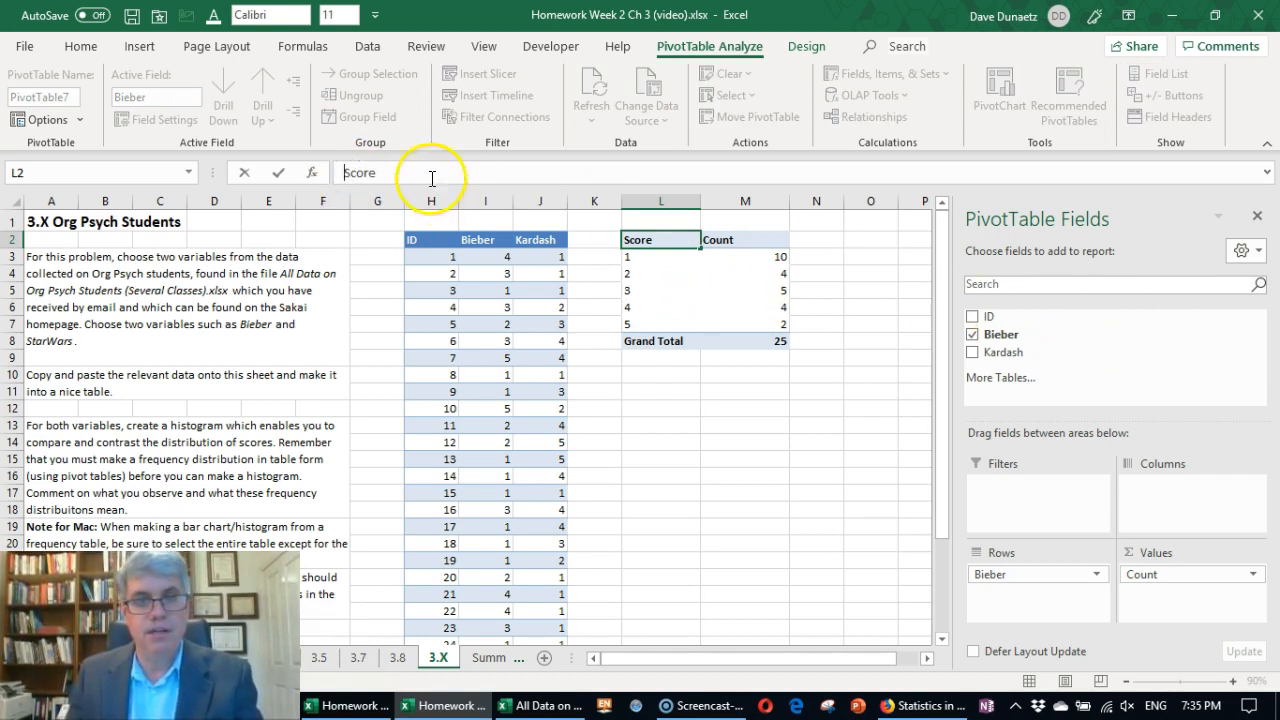
mouse_move(1256, 310)
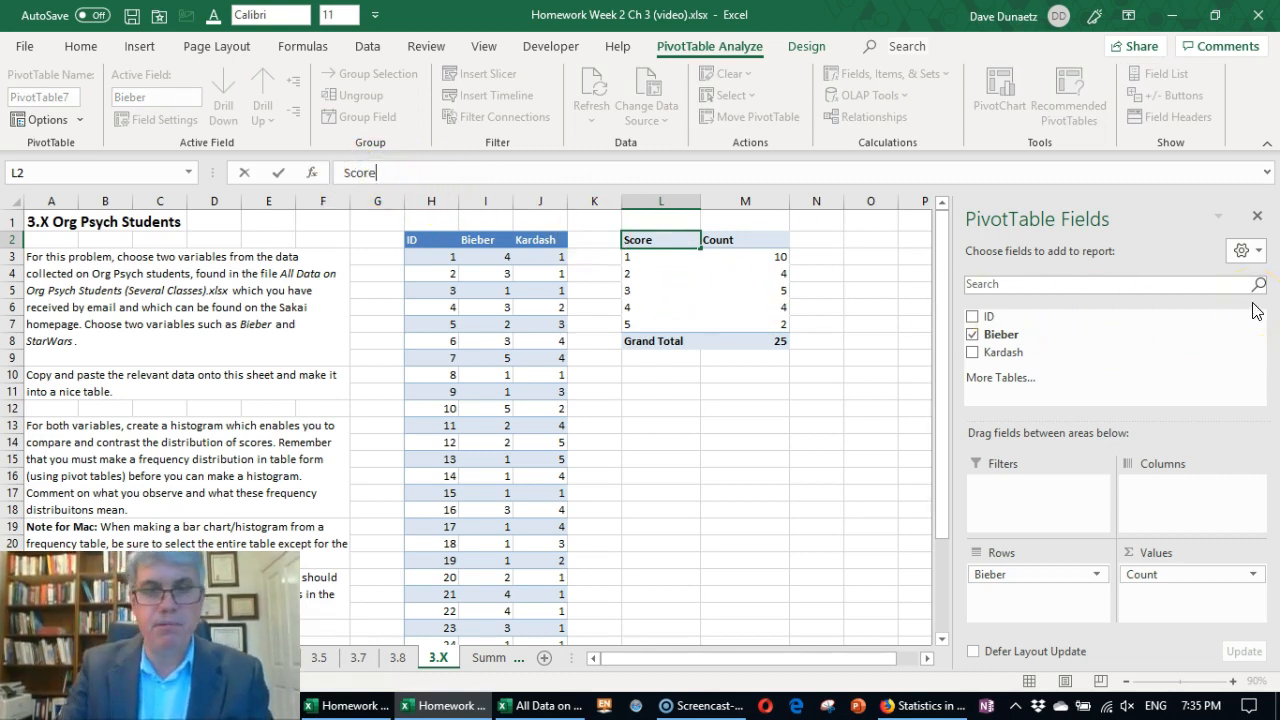
key("Delete")
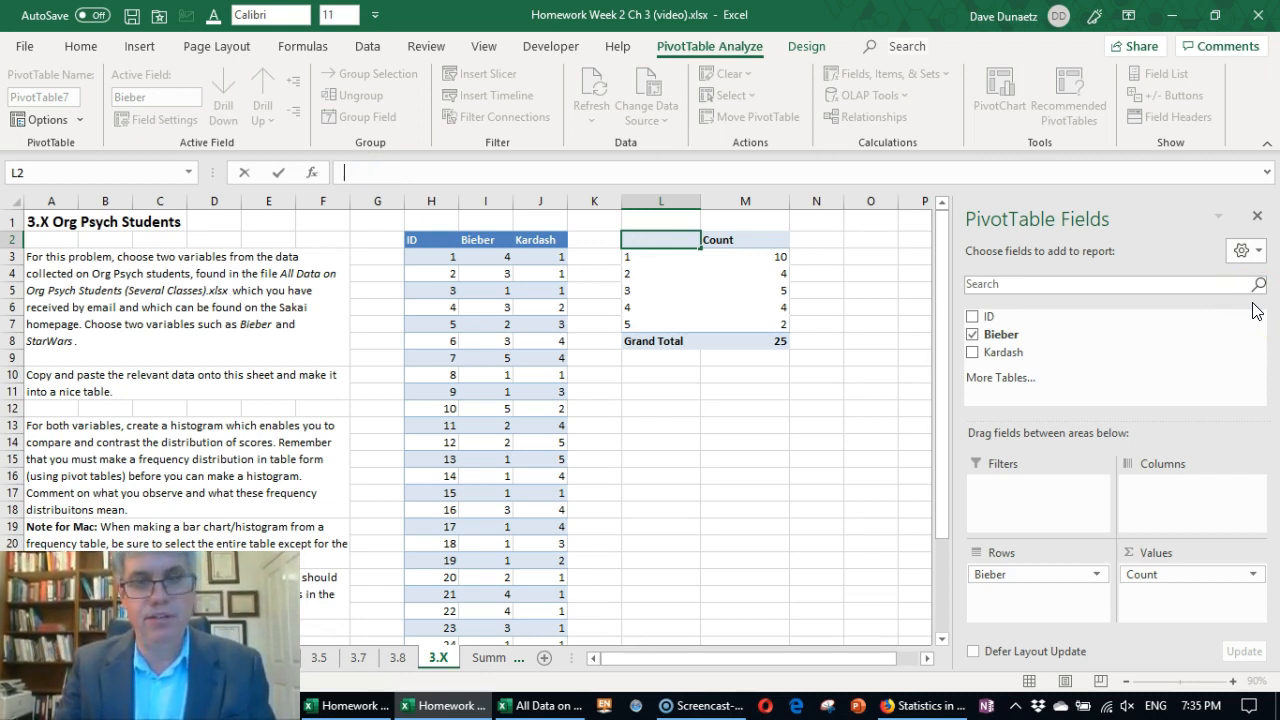
type("Bieber Likin")
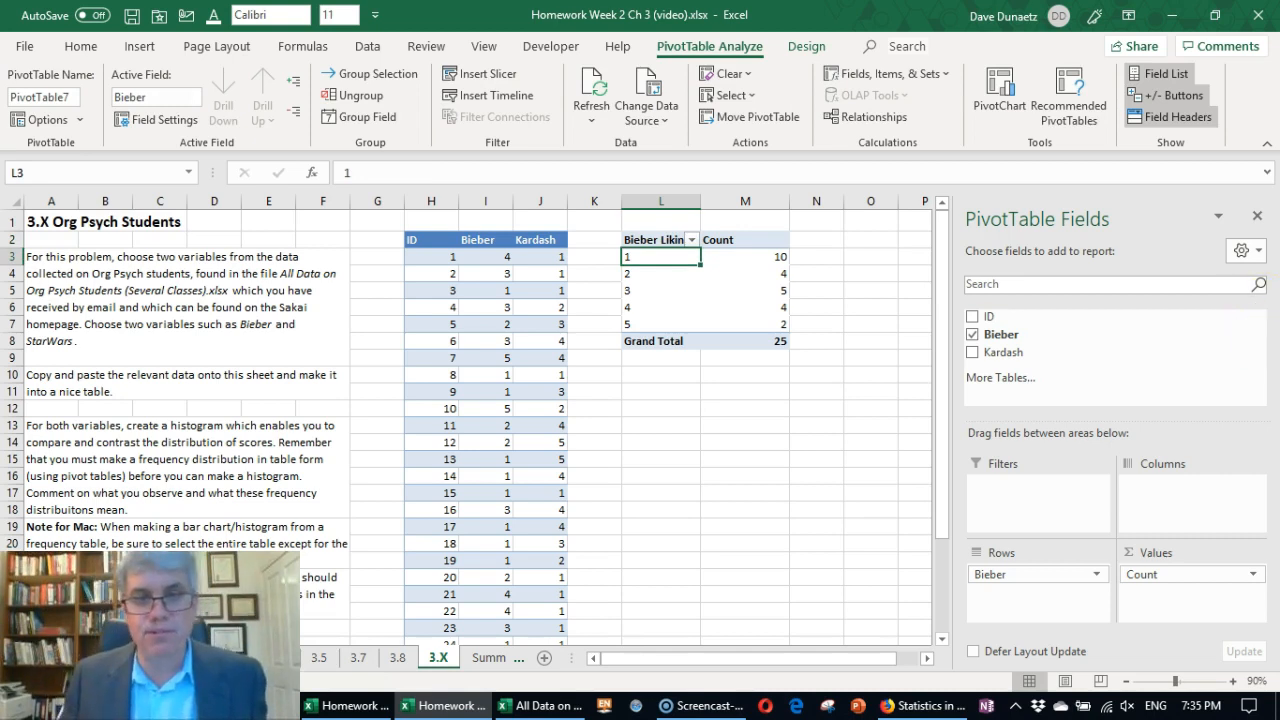
mouse_move(648, 610)
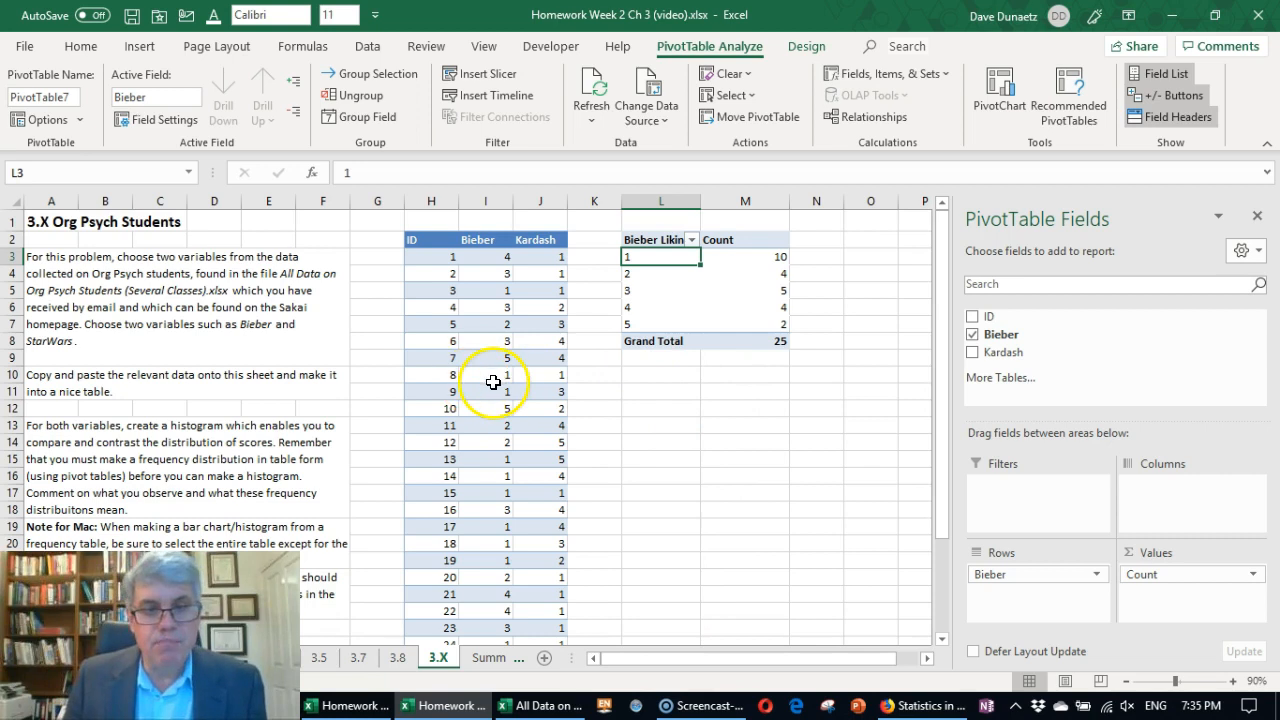
Select the Bieber frequency table L2:M7 and bring up the Insert column chart choices.
left_click(540, 390)
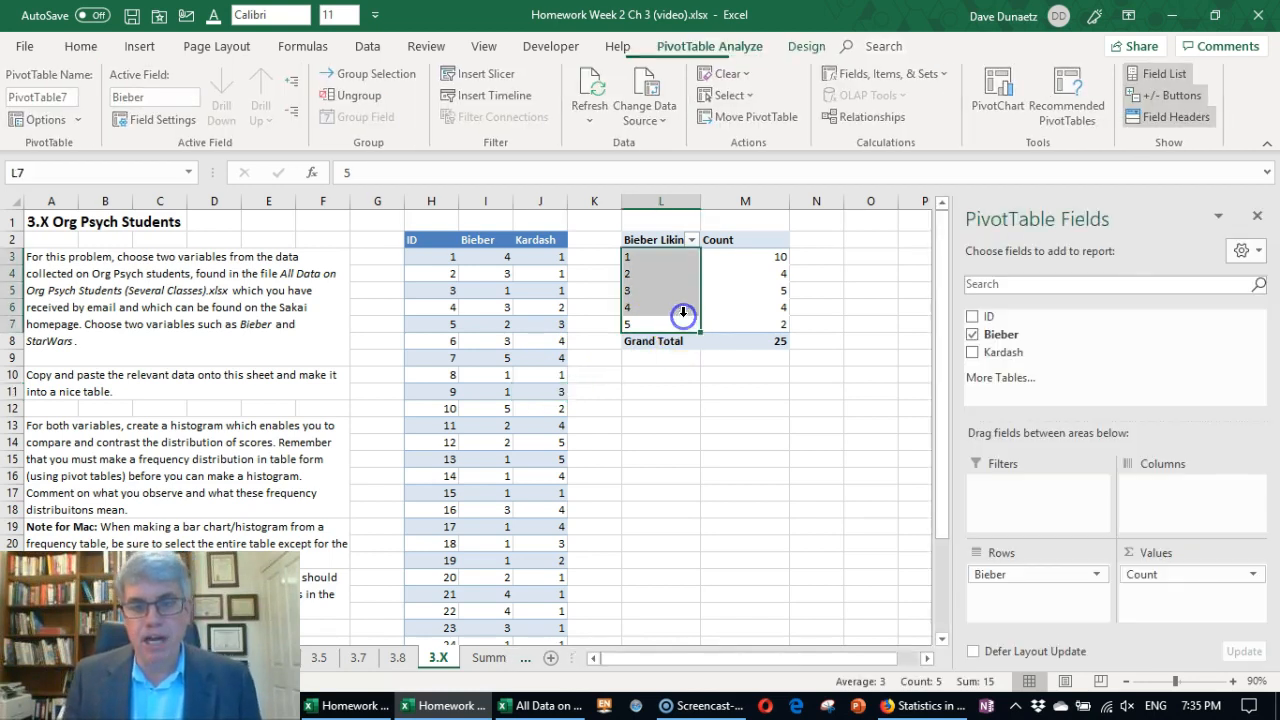
left_click(660, 290)
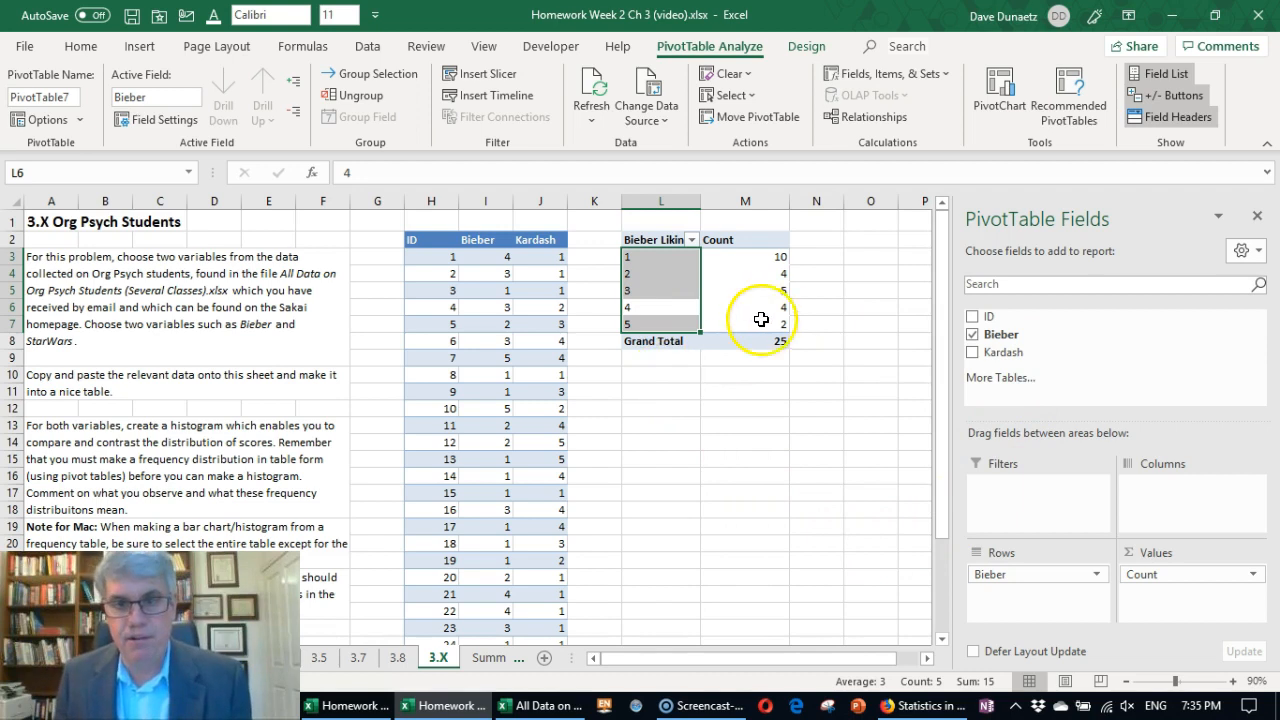
left_click(744, 306)
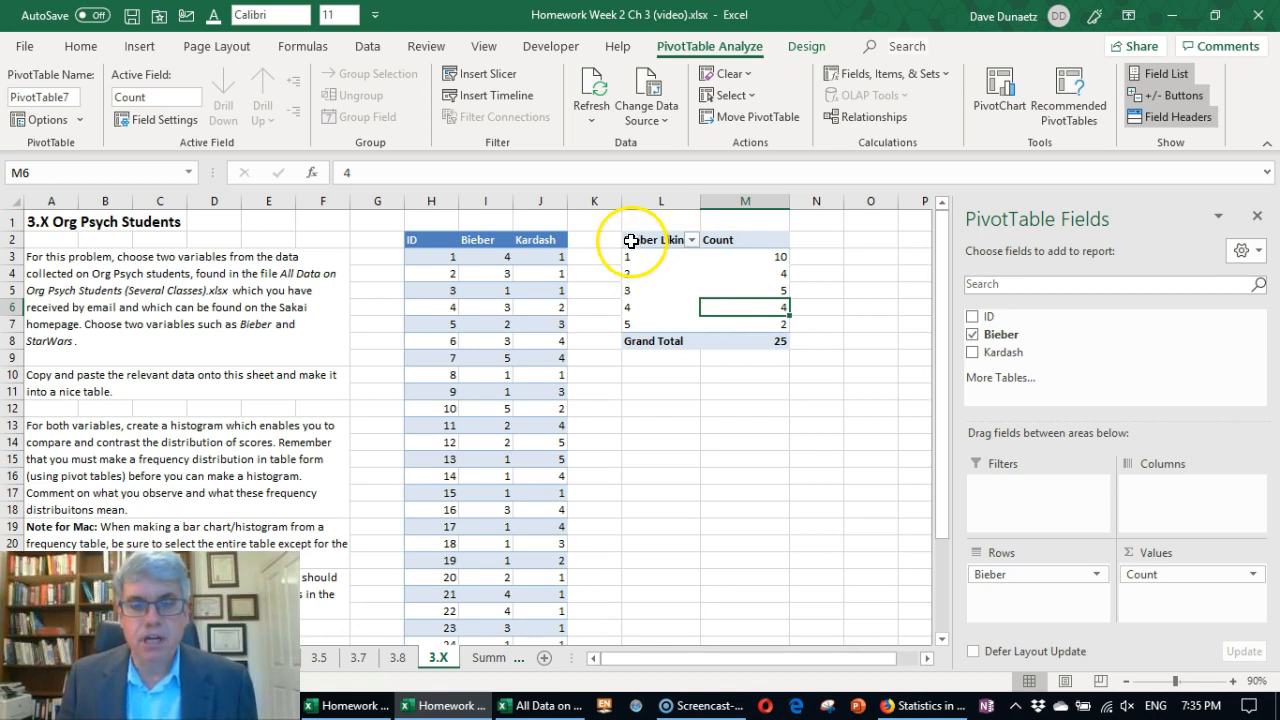
left_click(660, 240)
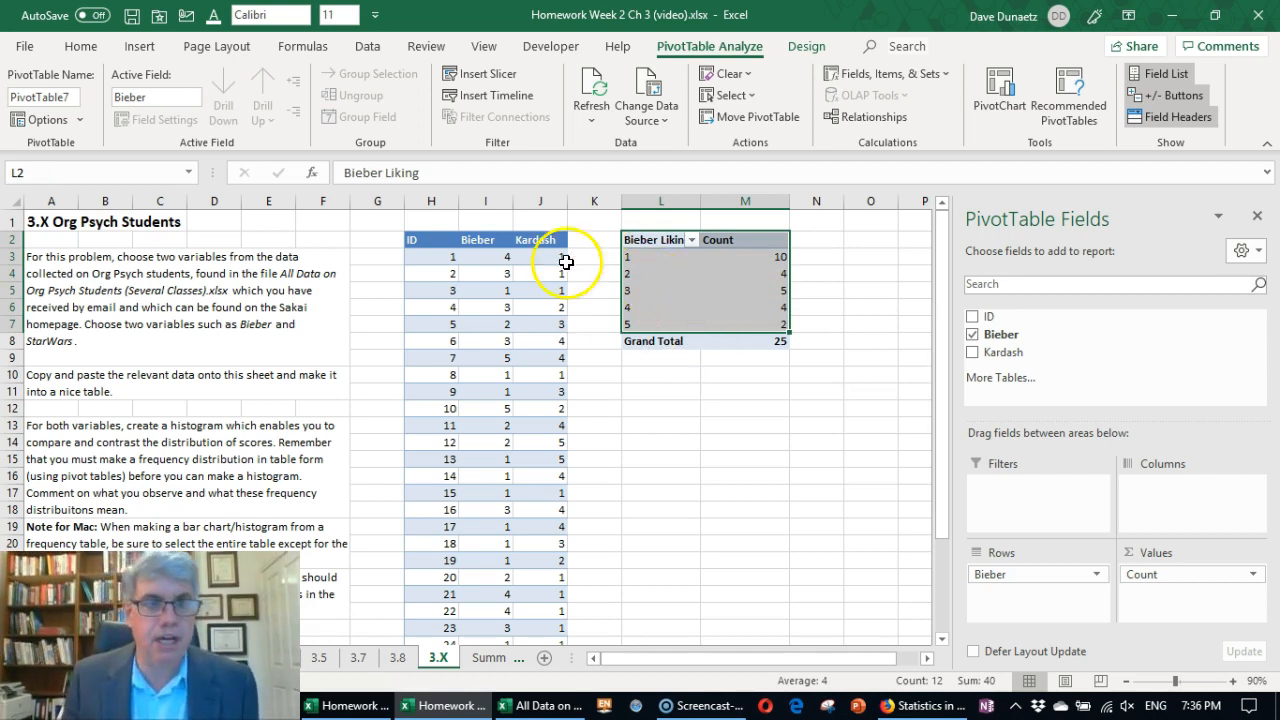
left_click(140, 46)
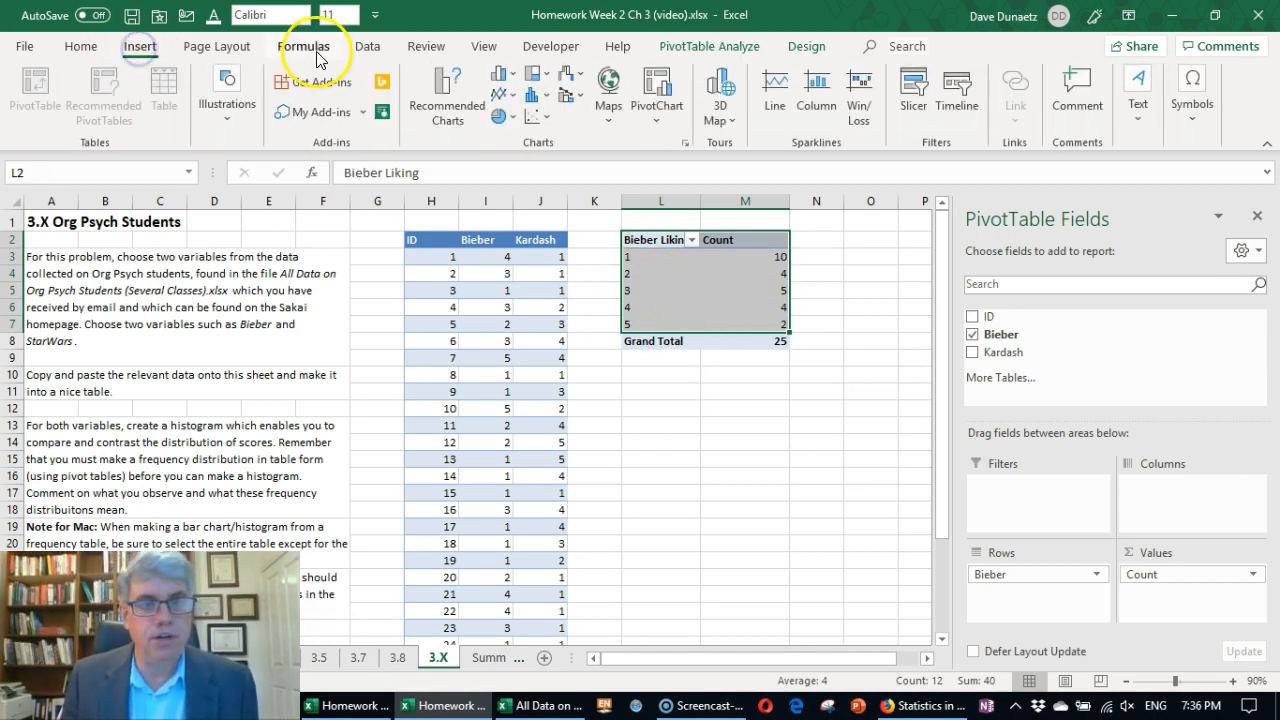
mouse_move(540, 144)
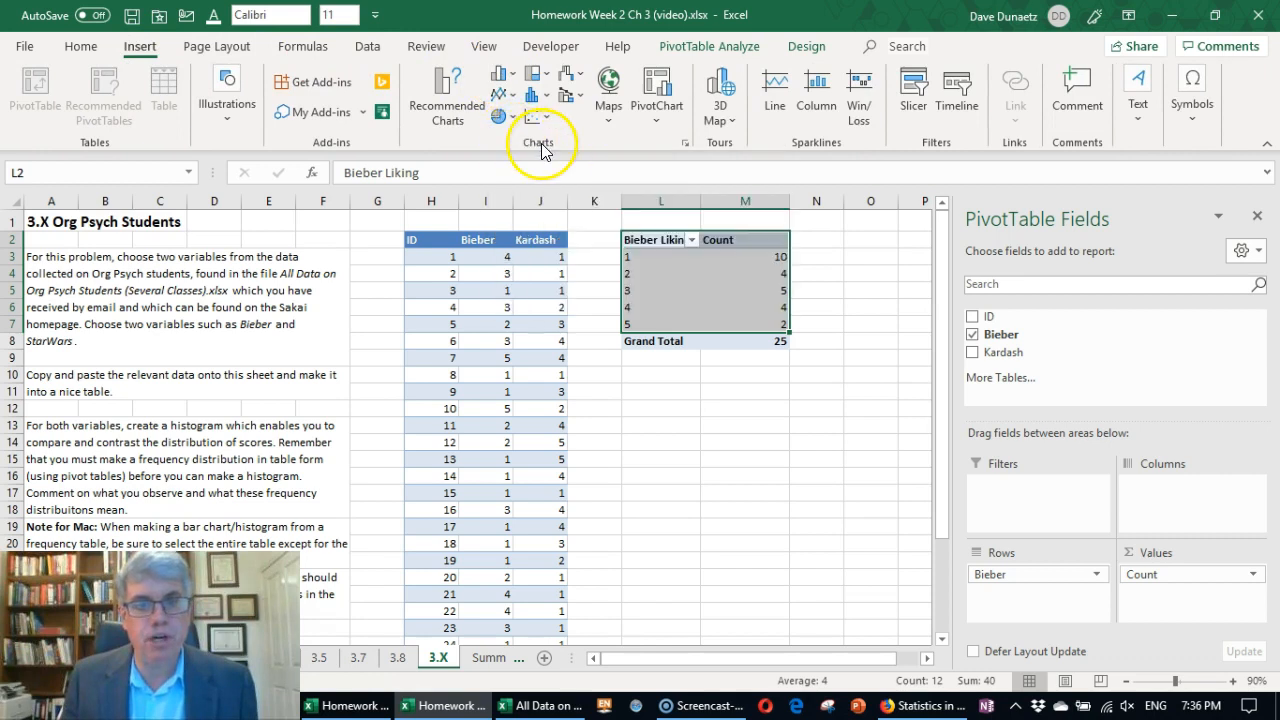
mouse_move(504, 76)
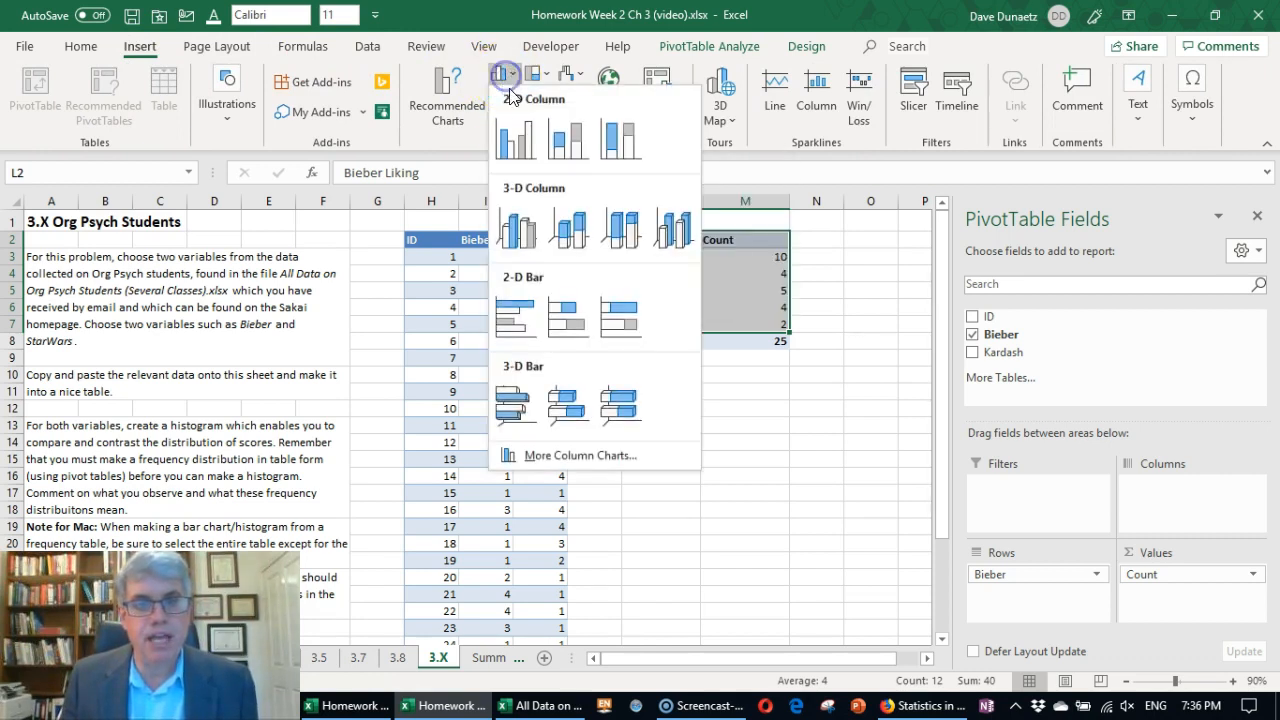
left_click(516, 138)
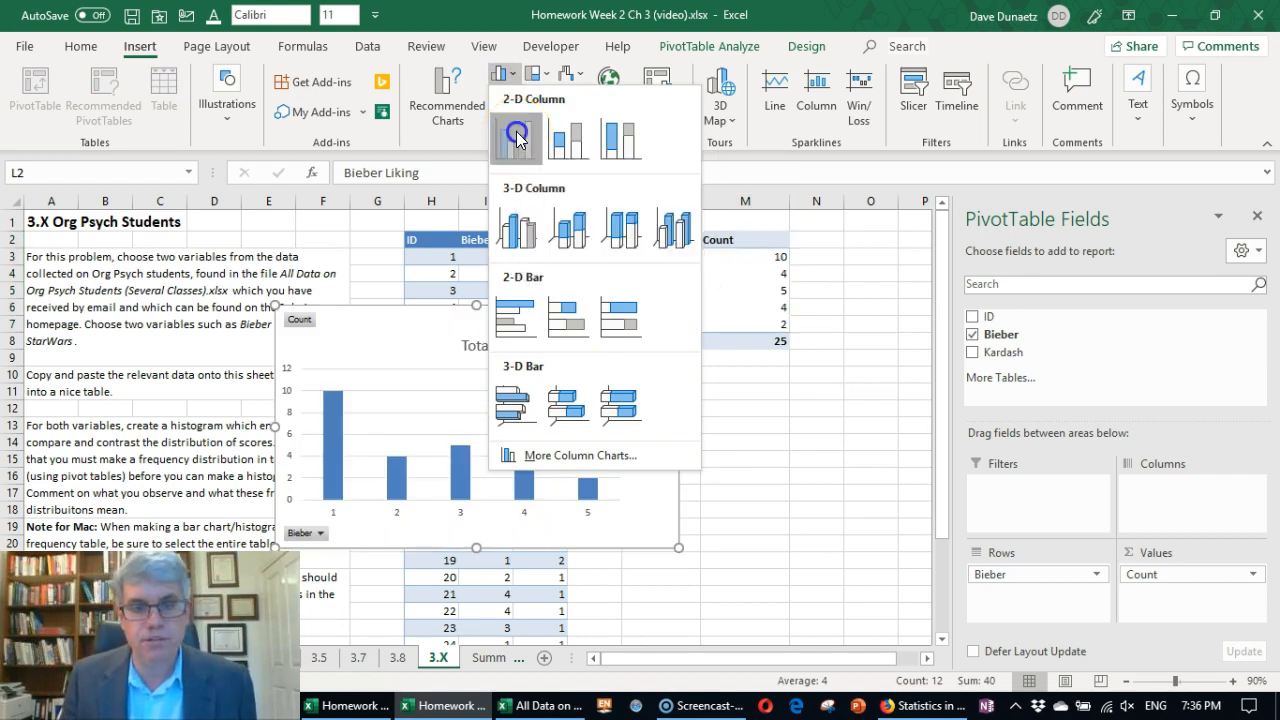
Insert a 2-D clustered column chart of the counts titled 'Liking Justin Bieber'.
left_click(516, 136)
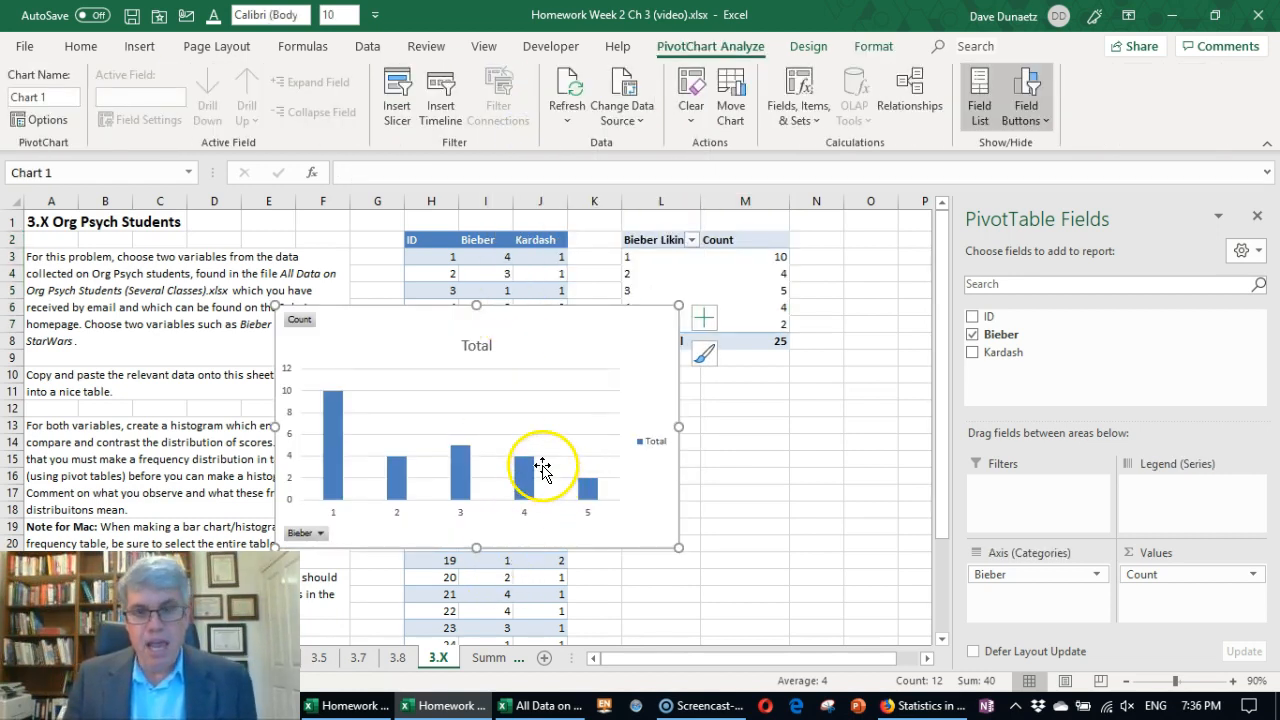
mouse_move(476, 344)
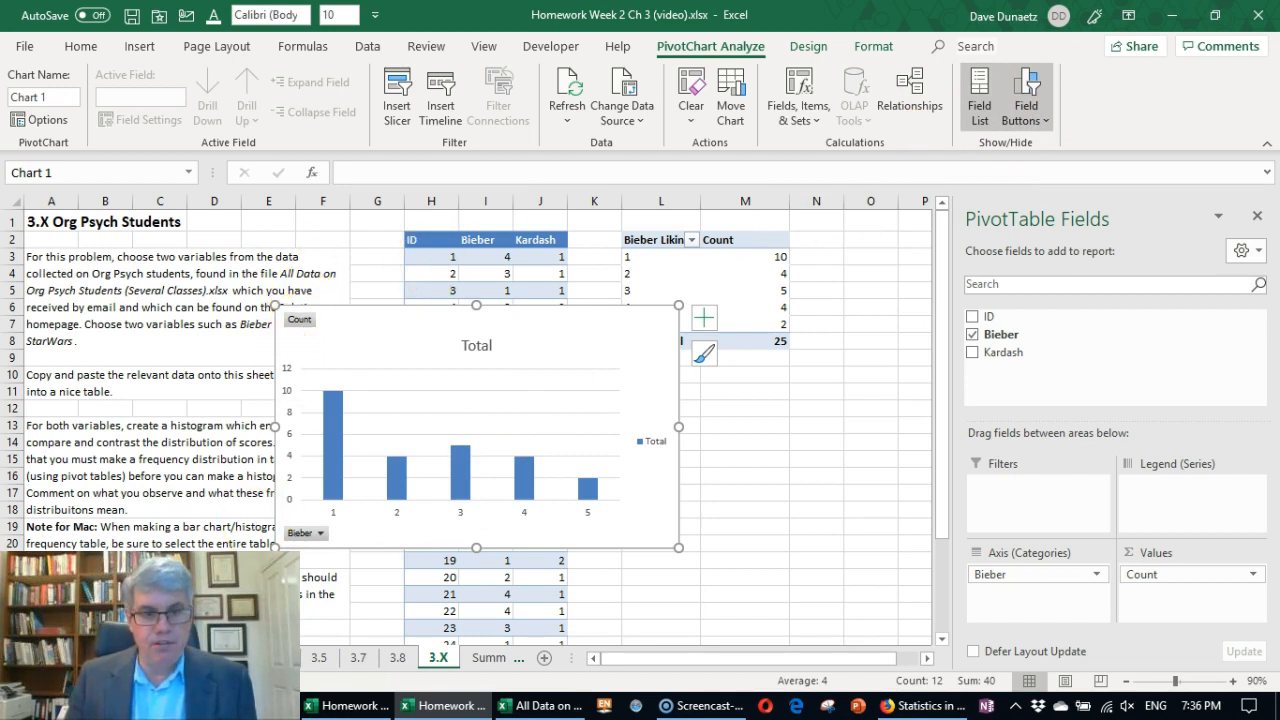
mouse_move(1024, 96)
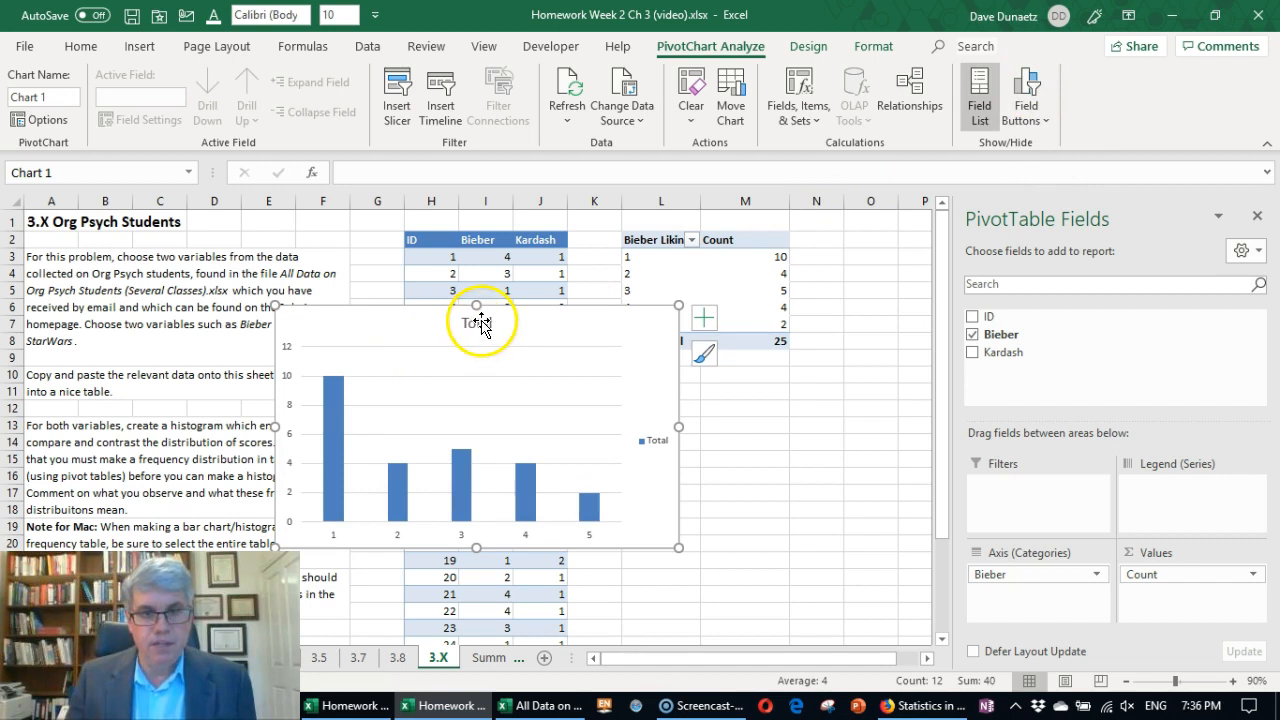
left_click(476, 322)
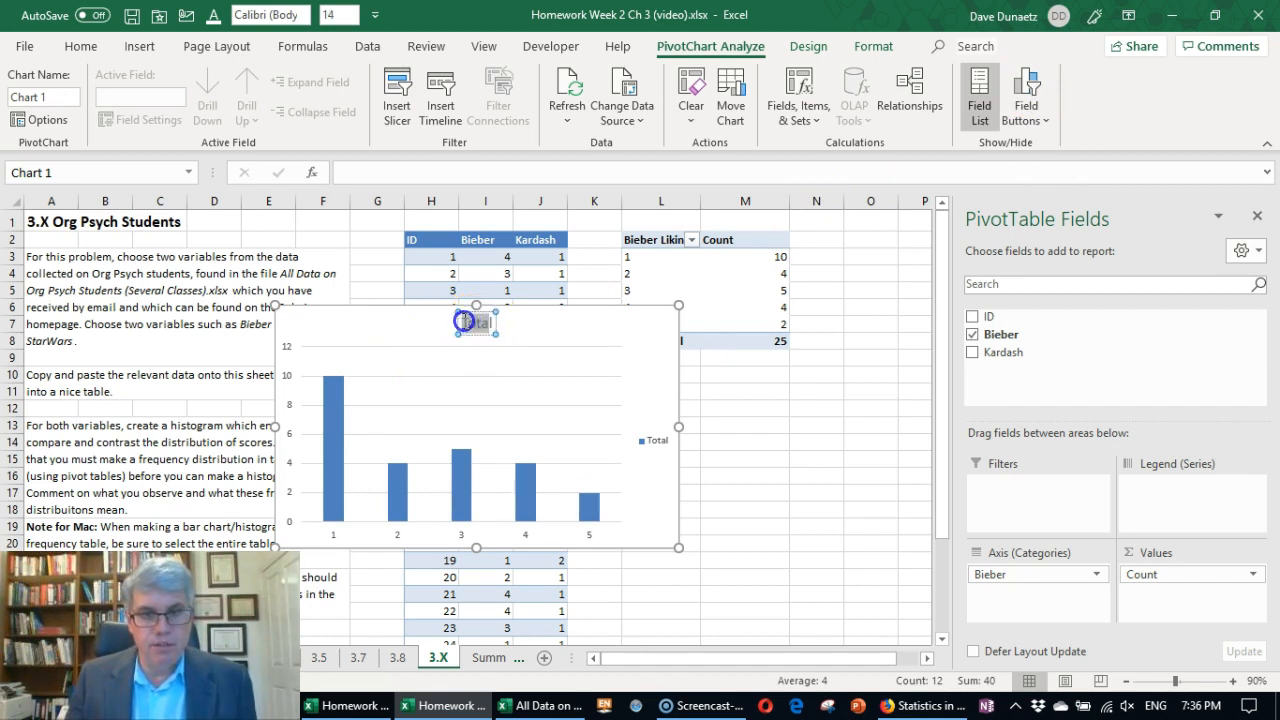
right_click(476, 324)
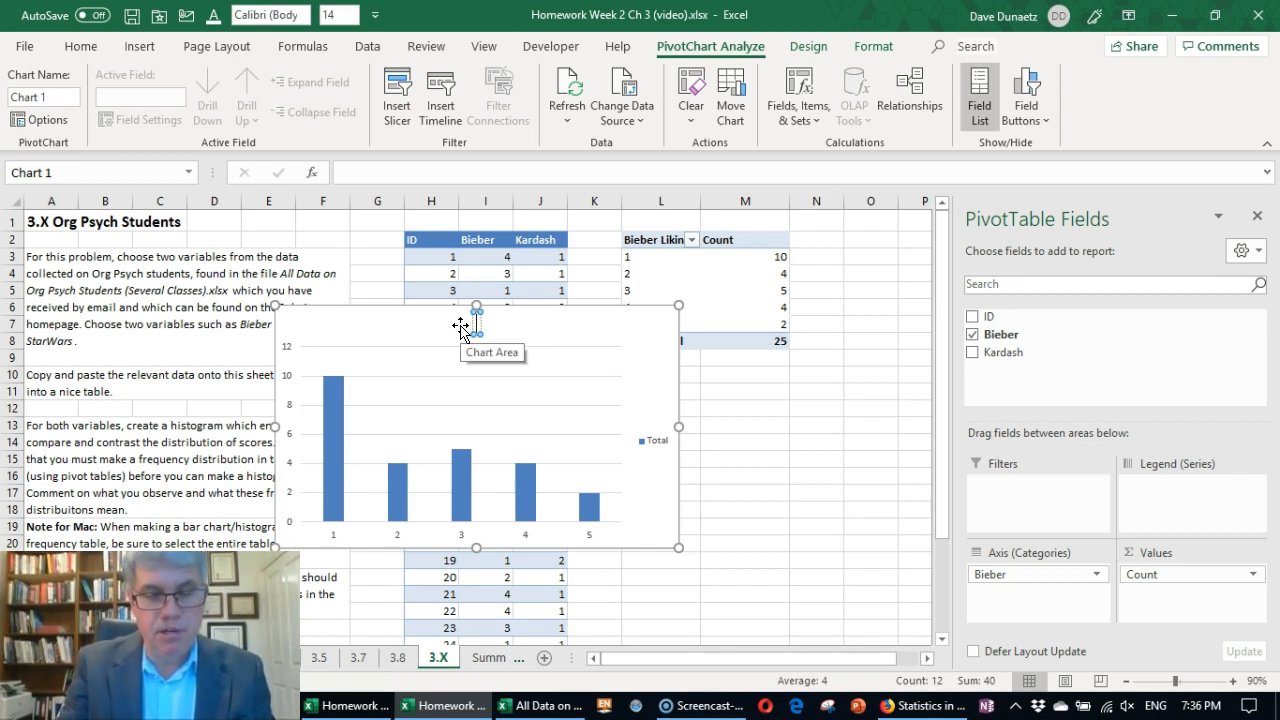
left_click(476, 324)
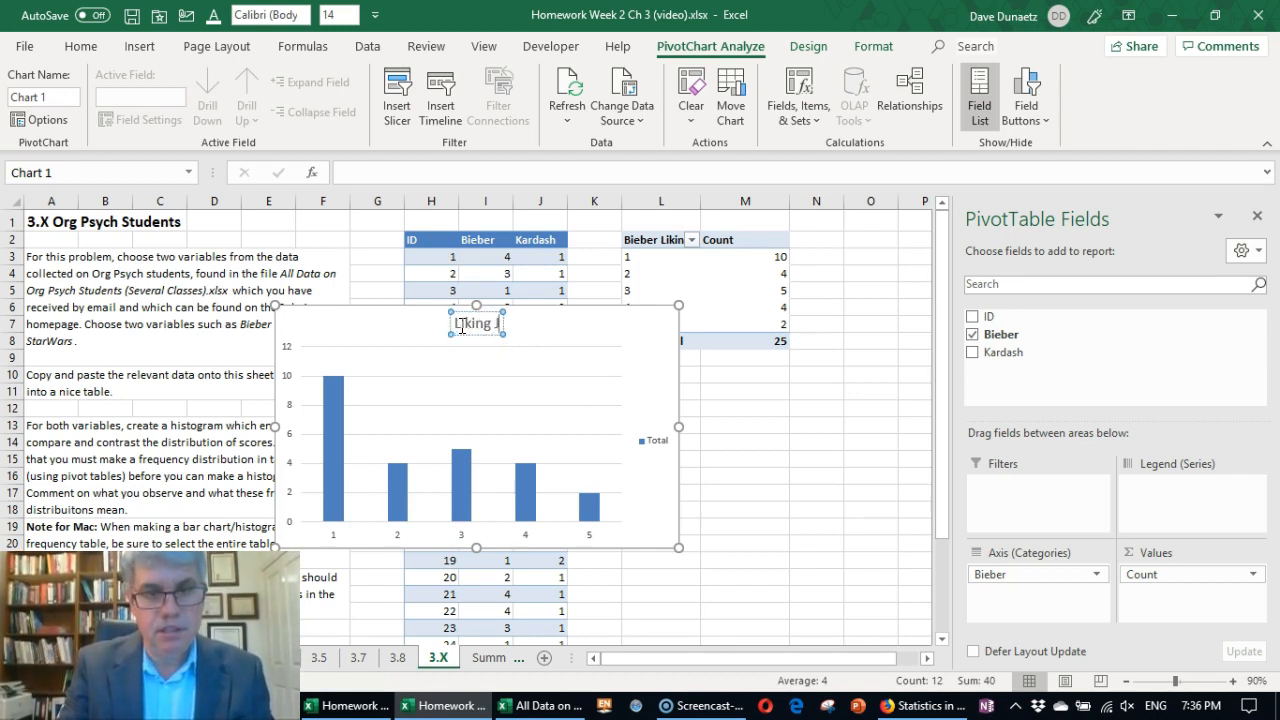
type("Liking Justin Bieber")
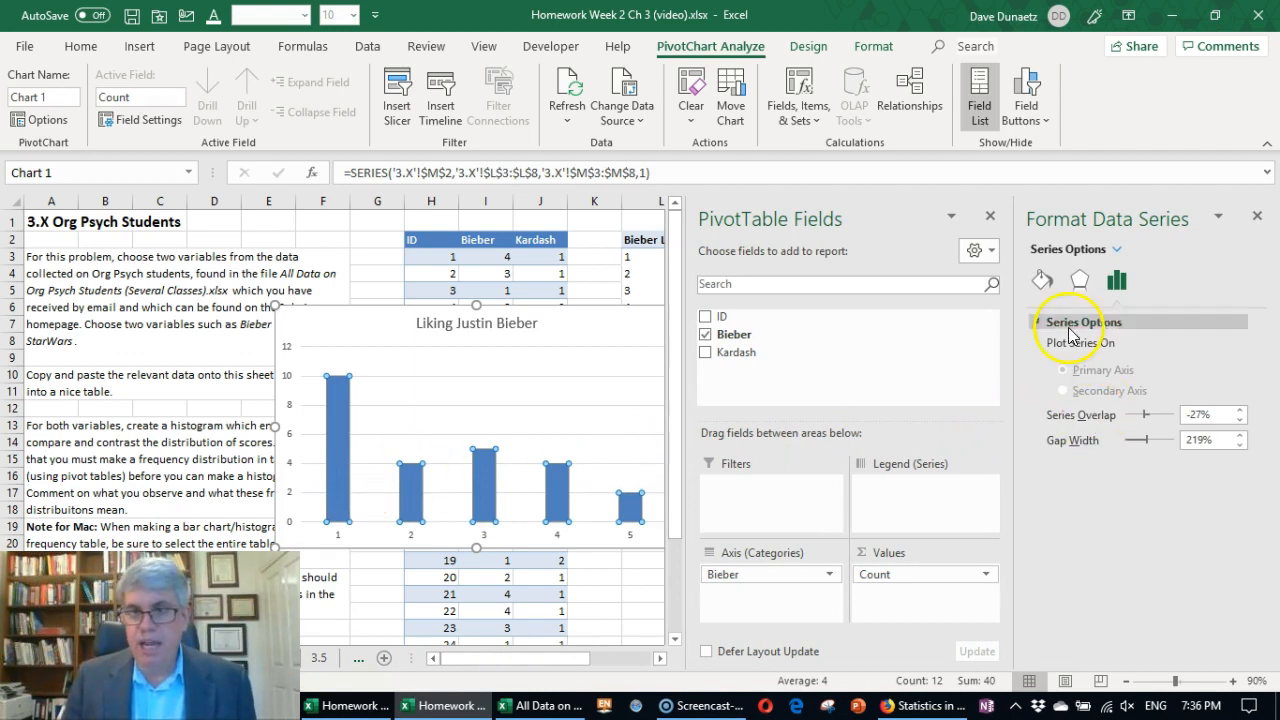
mouse_move(990, 220)
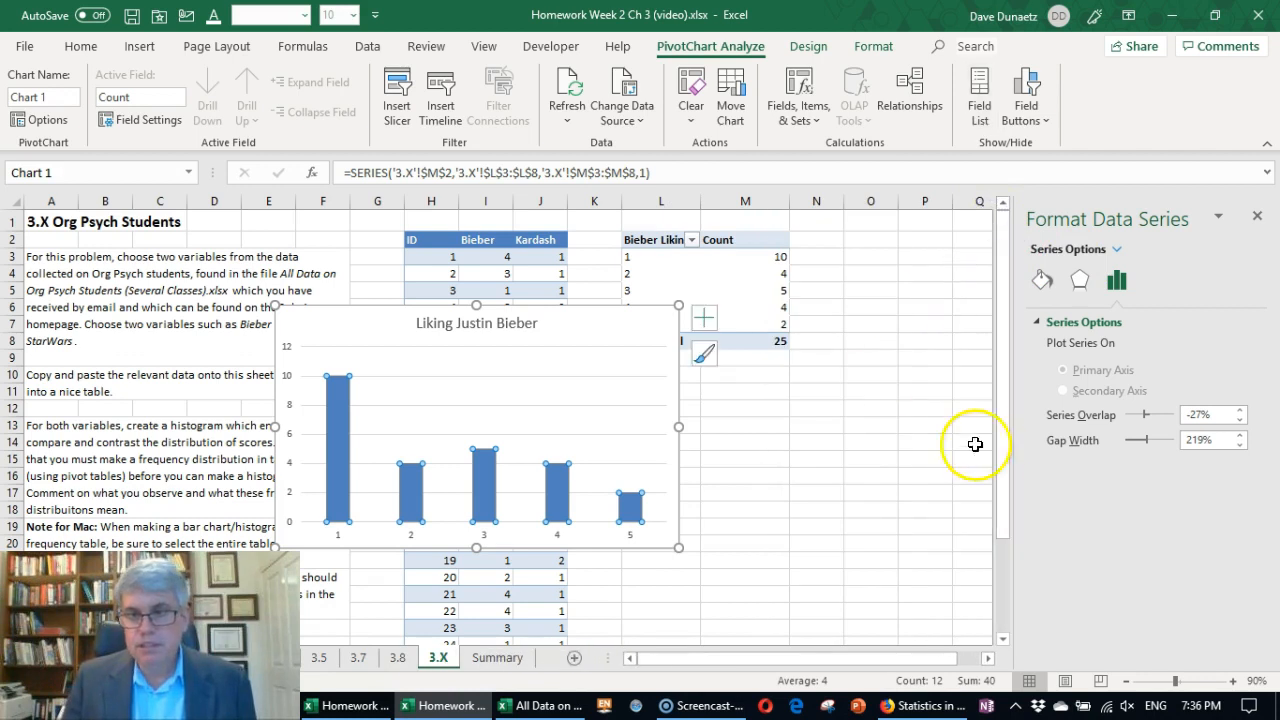
mouse_move(678, 424)
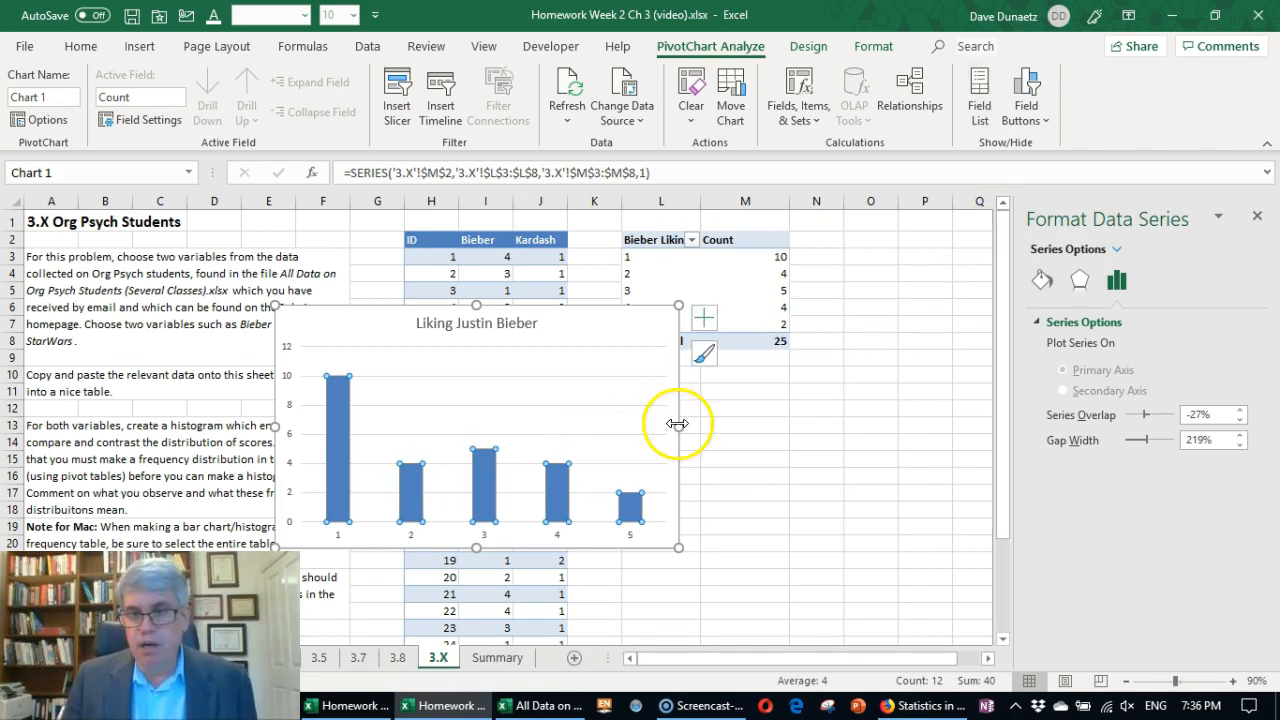
mouse_move(1072, 430)
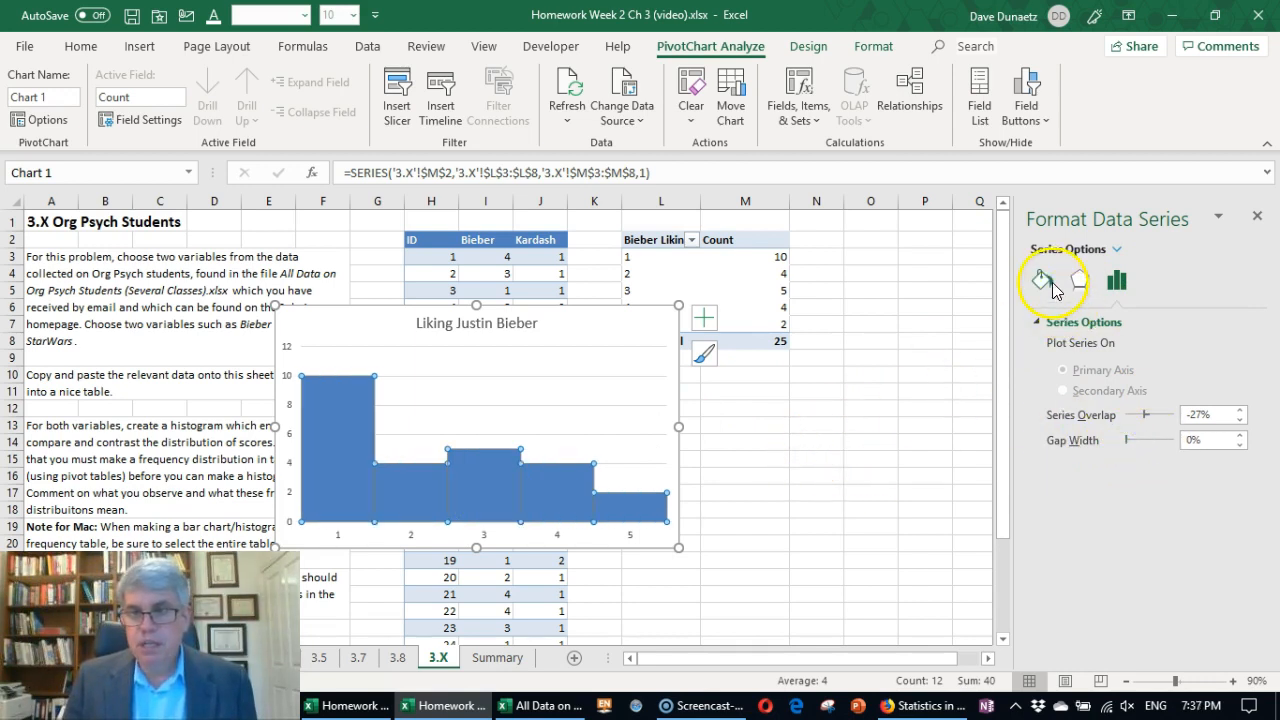
Give the bars 0% gap width and solid 2 pt outlines so the chart reads as a histogram.
left_click(1040, 280)
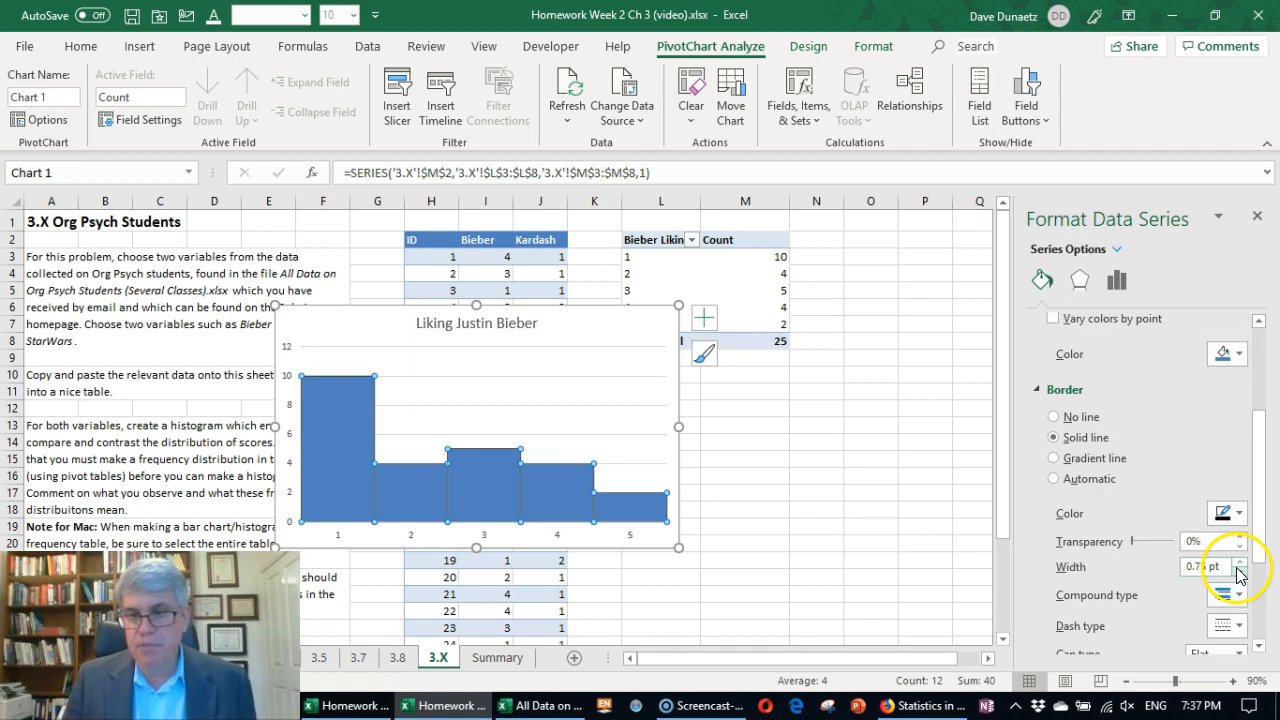
left_click(1240, 560)
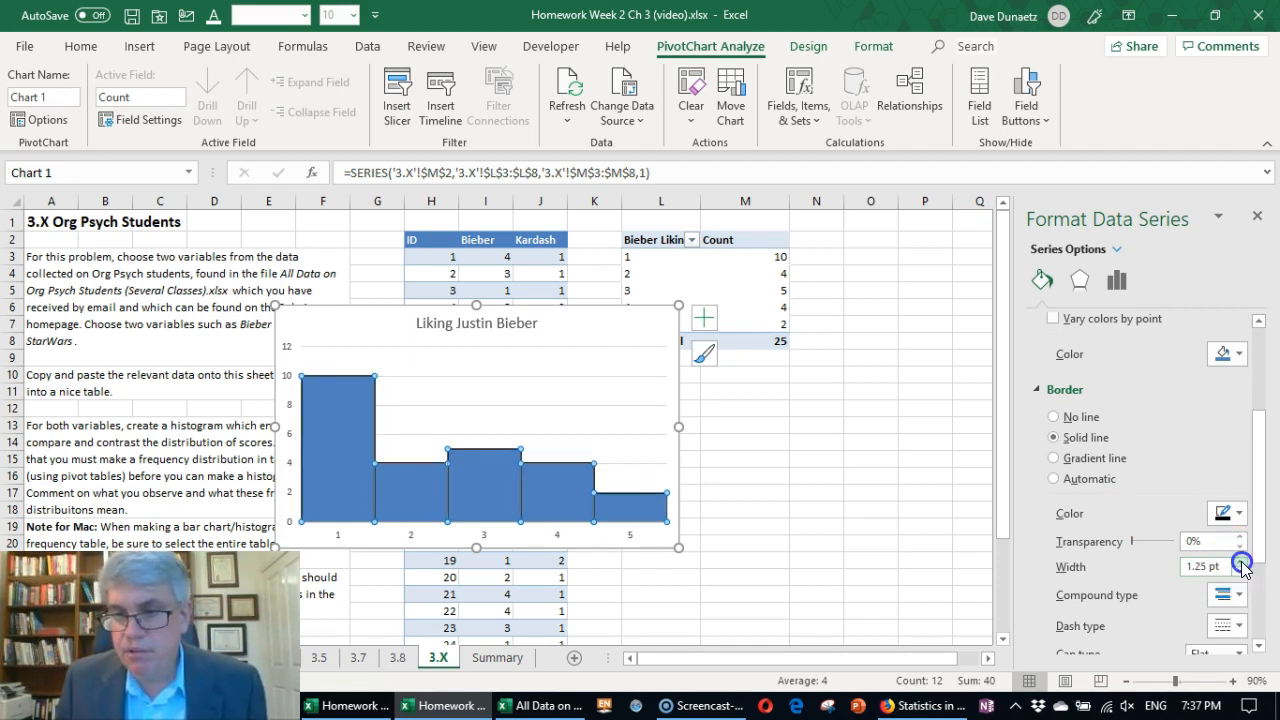
left_click(1242, 560)
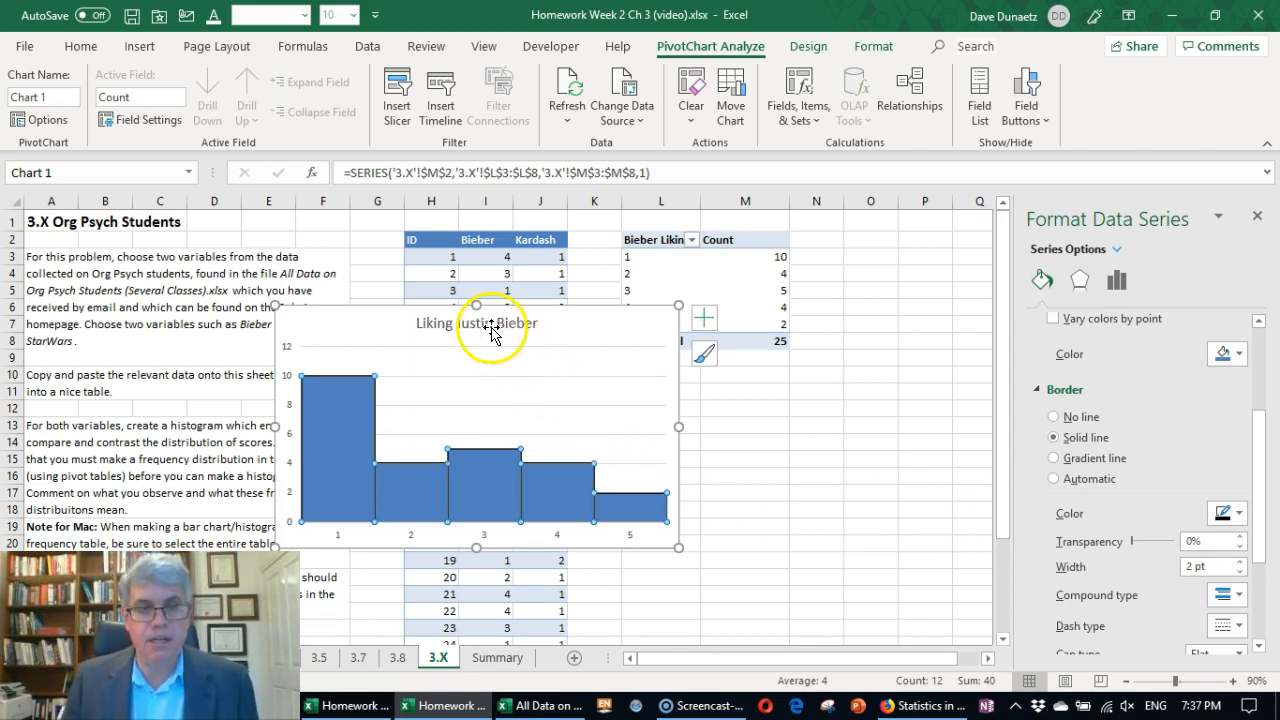
left_click(476, 322)
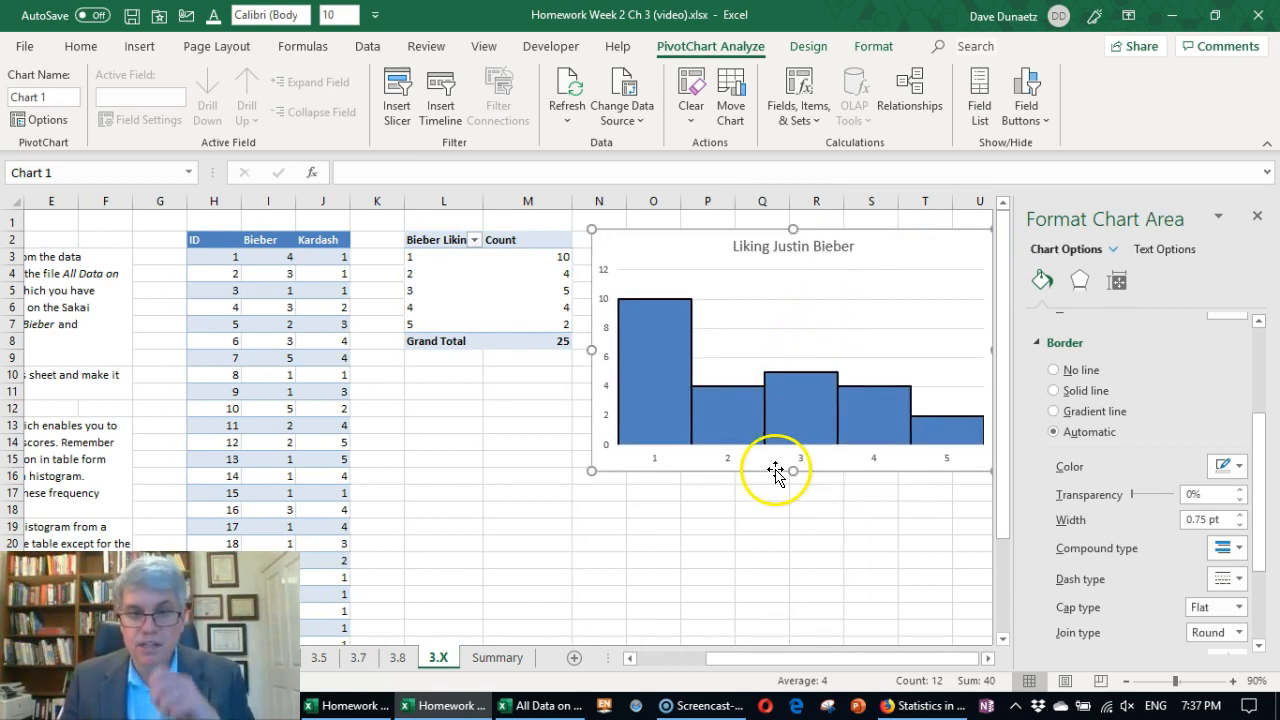
mouse_move(676, 668)
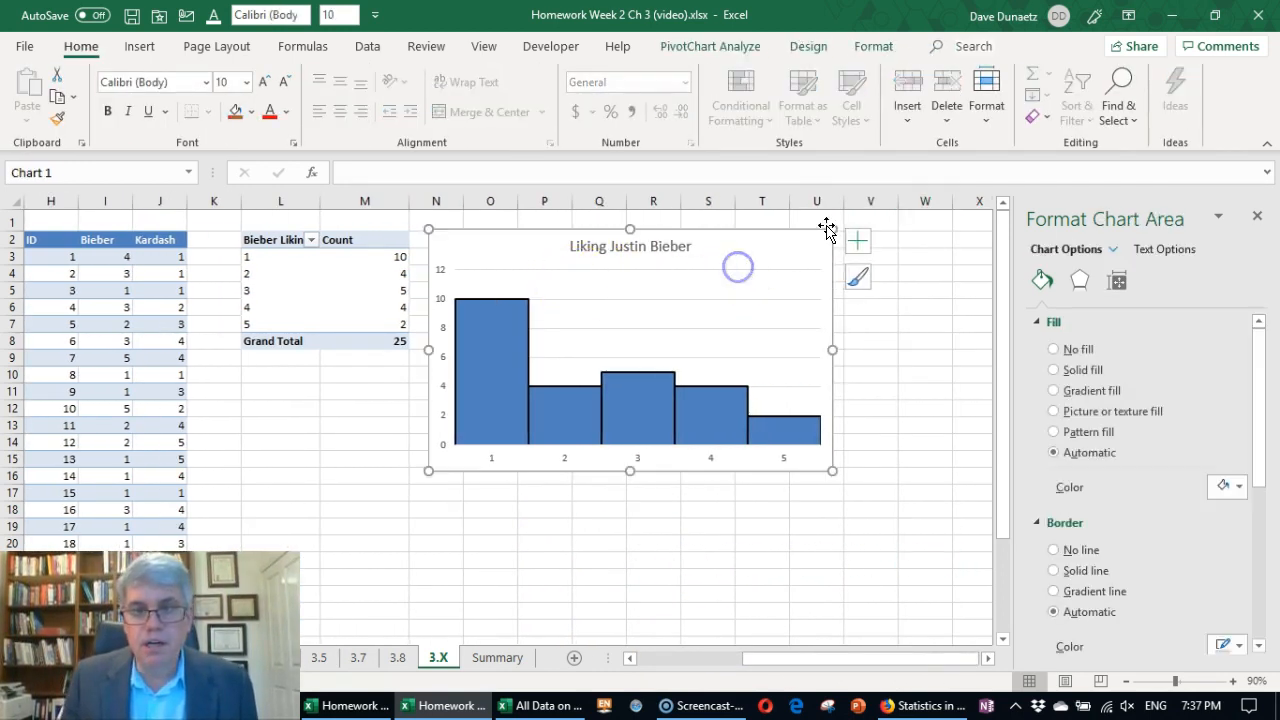
mouse_move(858, 240)
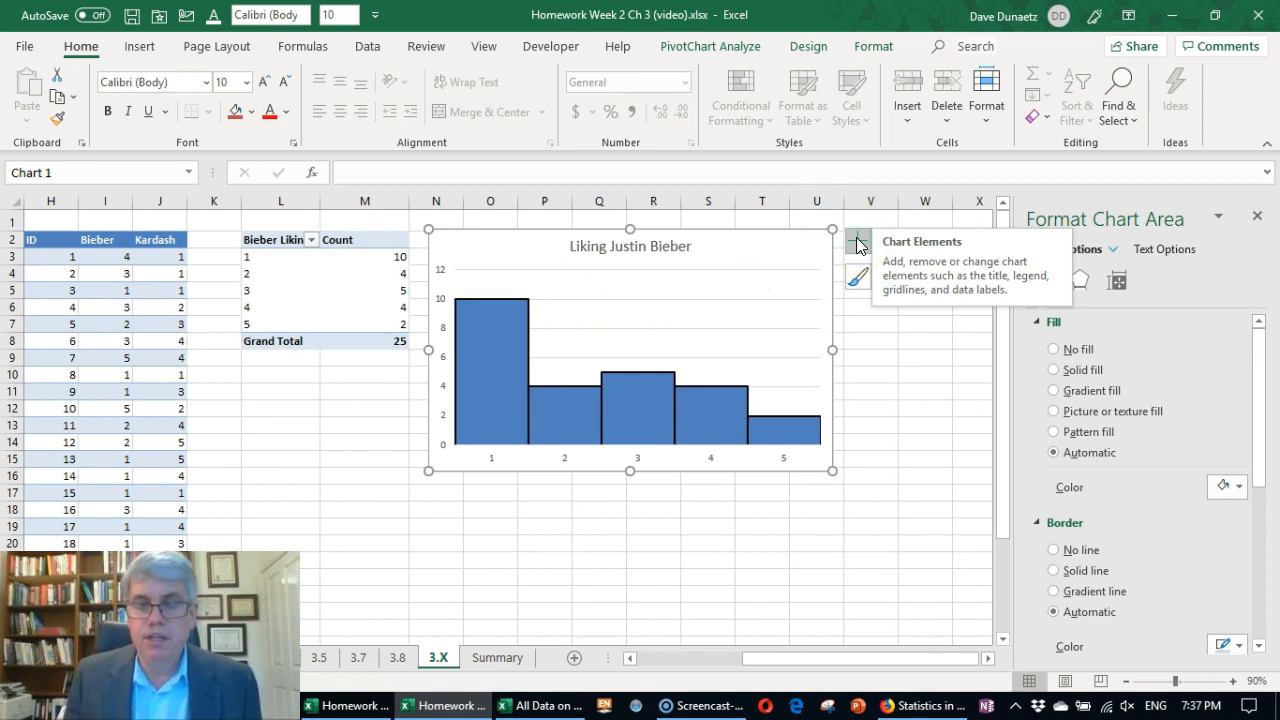
Add axis titles: Number vertically and 'Justin Bieber Score' horizontally.
left_click(904, 280)
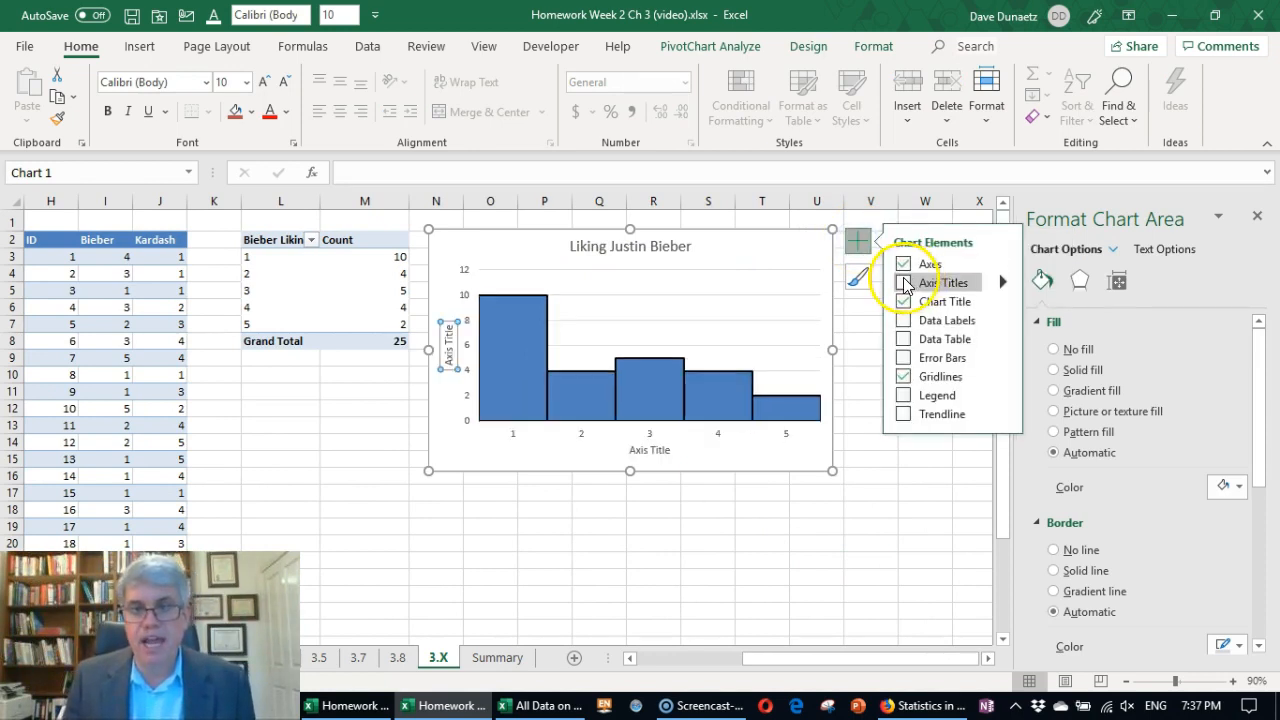
left_click(904, 282)
type("Number")
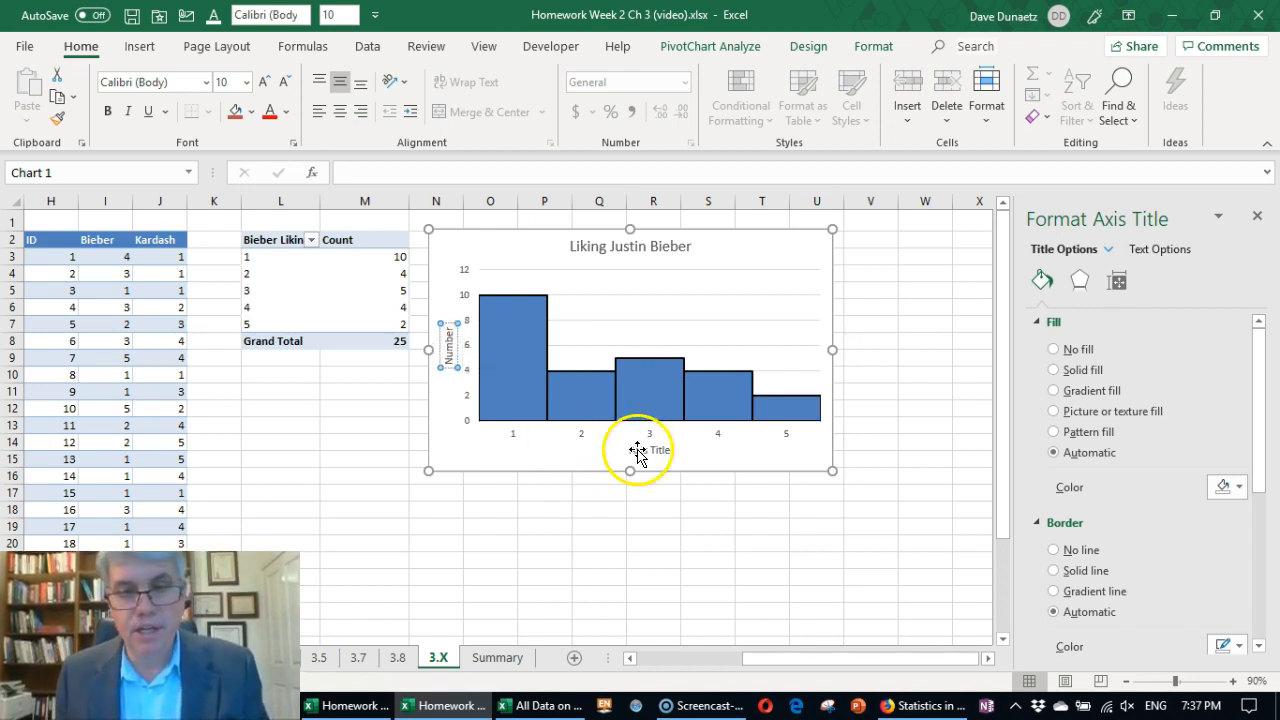
left_click(652, 448)
type("Justin Bieber Score")
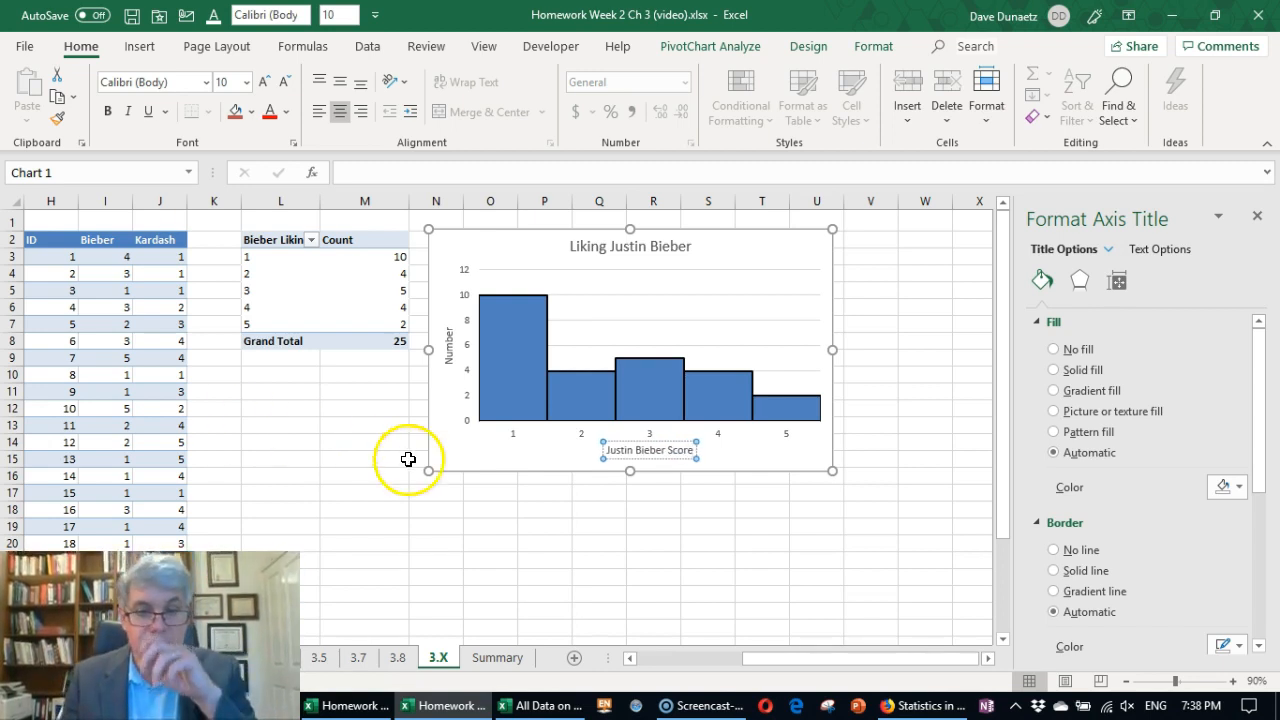
mouse_move(952, 474)
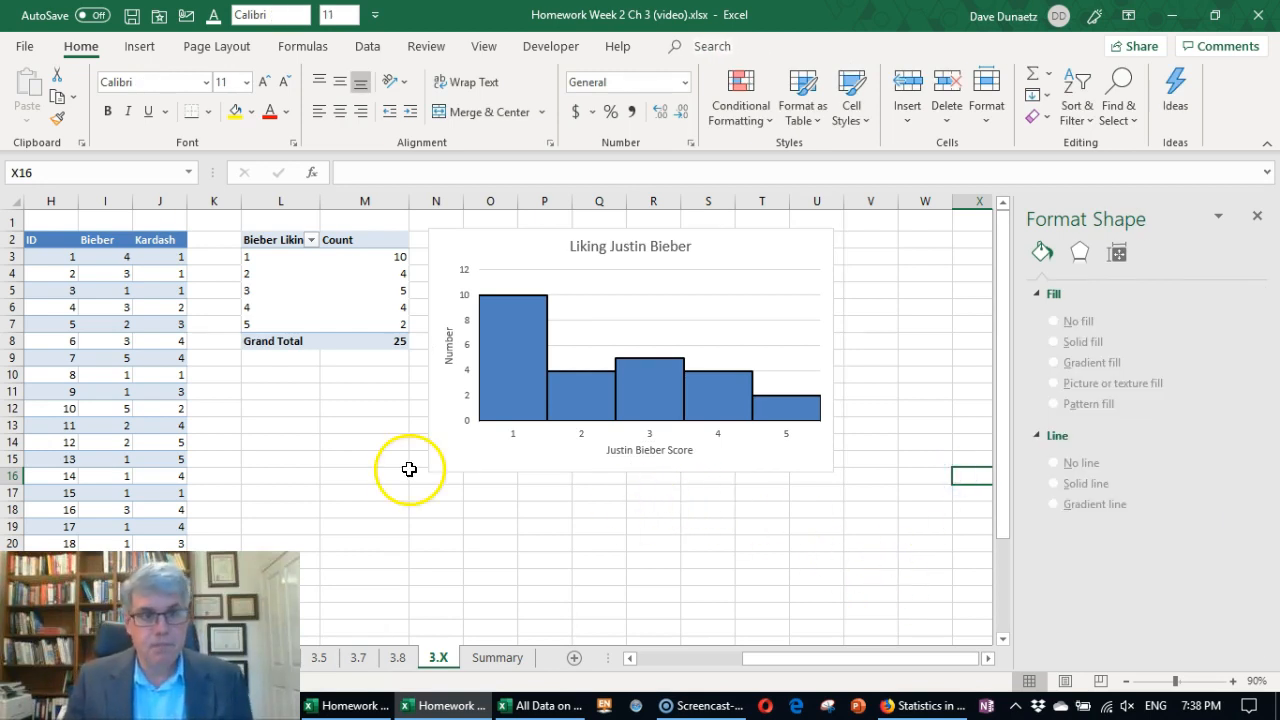
mouse_move(264, 452)
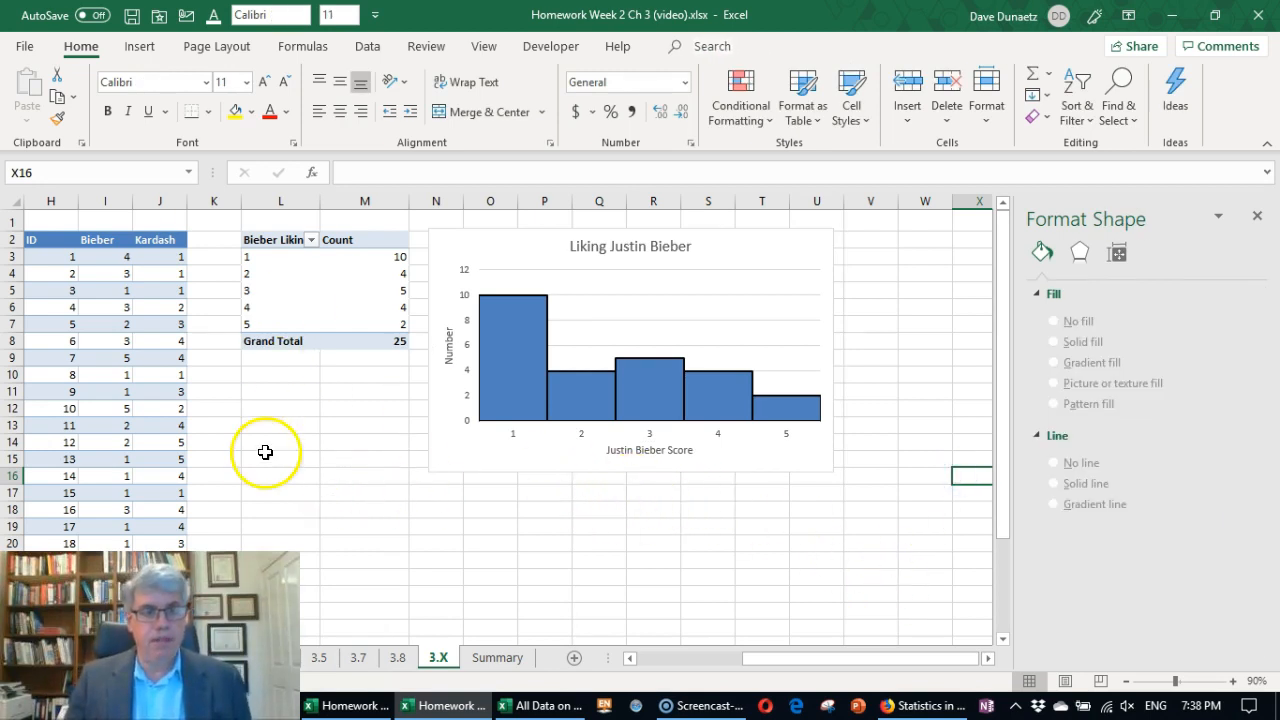
mouse_move(168, 378)
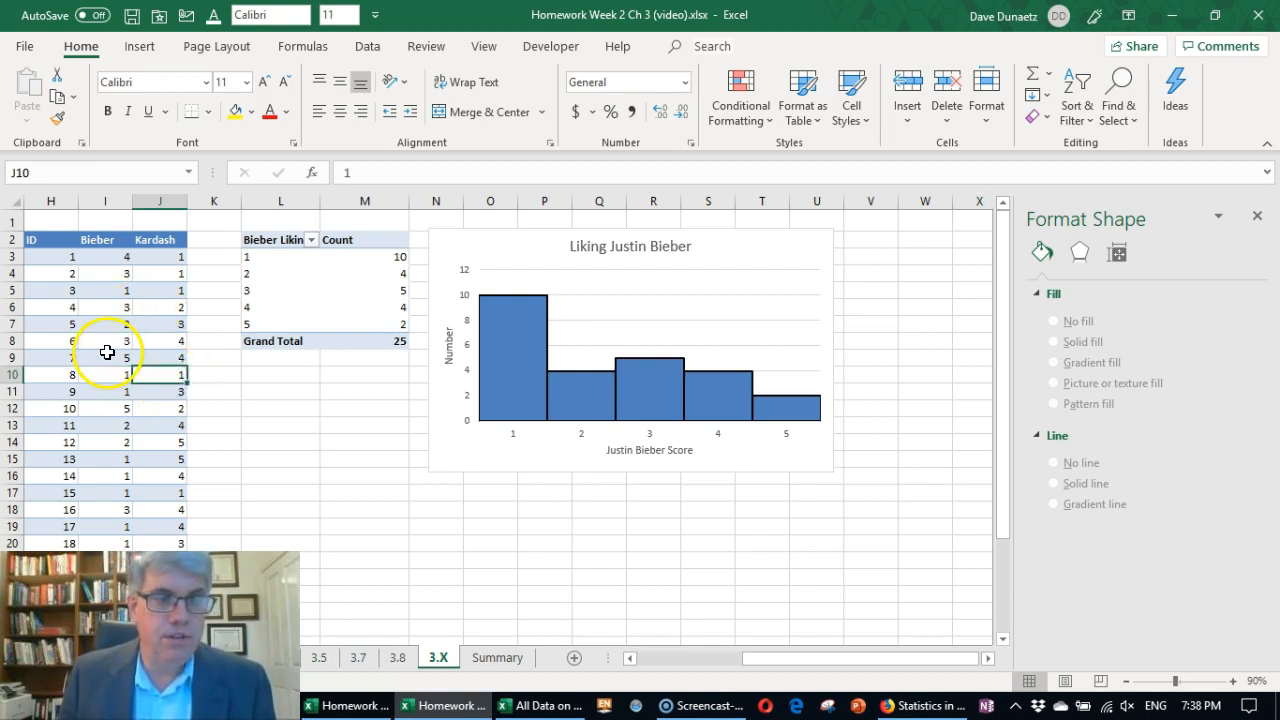
Insert a second PivotTable from the same data onto this sheet at L16.
left_click(140, 46)
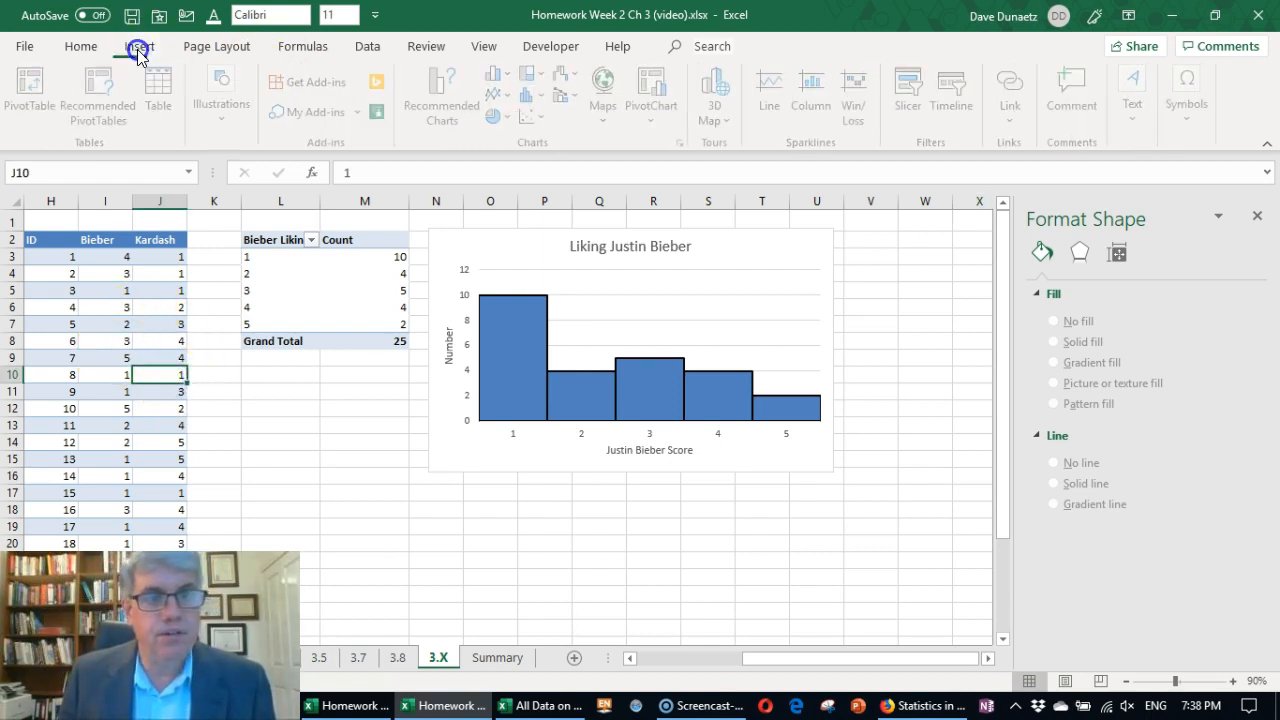
left_click(156, 96)
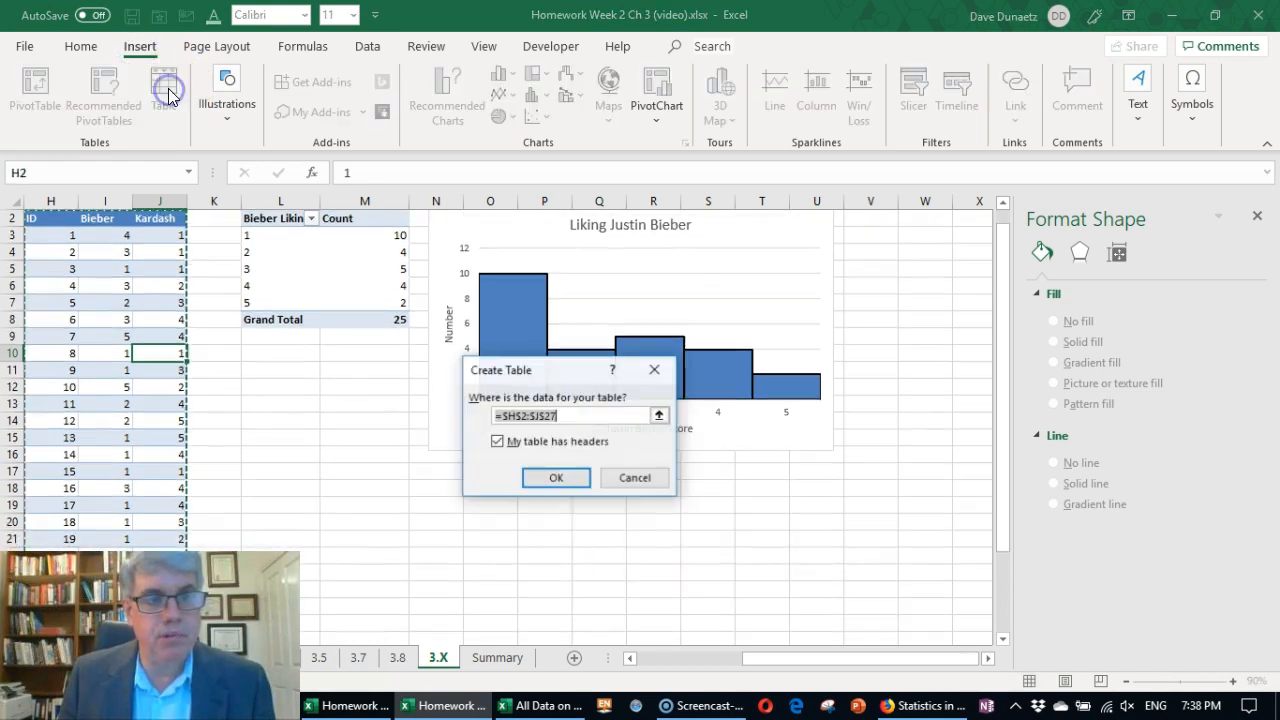
left_click(634, 476)
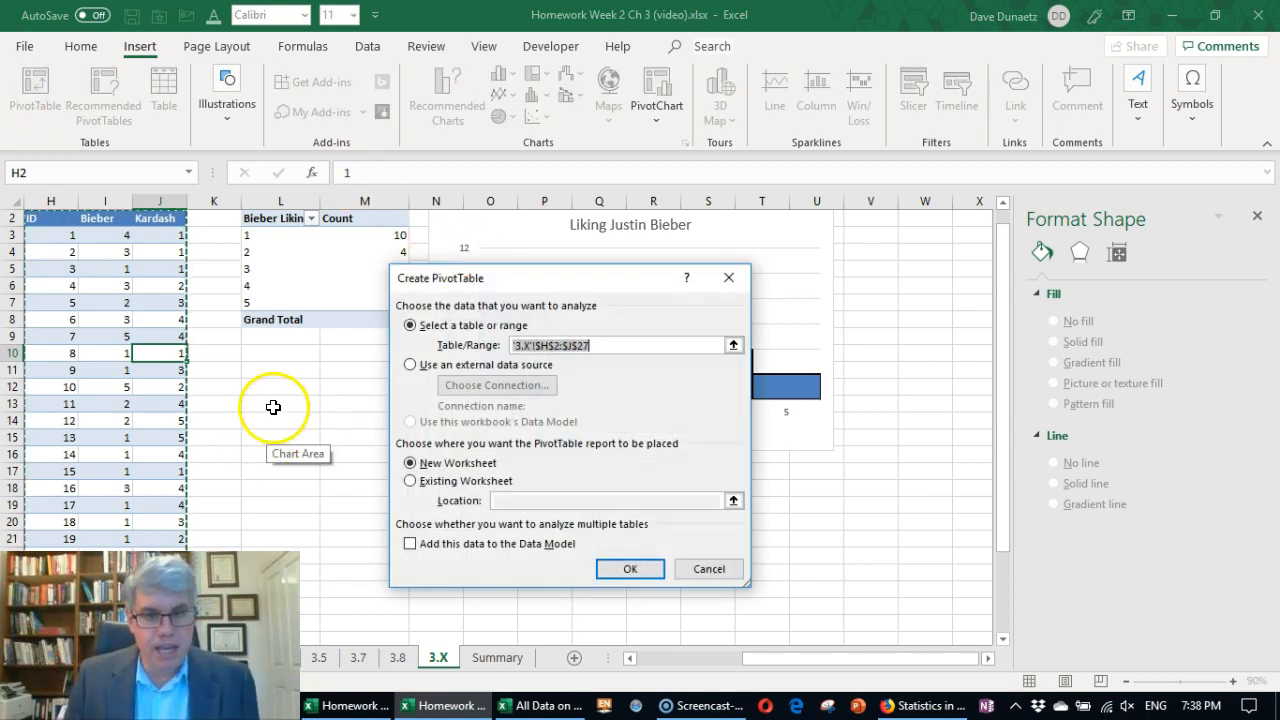
left_click(408, 480)
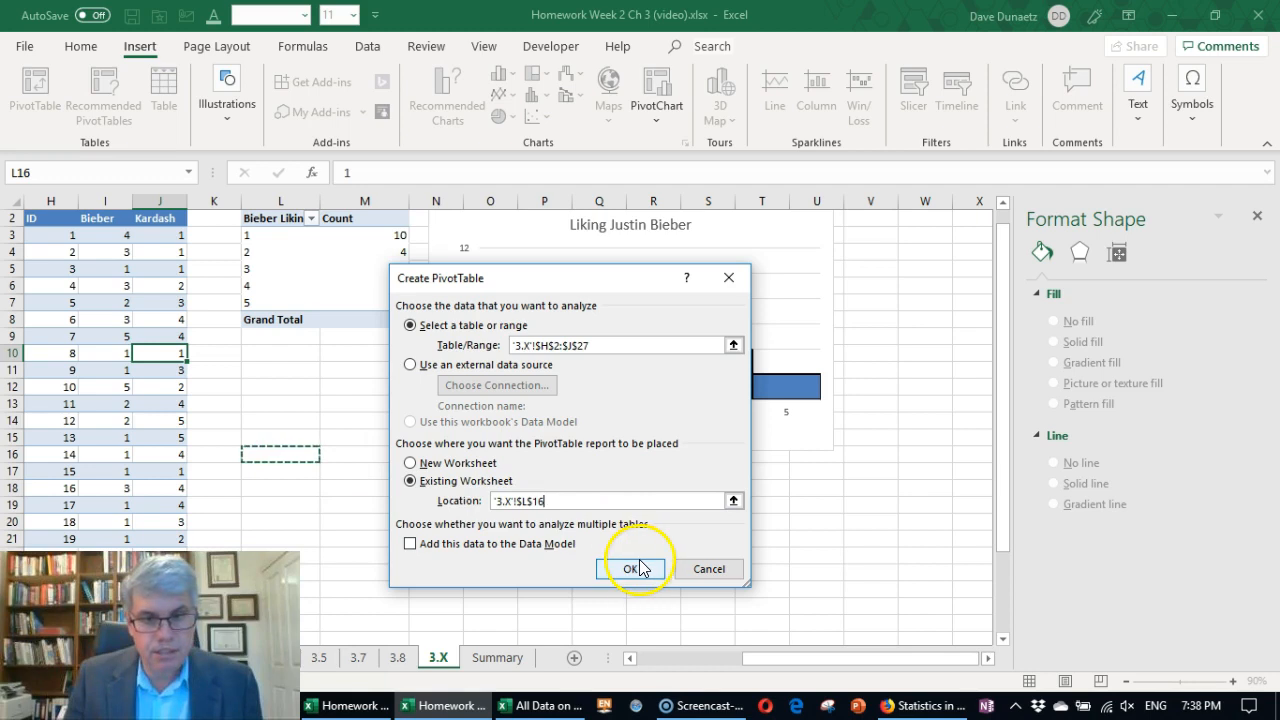
left_click(628, 568)
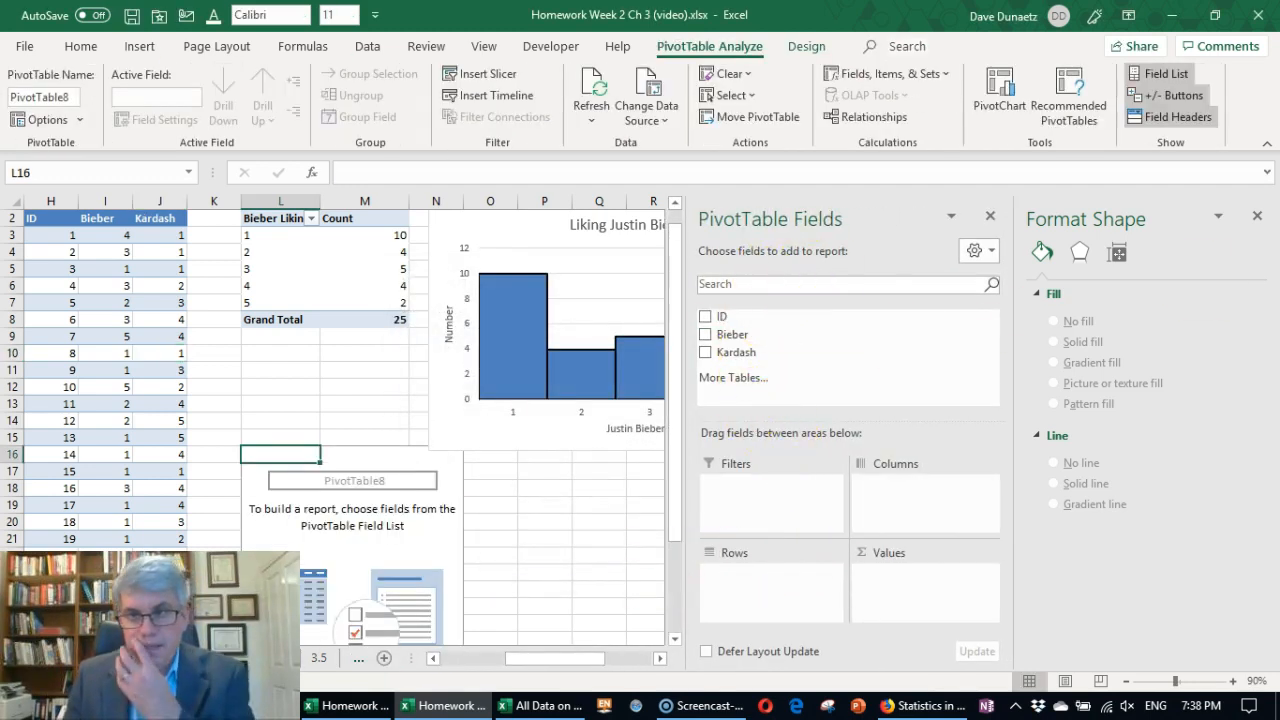
Add the Kardash field to the new pivot table and use its scores as the rows.
left_click(1256, 216)
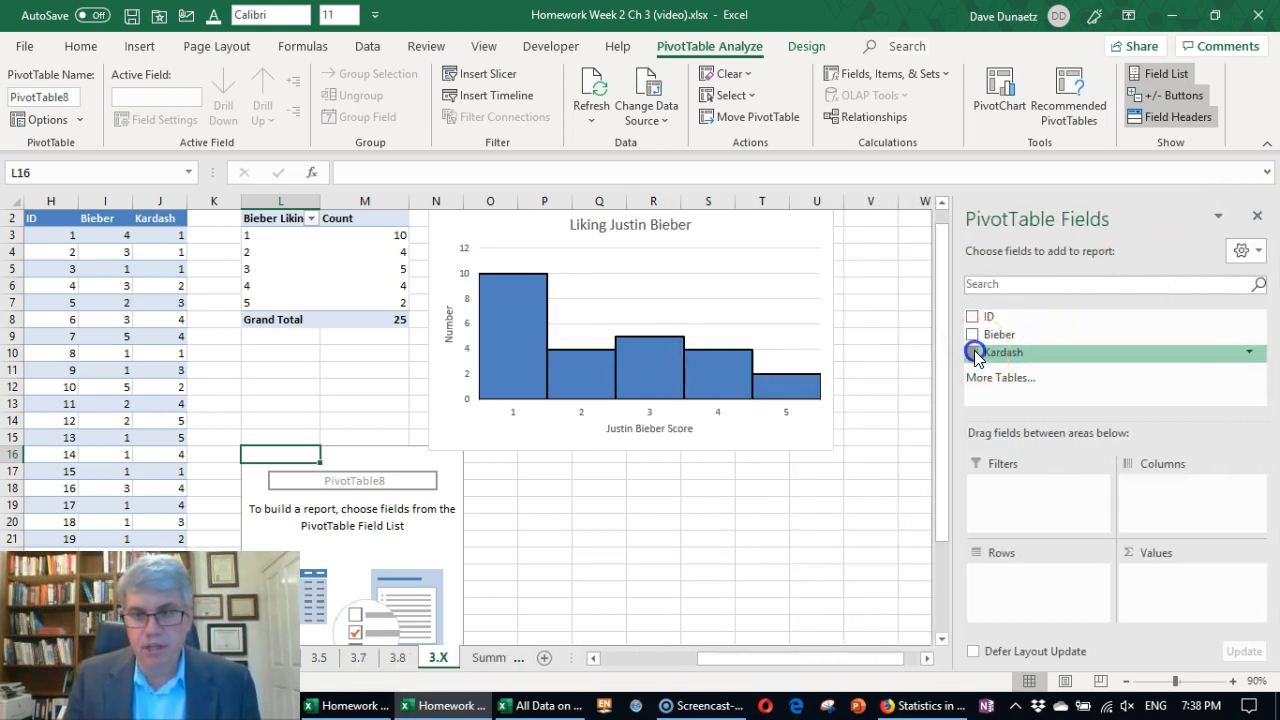
left_click(972, 352)
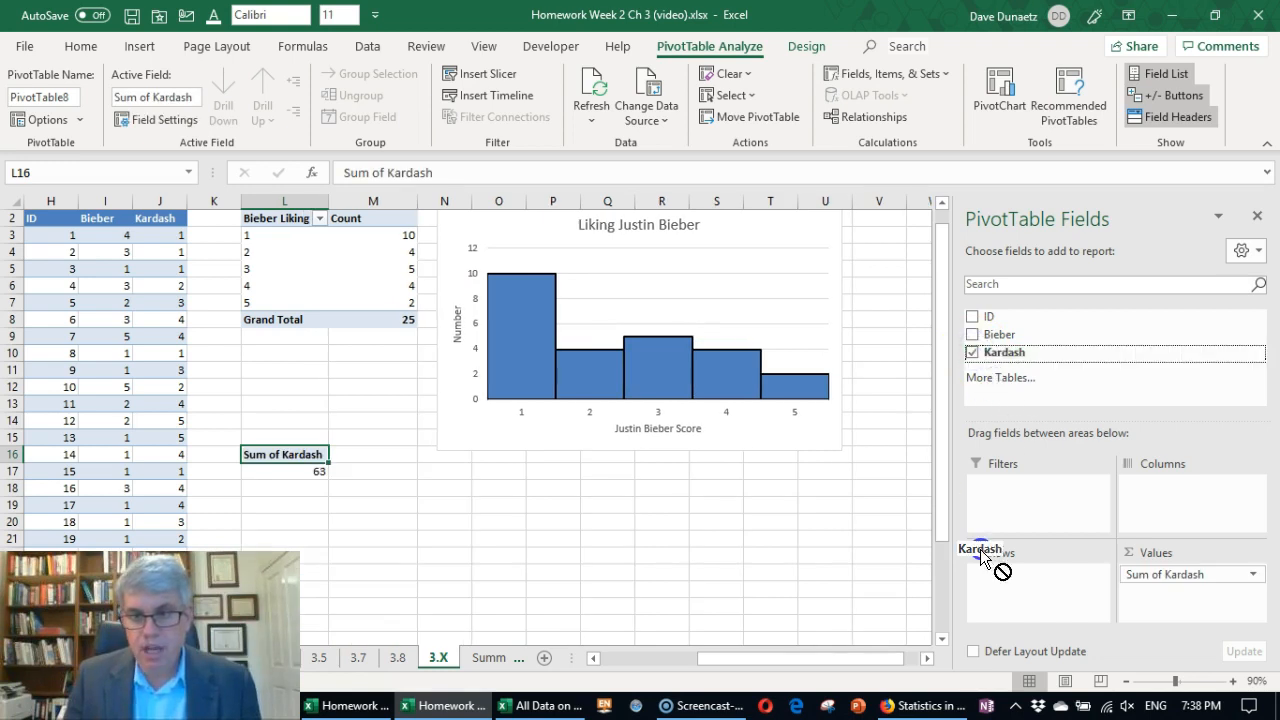
left_click_drag(1000, 552, 1036, 572)
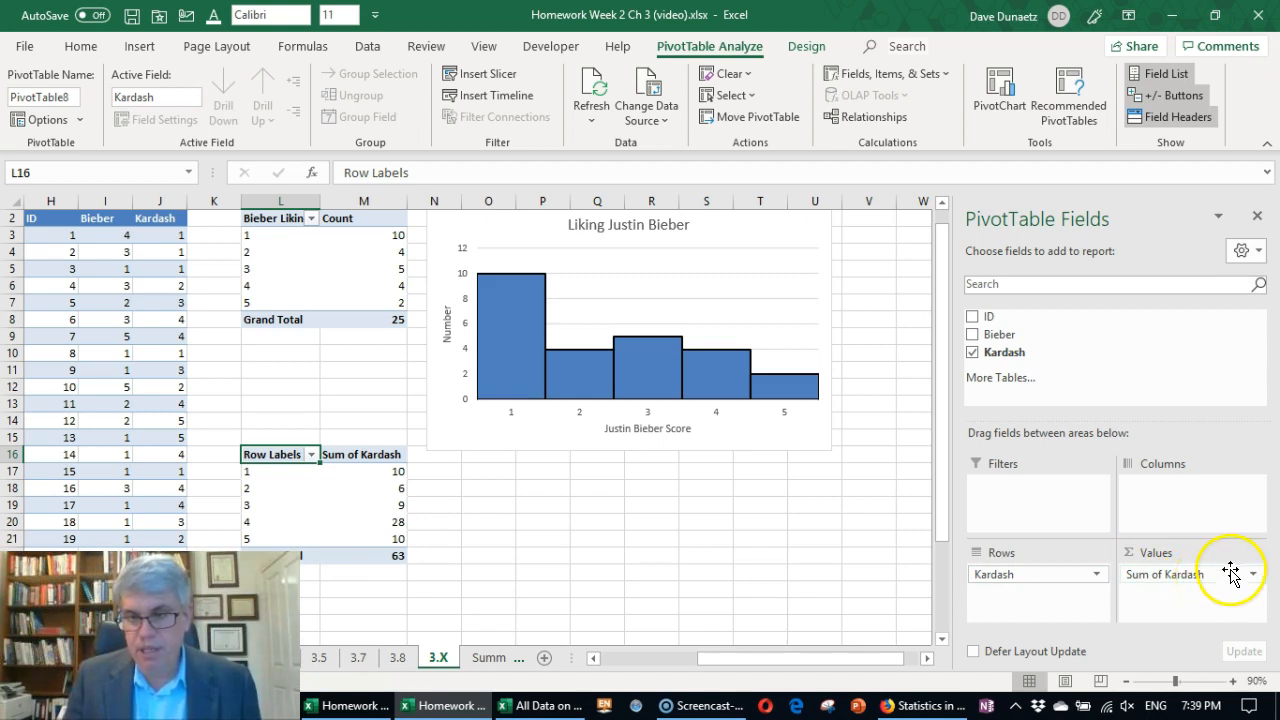
Summarize the Kardash values by Count instead of Sum, giving score frequencies totalling 25.
left_click(1252, 572)
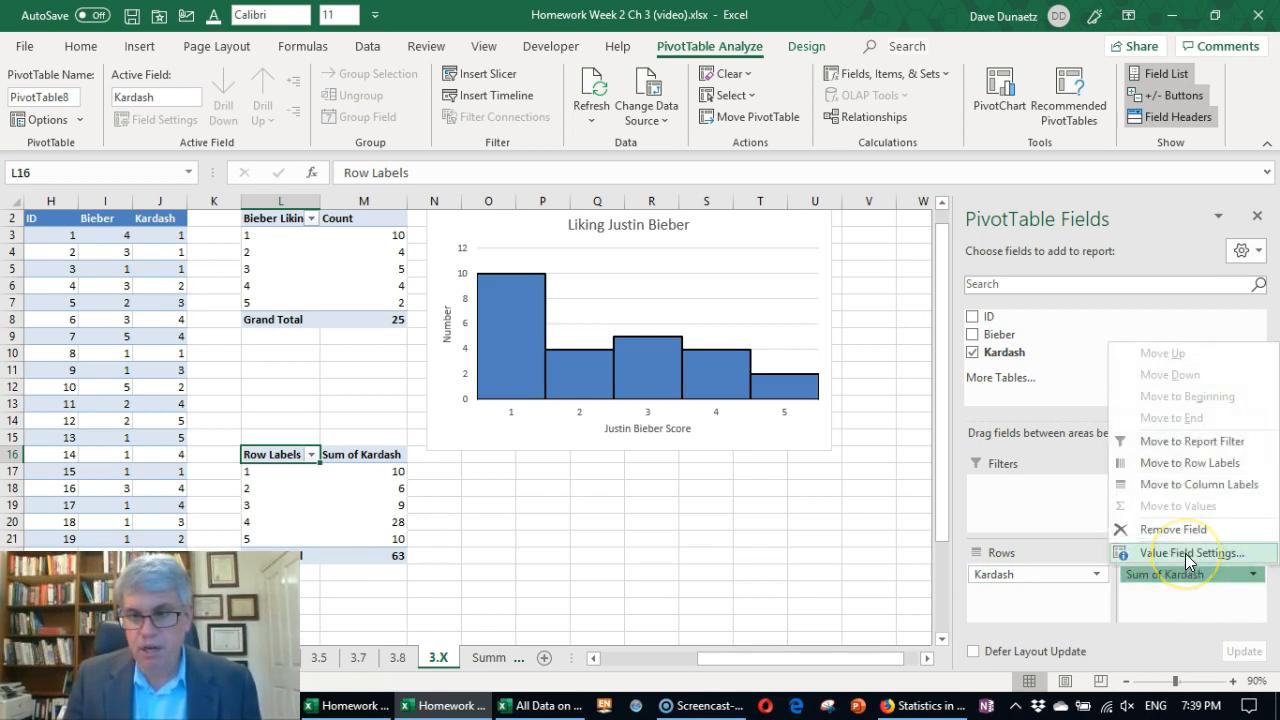
left_click(1192, 552)
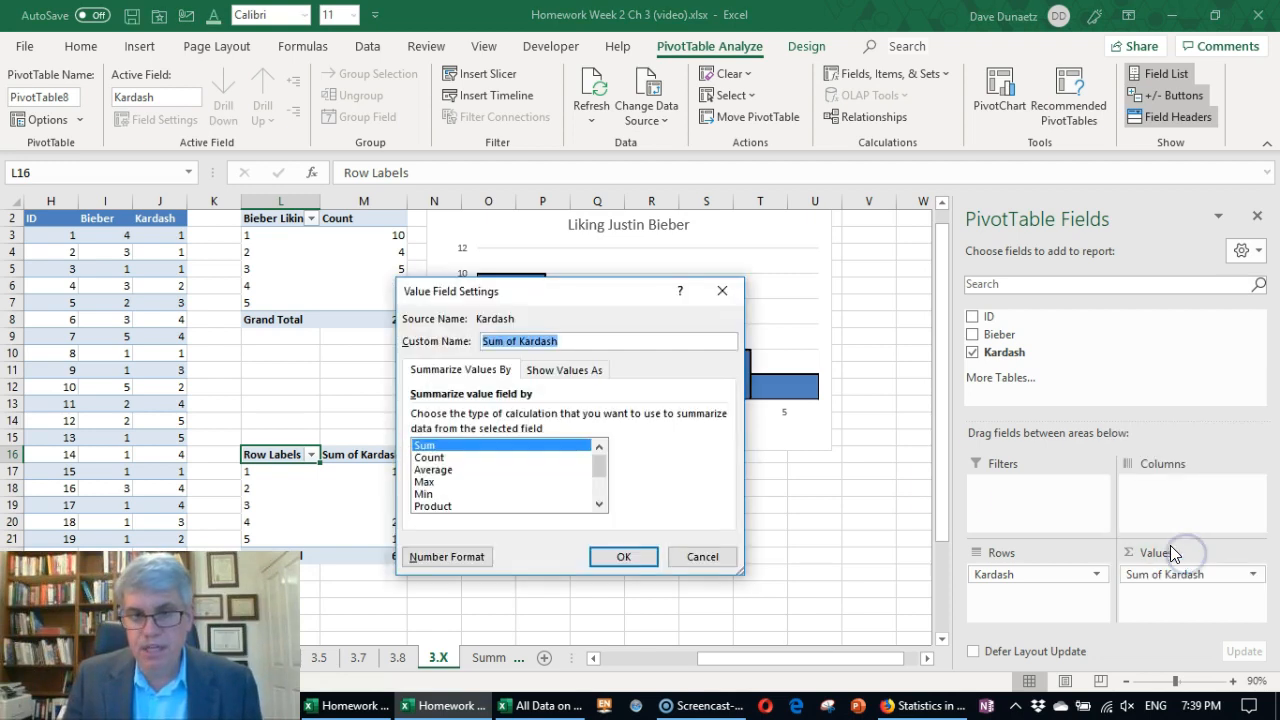
left_click(428, 456)
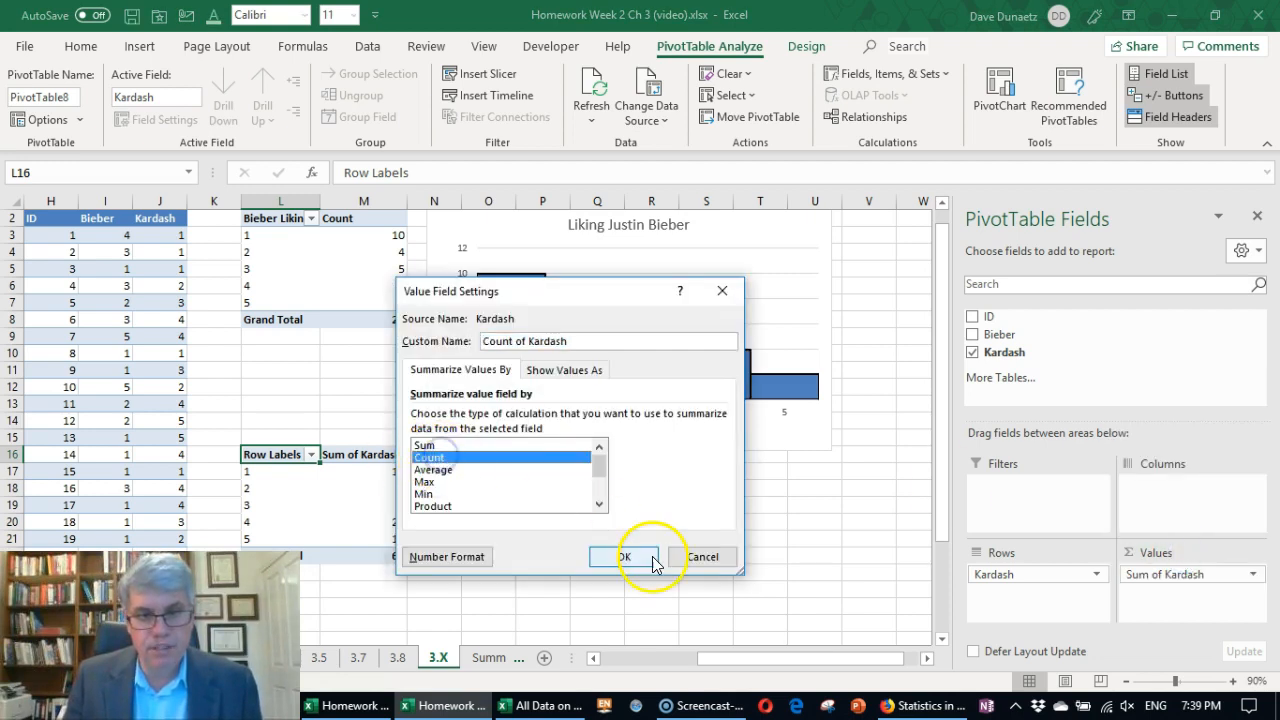
left_click(622, 556)
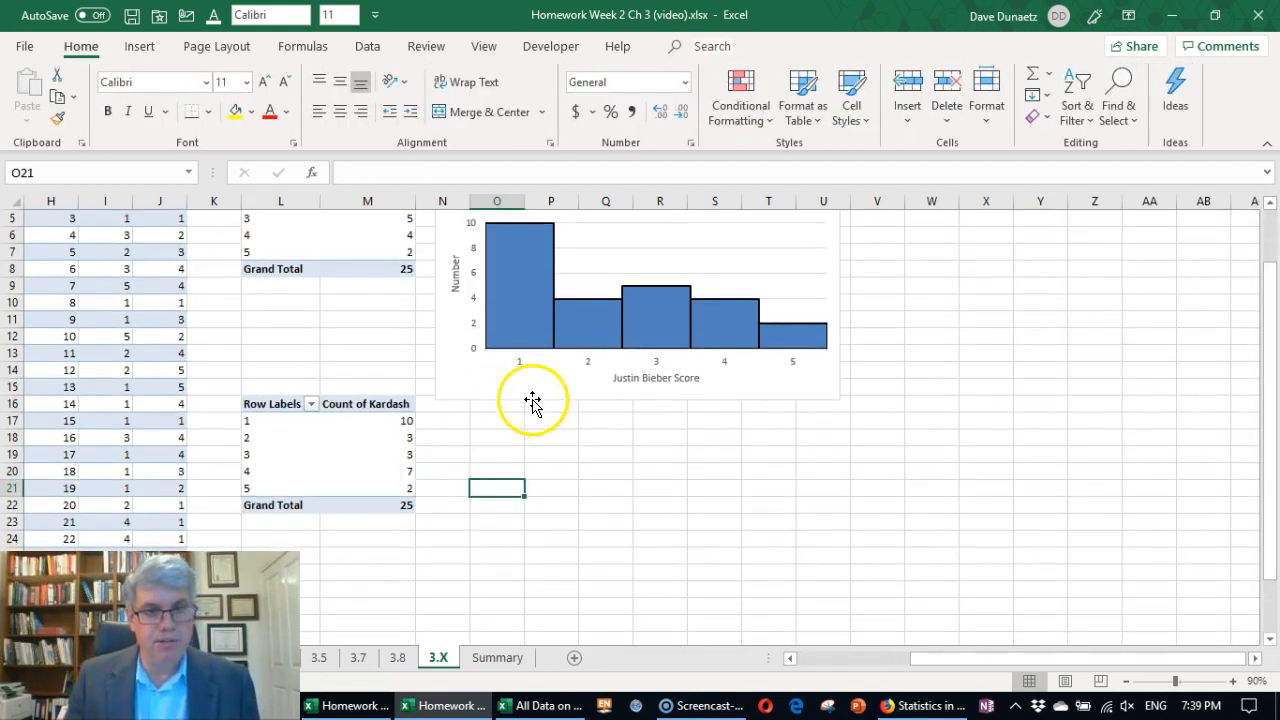
mouse_move(456, 432)
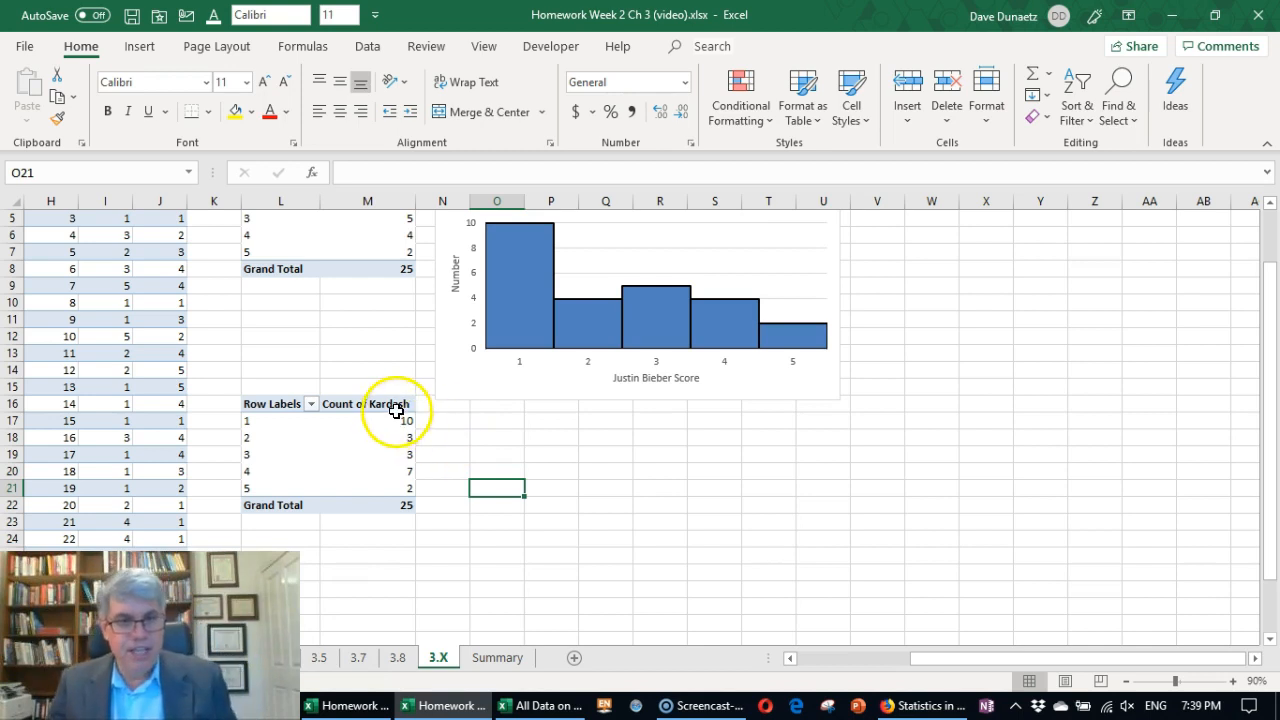
mouse_move(358, 424)
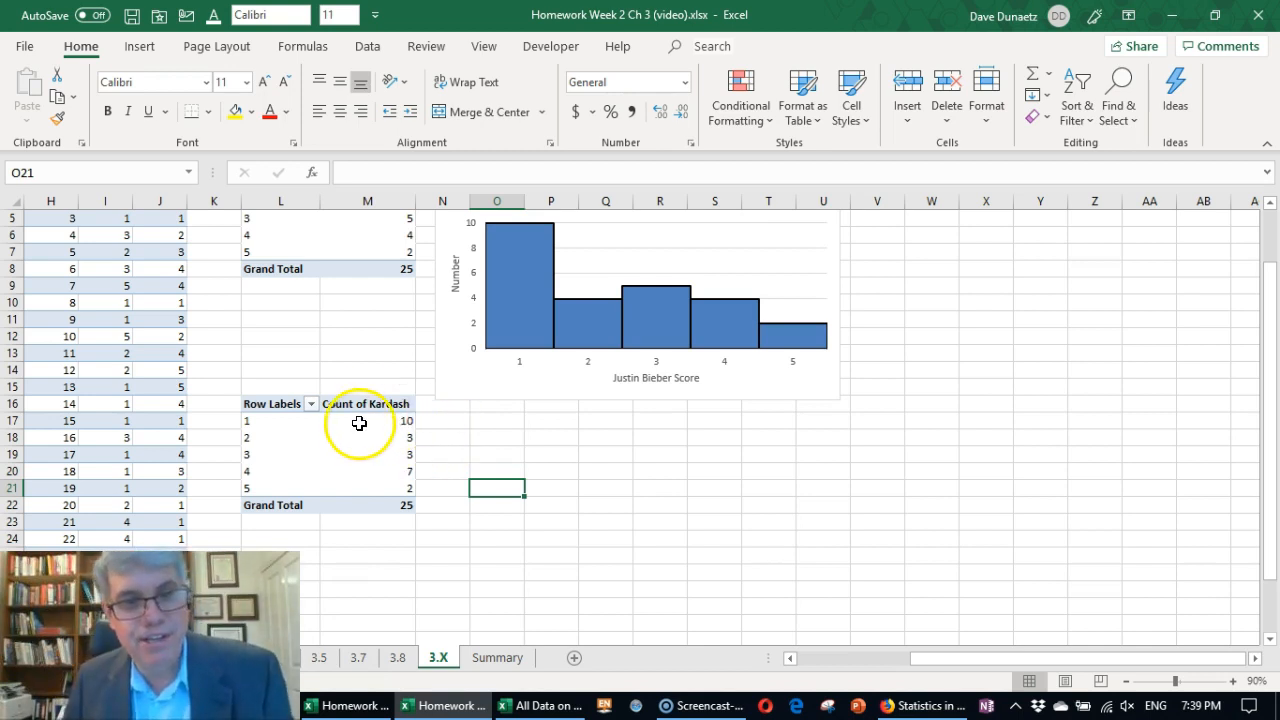
mouse_move(362, 448)
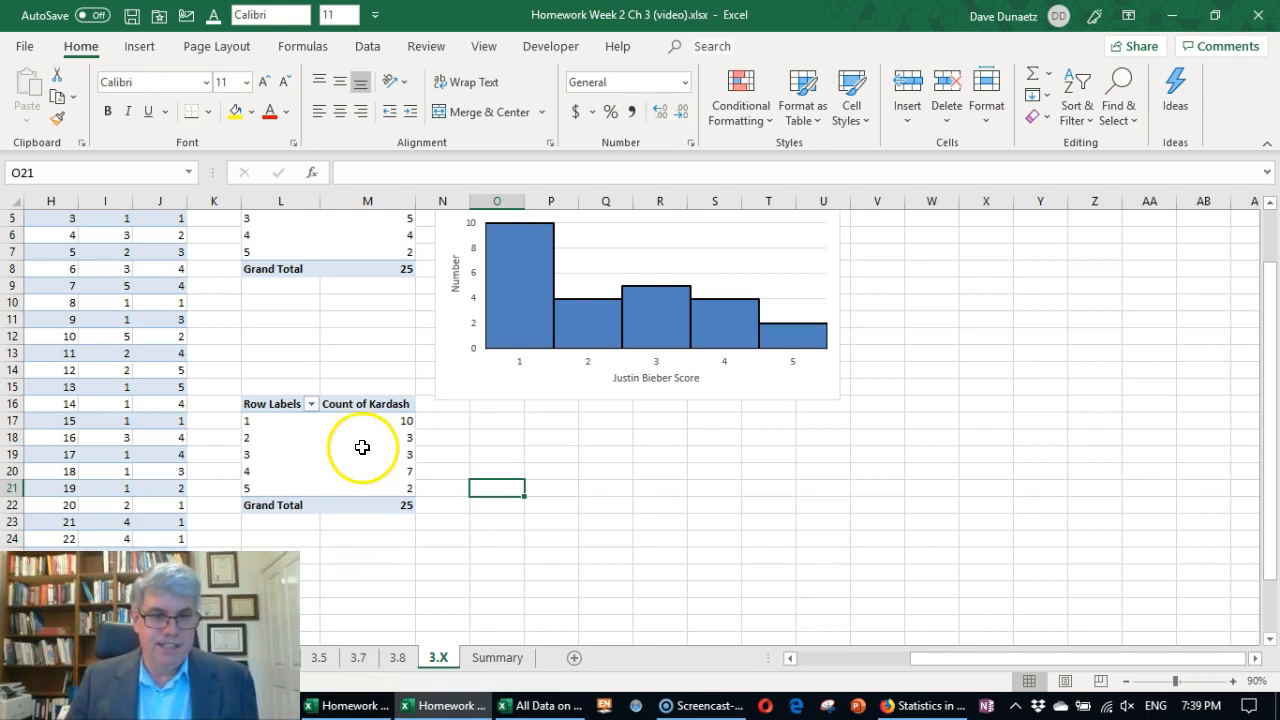
mouse_move(282, 476)
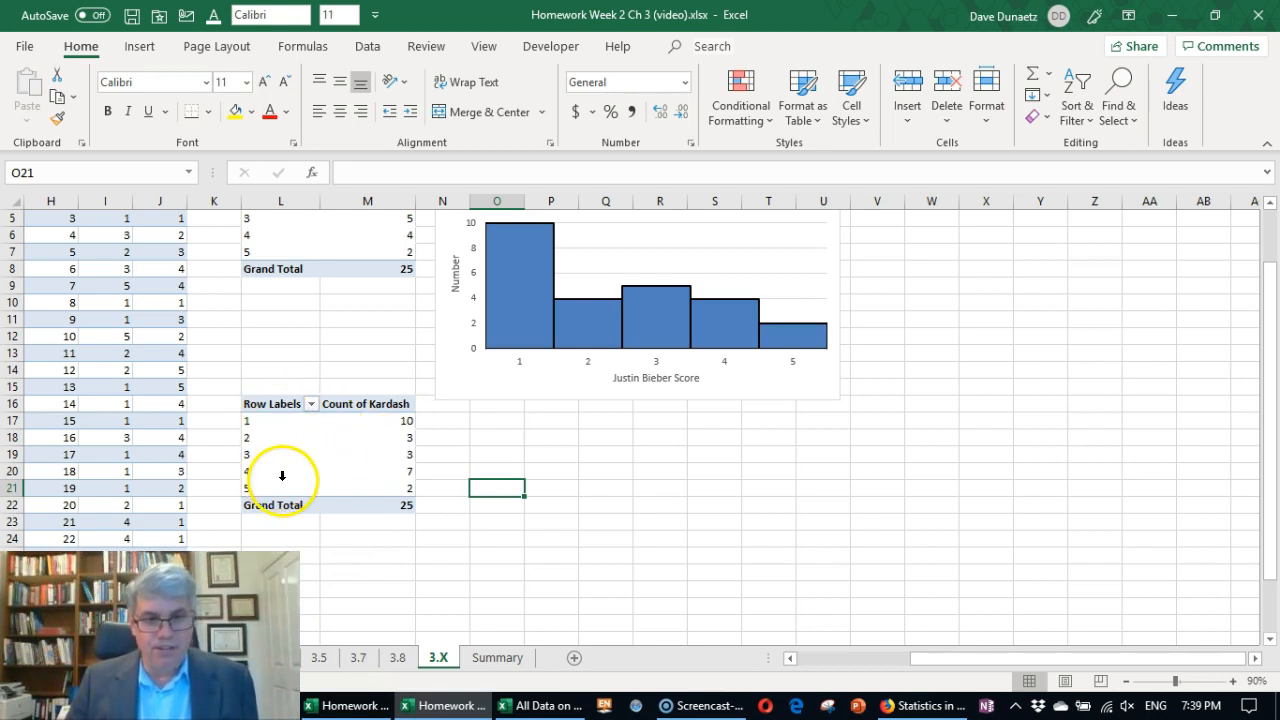
mouse_move(444, 506)
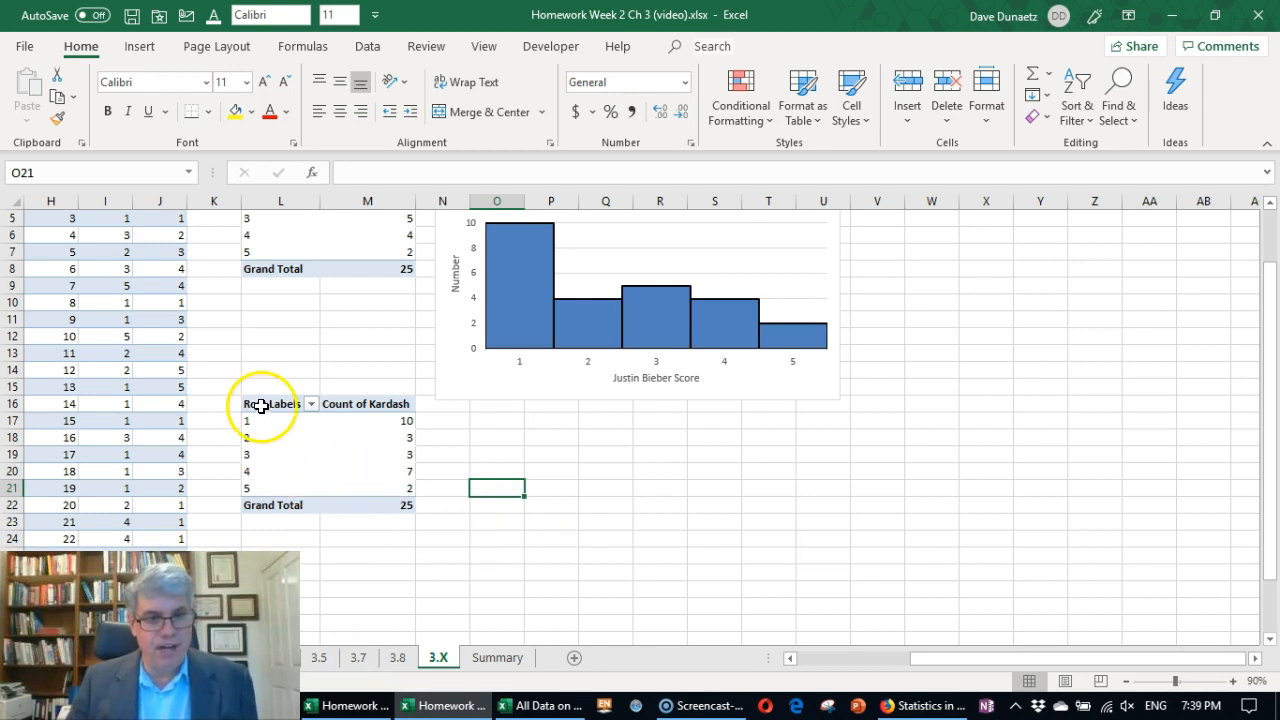
Insert a 2-D clustered column chart of the Kardash scores and their counts.
left_click(270, 404)
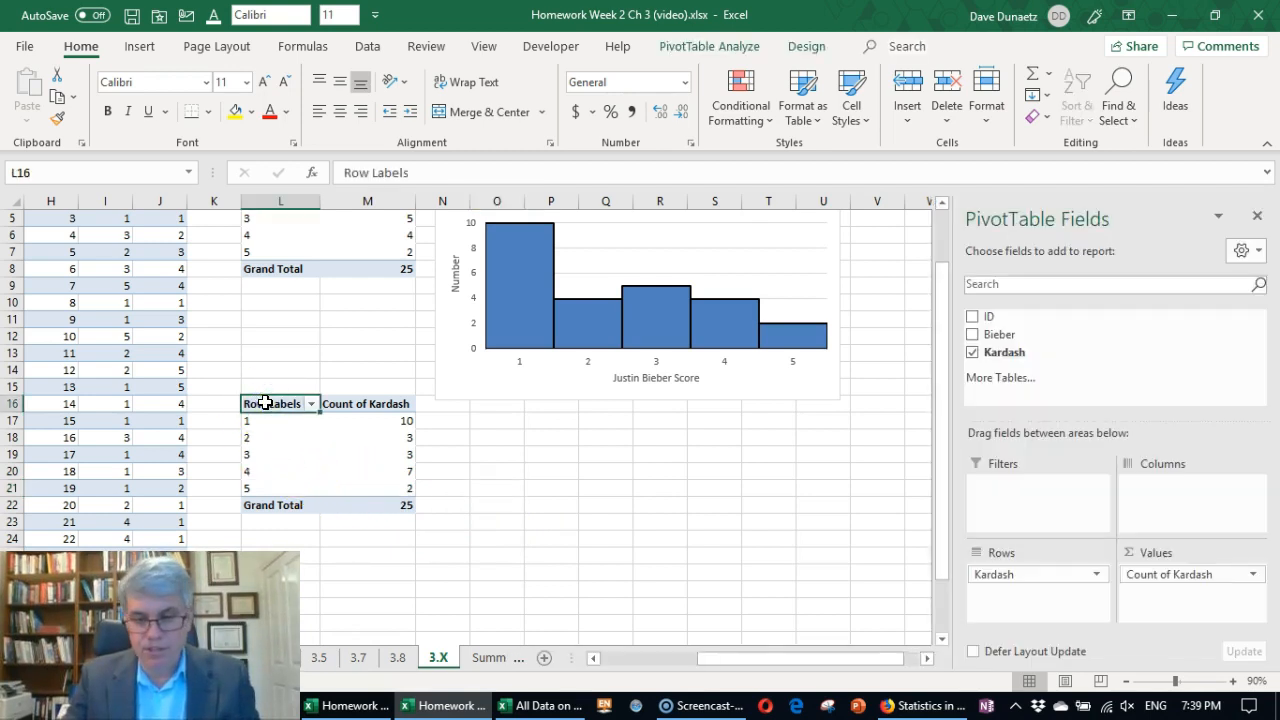
left_click_drag(270, 404, 390, 488)
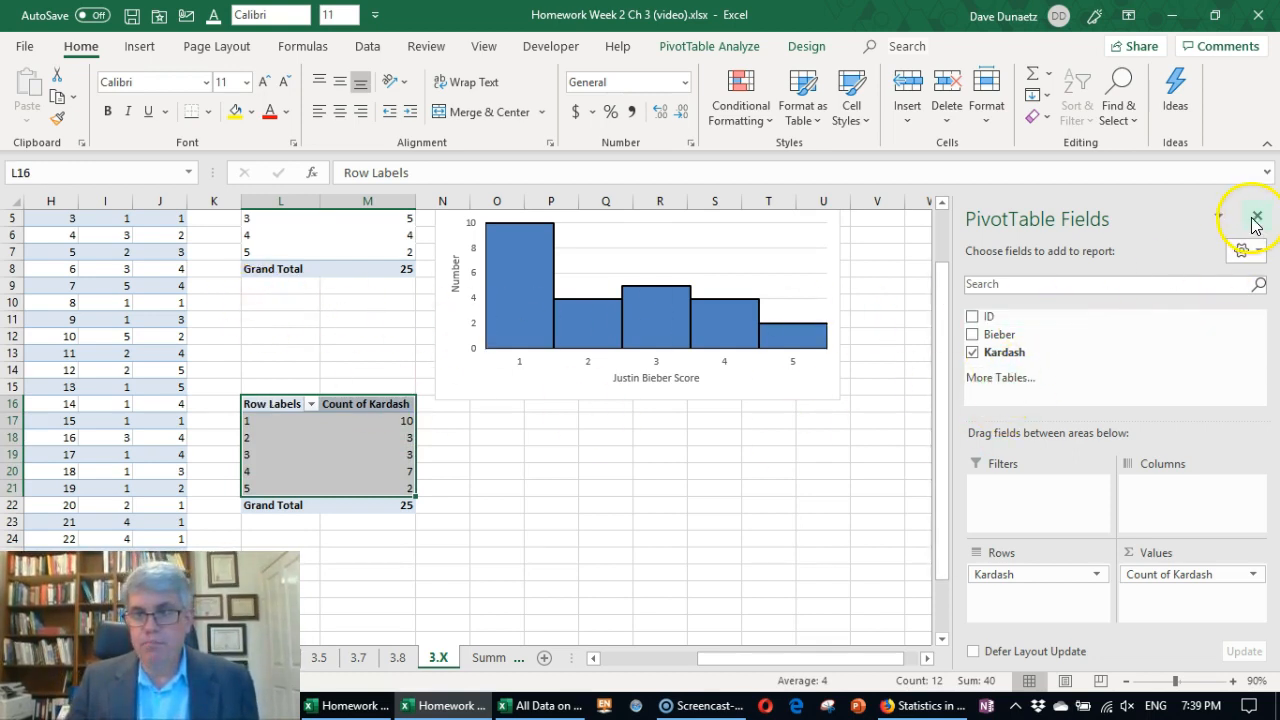
left_click(1256, 216)
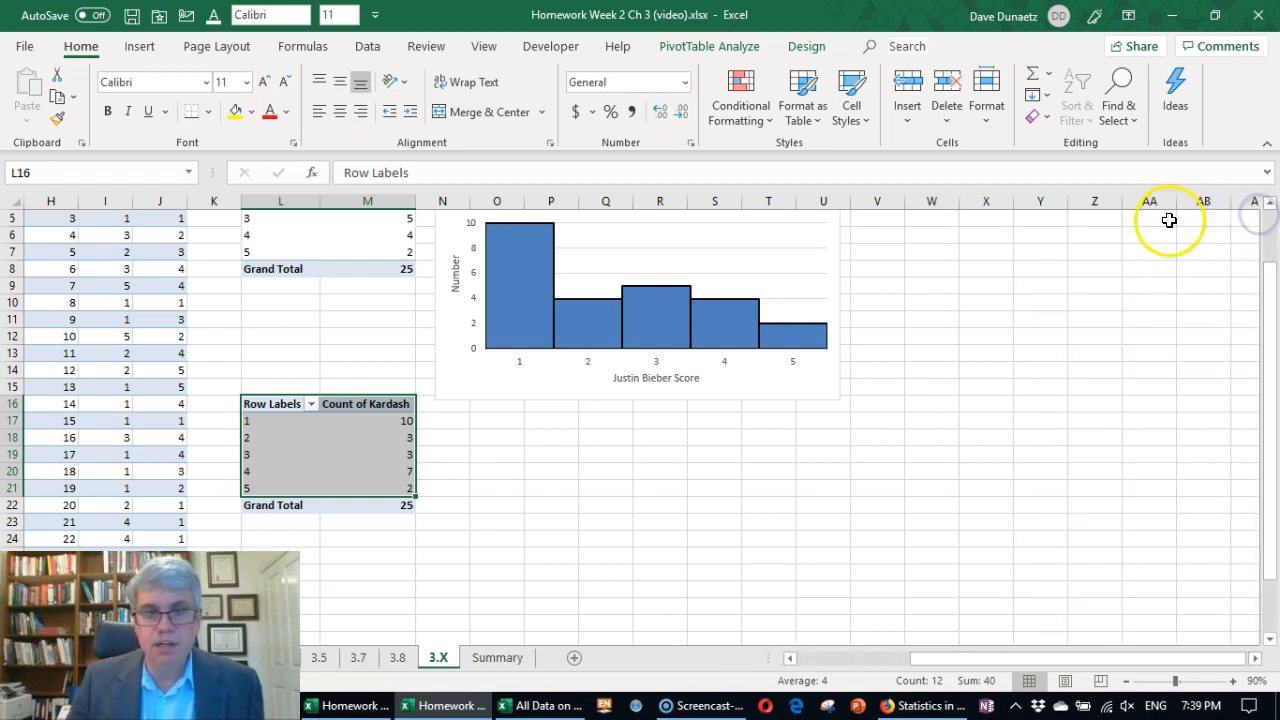
left_click(140, 46)
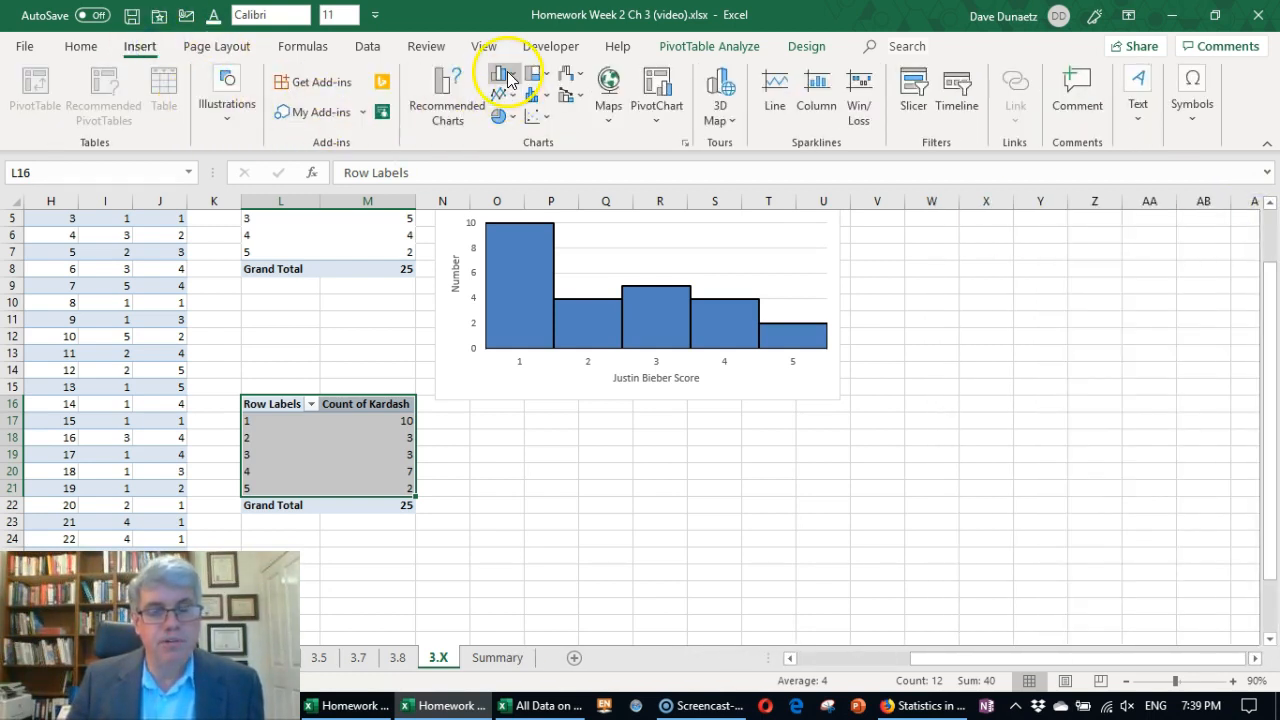
left_click(504, 72)
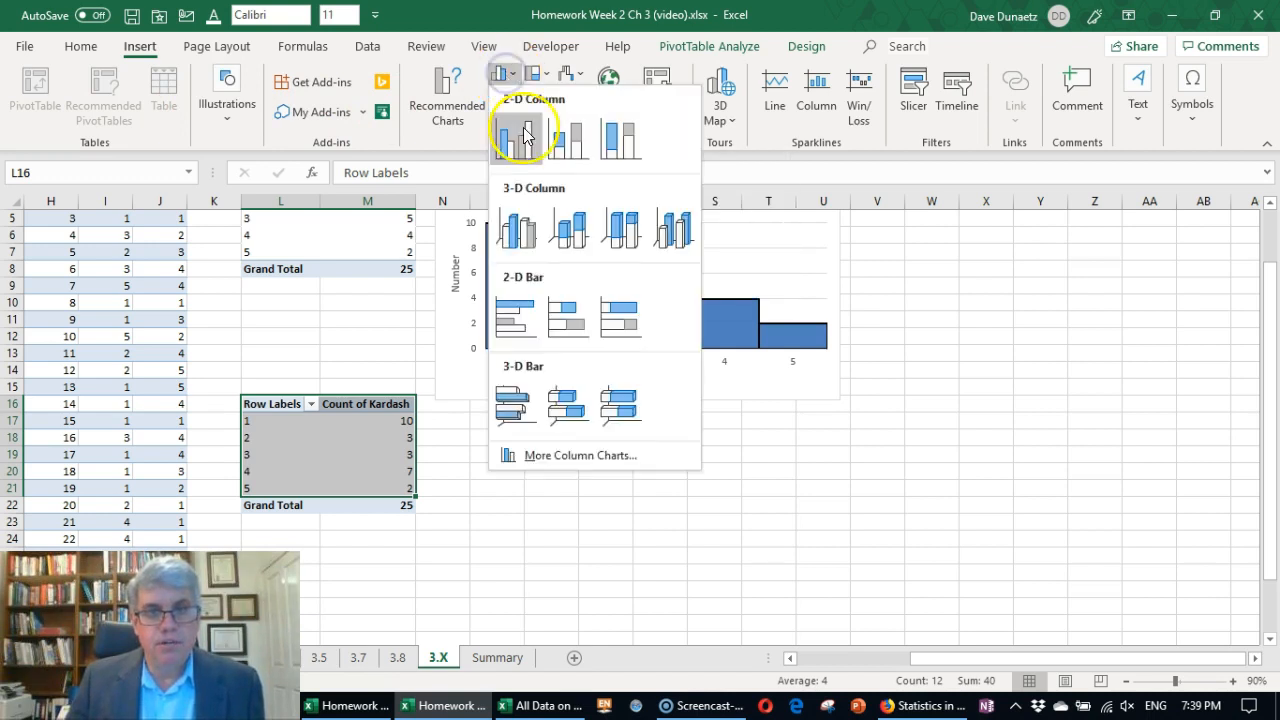
left_click(516, 128)
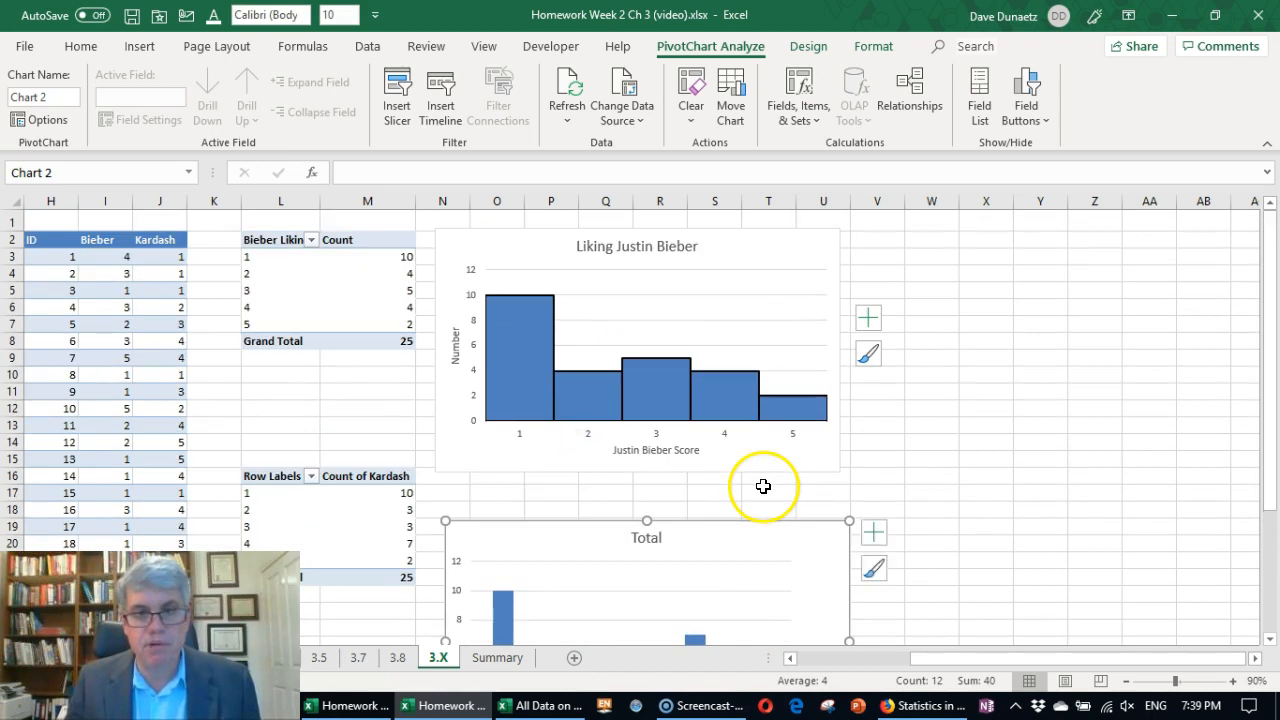
Retitle the second chart 'Liking the Kardashians' and set its bar gap width to 0%.
scroll("down", 3)
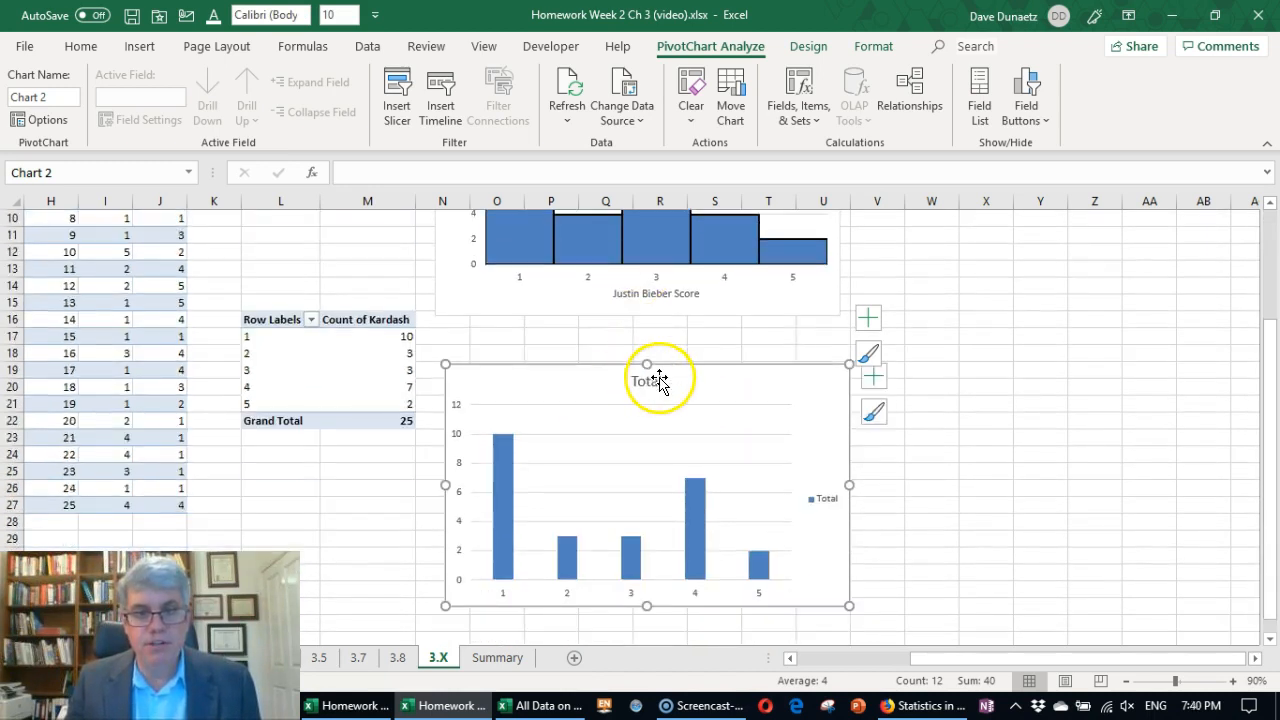
left_click(648, 380)
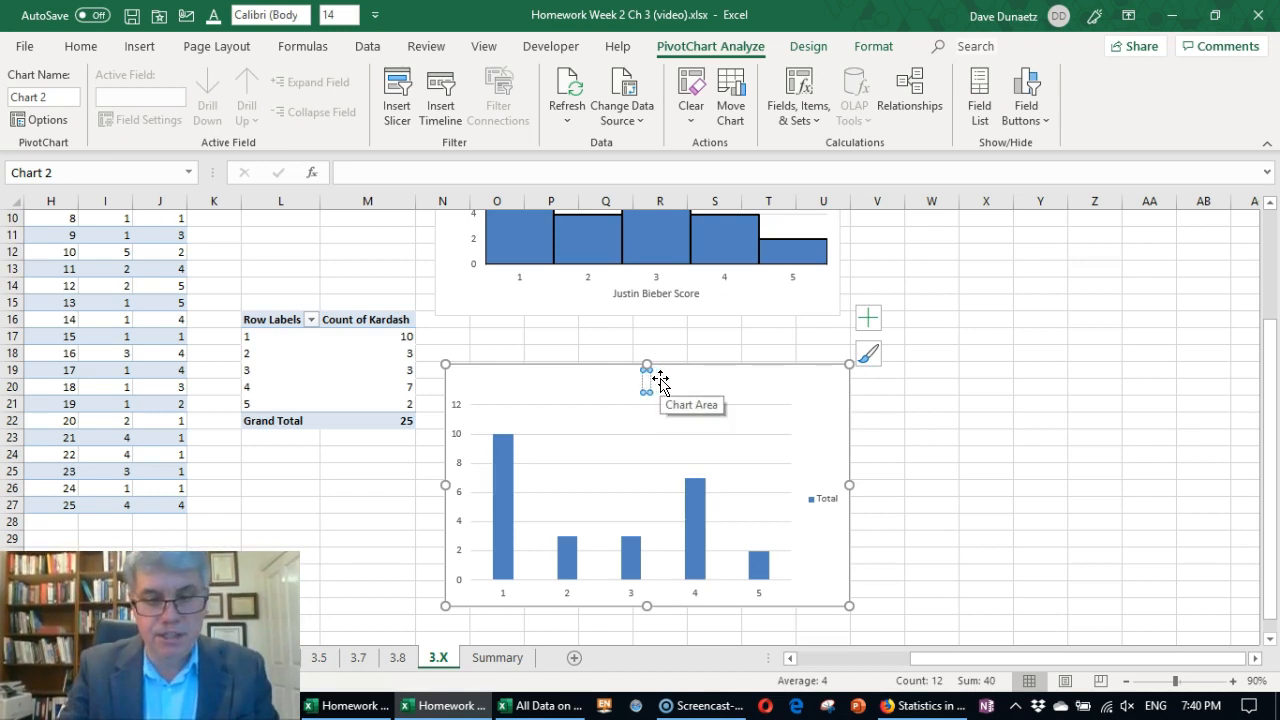
type("Liking the Kardashians")
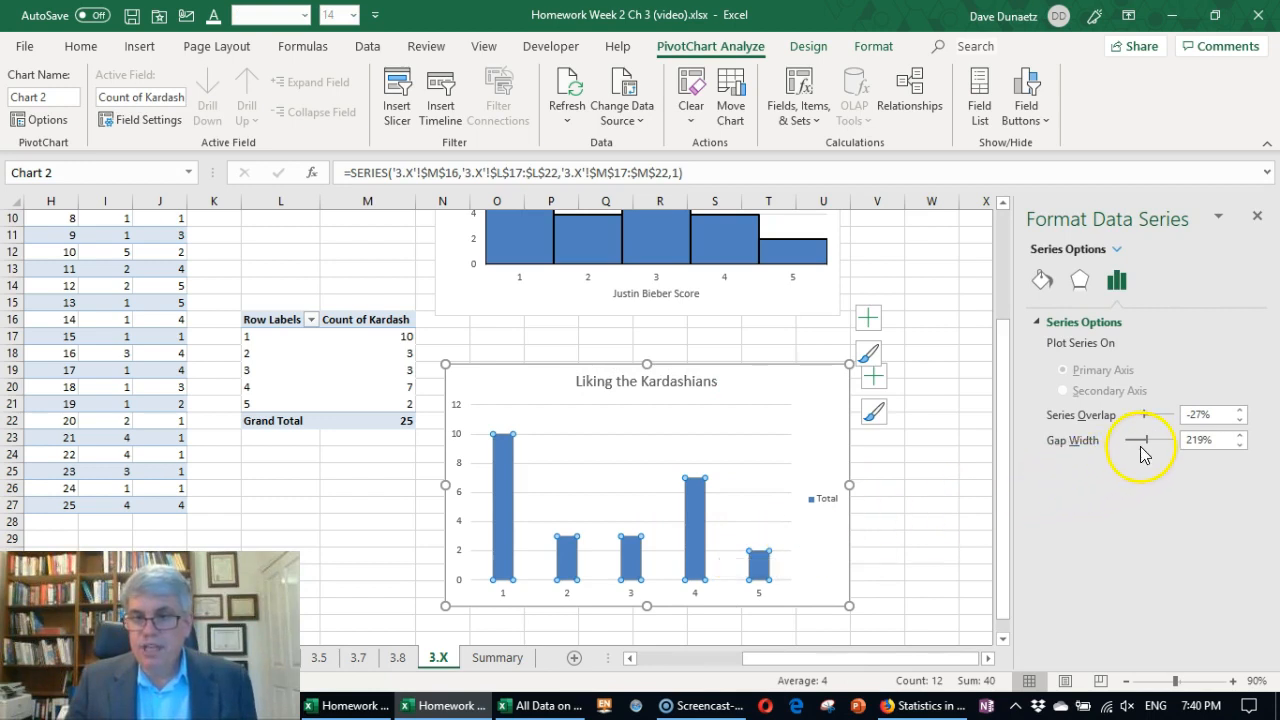
left_click_drag(1140, 440, 1118, 440)
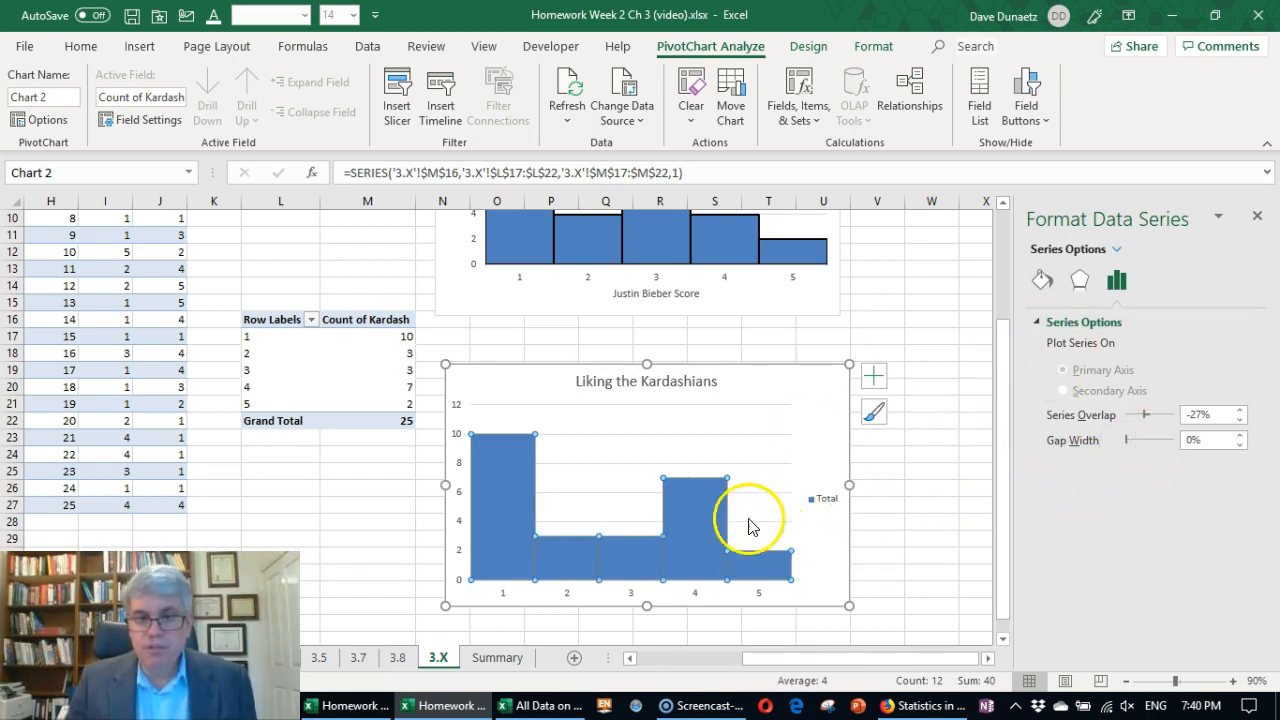
Give the Kardashian bars a solid line border and adjust its thickness.
left_click(1044, 282)
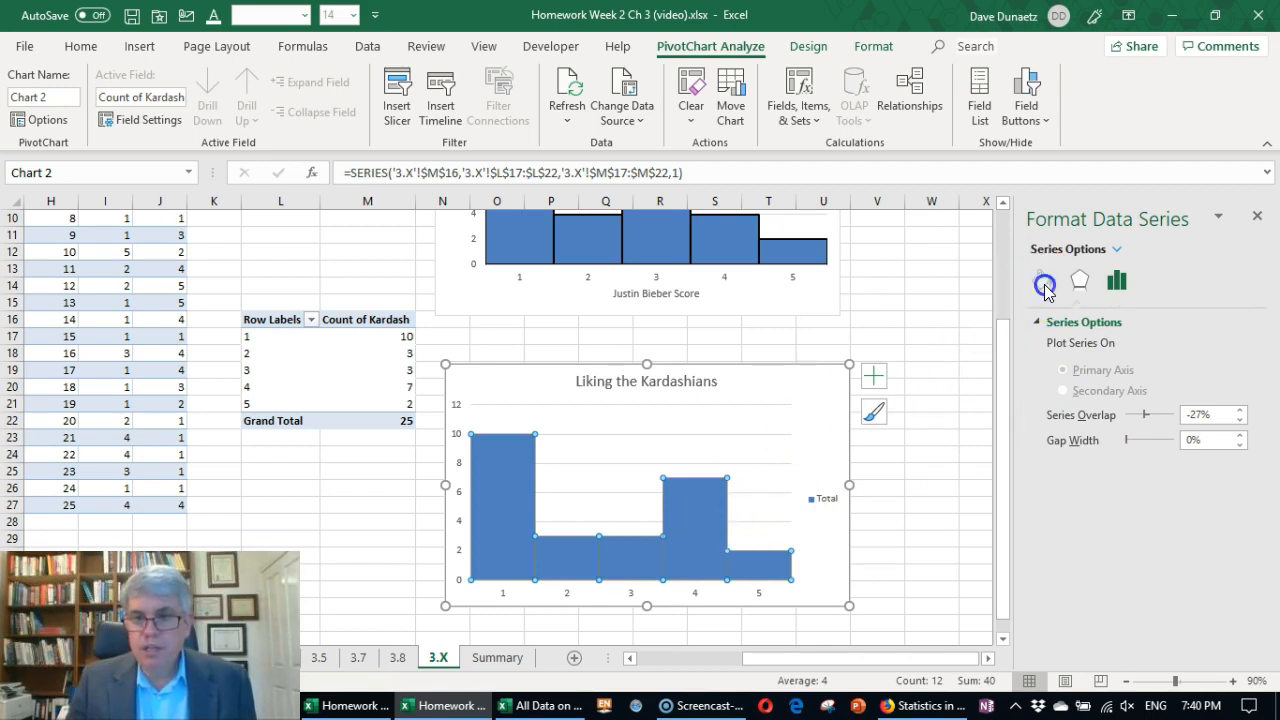
left_click(1044, 280)
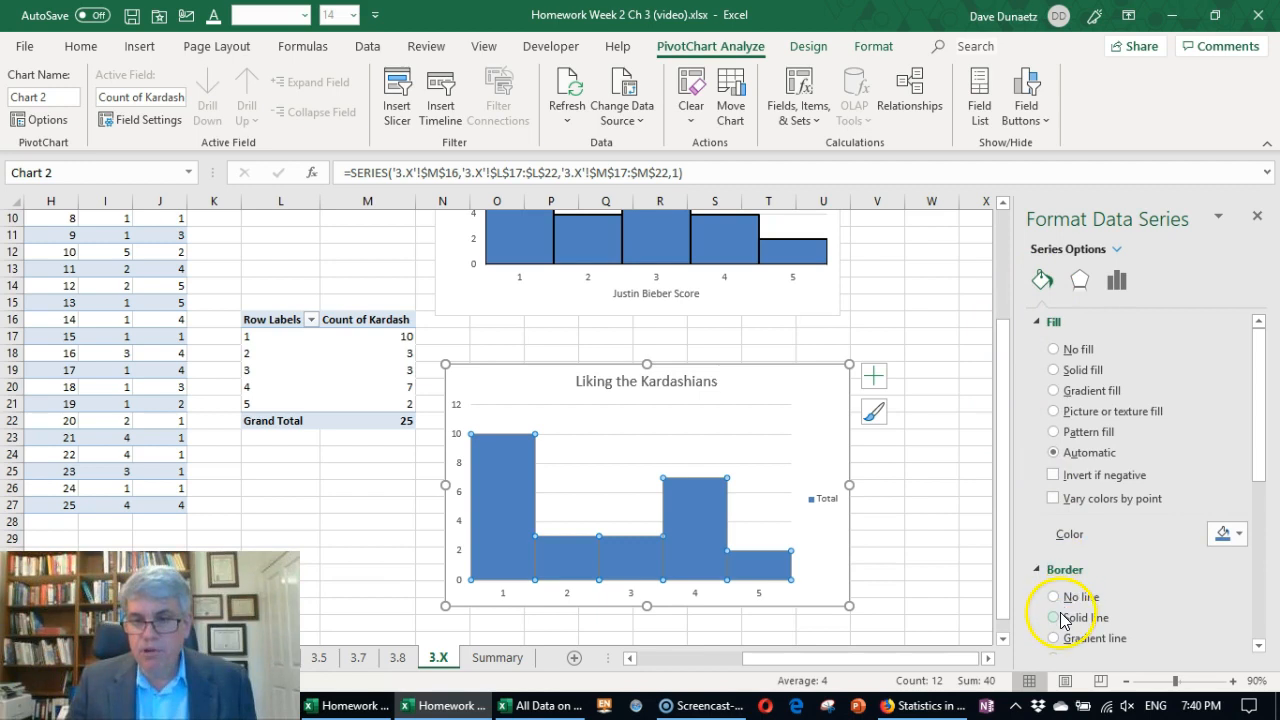
left_click(1052, 616)
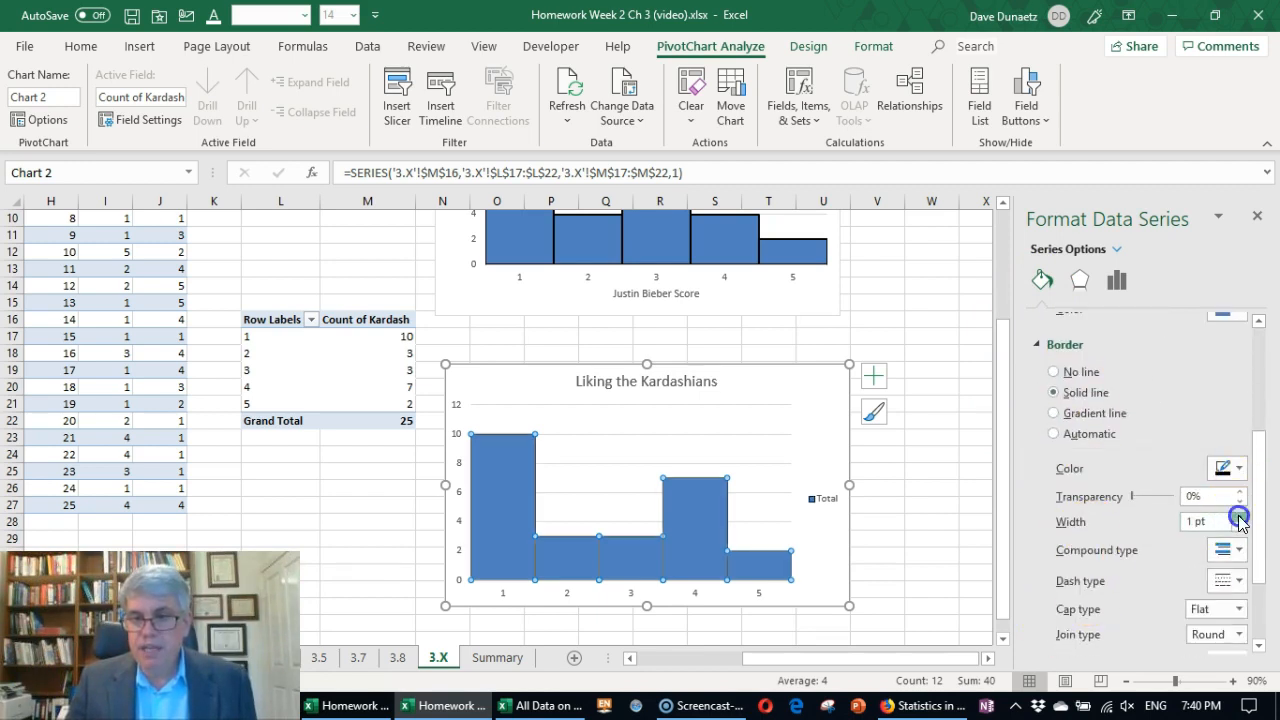
left_click(1240, 516)
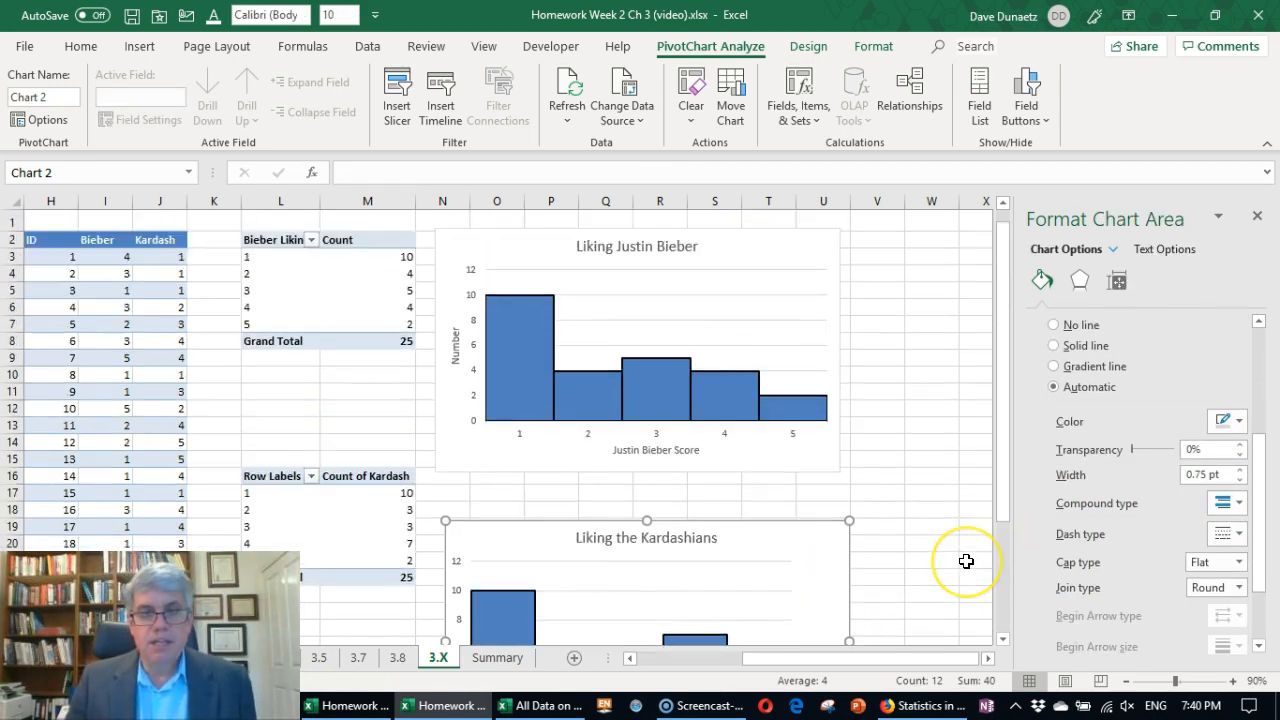
Remove the Total legend from the Kardashians chart.
scroll("down", 3)
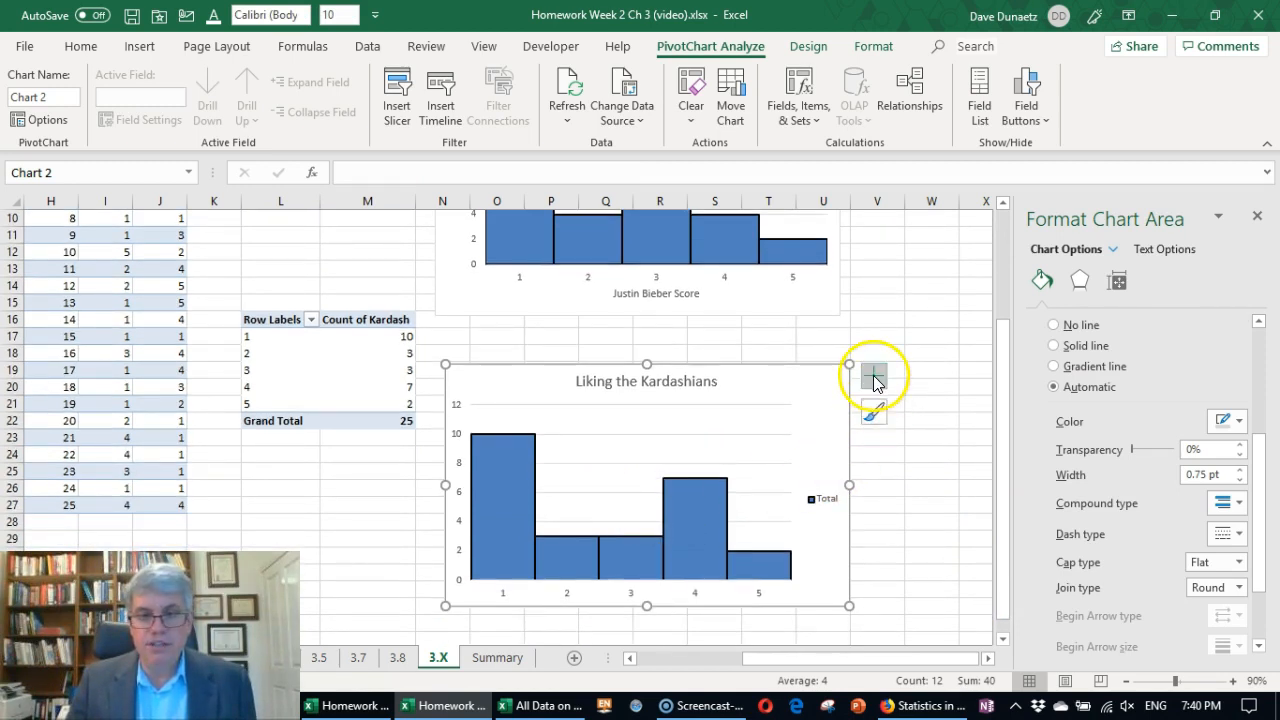
left_click(820, 498)
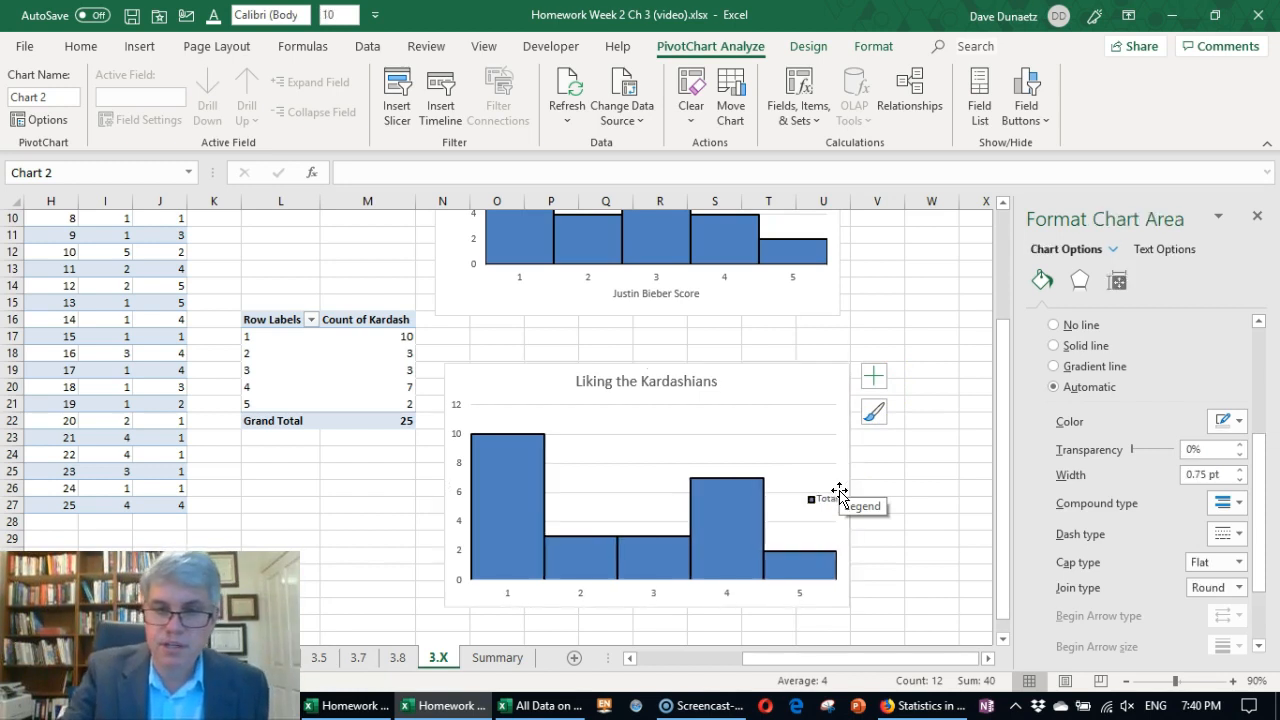
left_click(646, 486)
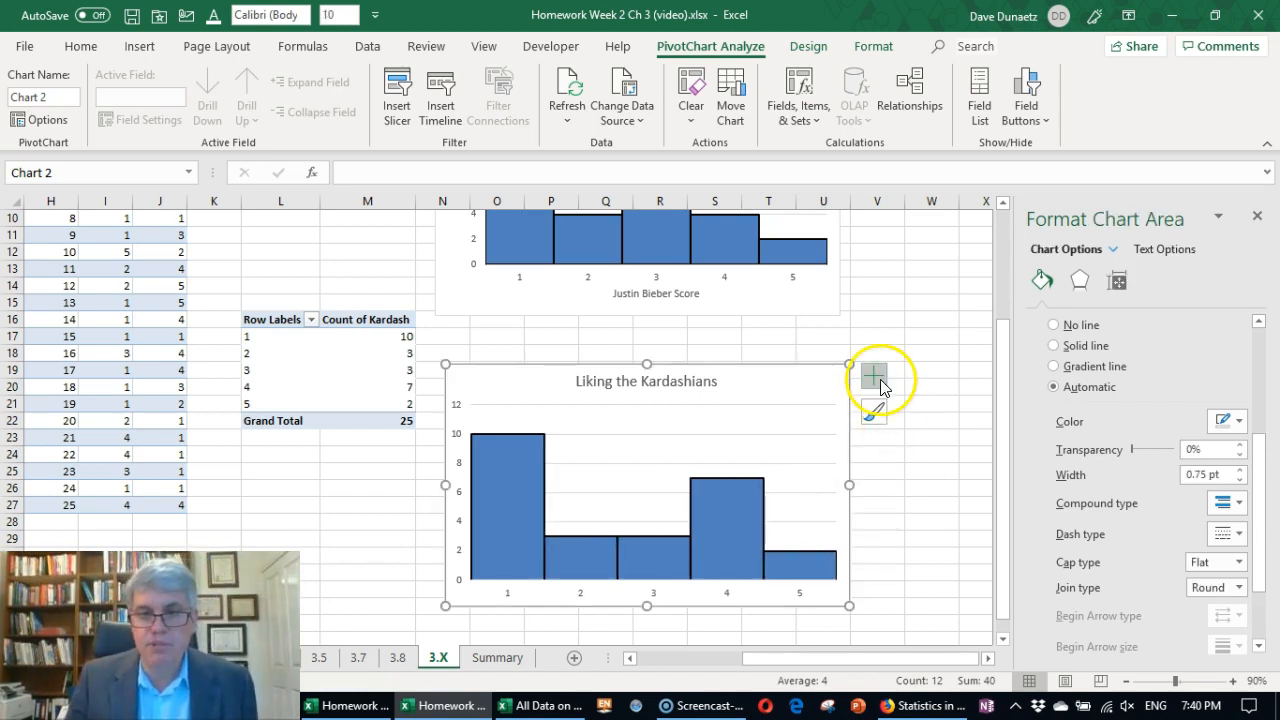
Add axis titles and rename them 'Number' and 'Kardashian Score'.
left_click(872, 376)
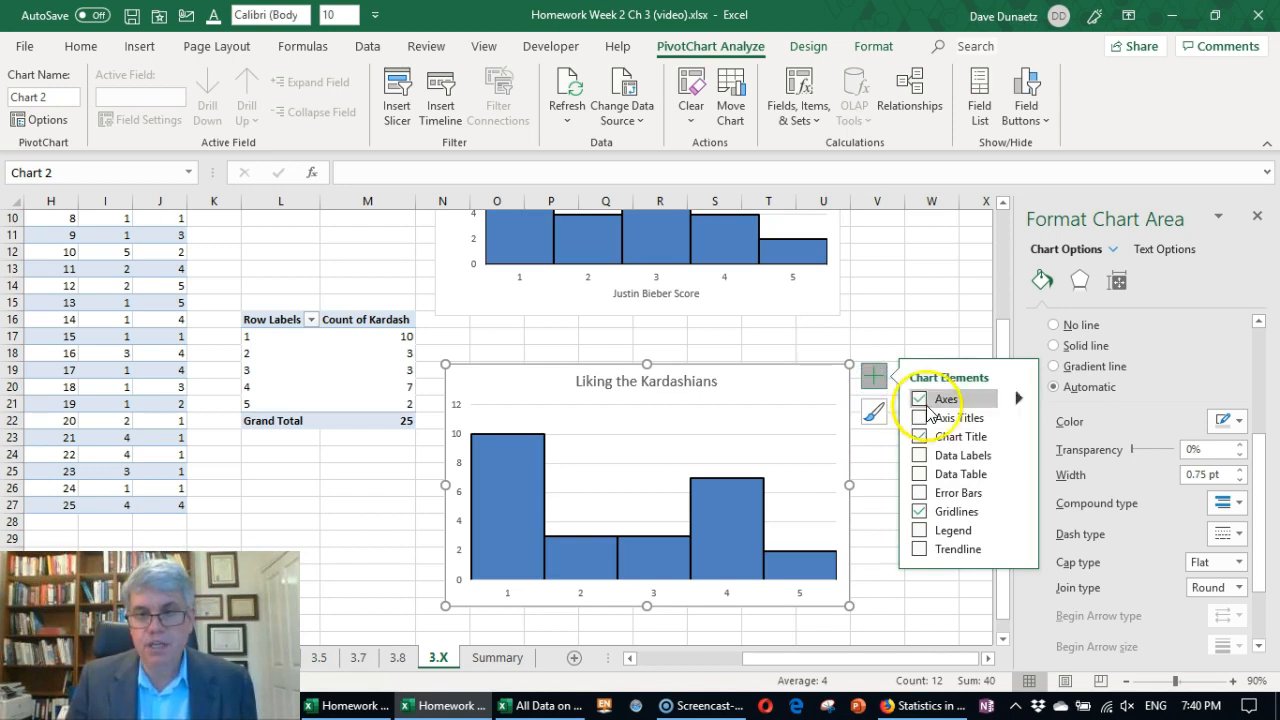
left_click(918, 418)
type("Number")
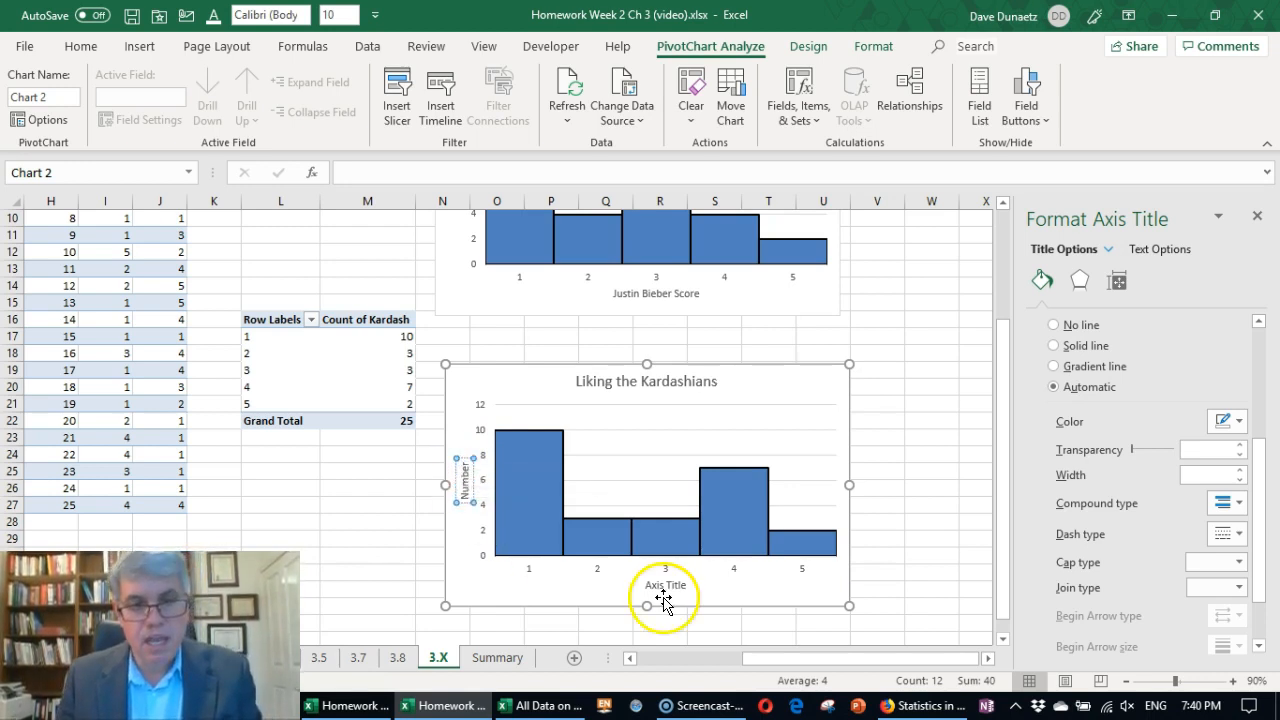
left_click(664, 584)
type("Kardashian Score")
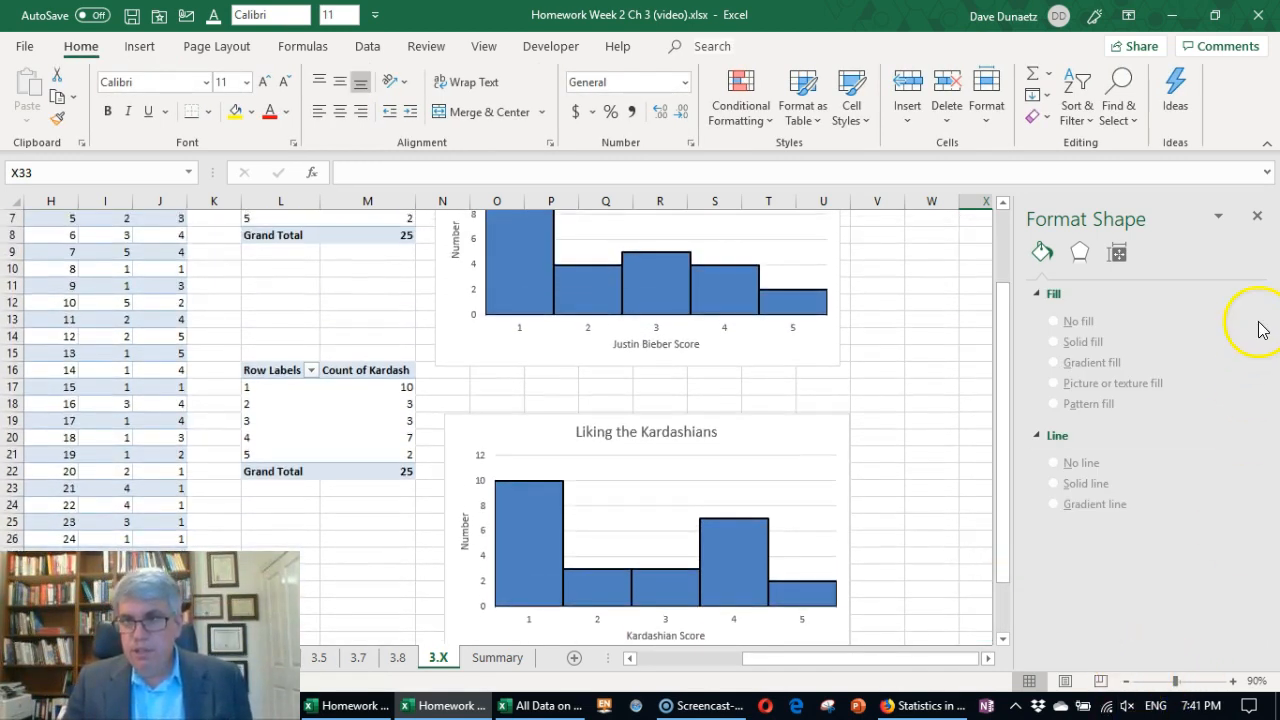
Close the Format Shape pane and scroll to review both finished histograms beside their tables.
left_click(1256, 216)
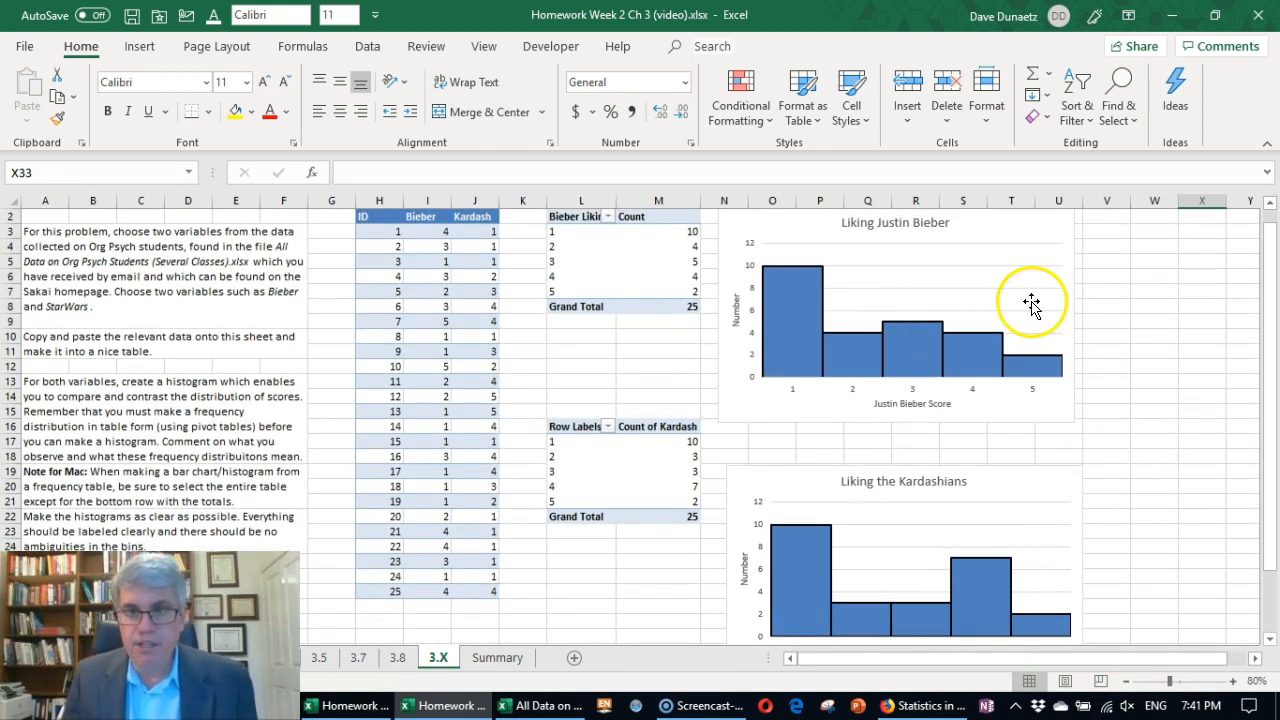
mouse_move(928, 256)
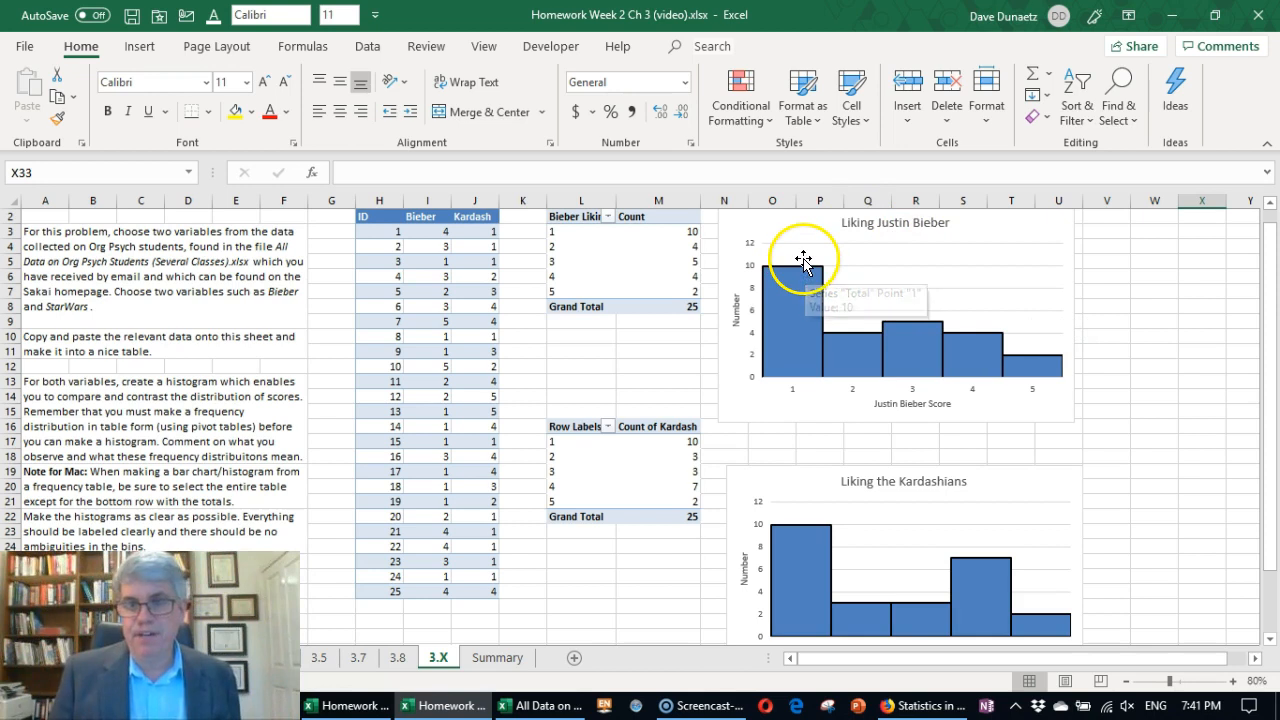
mouse_move(796, 218)
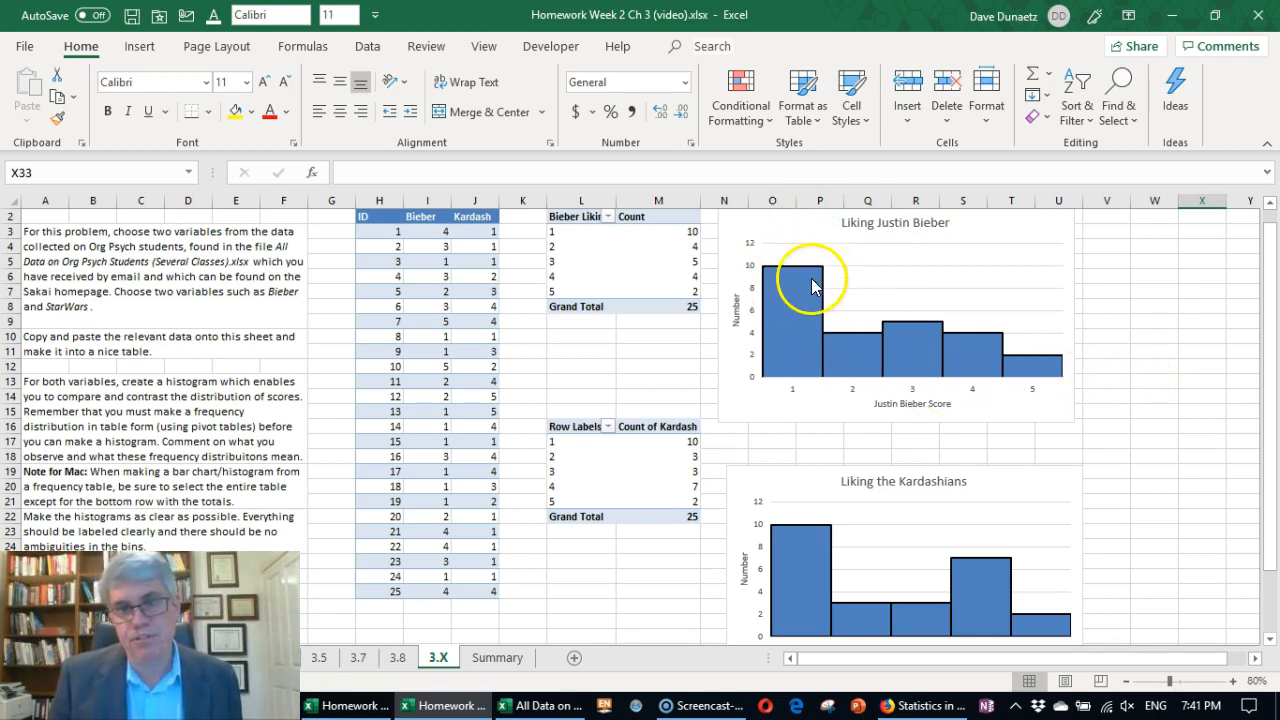
mouse_move(1078, 364)
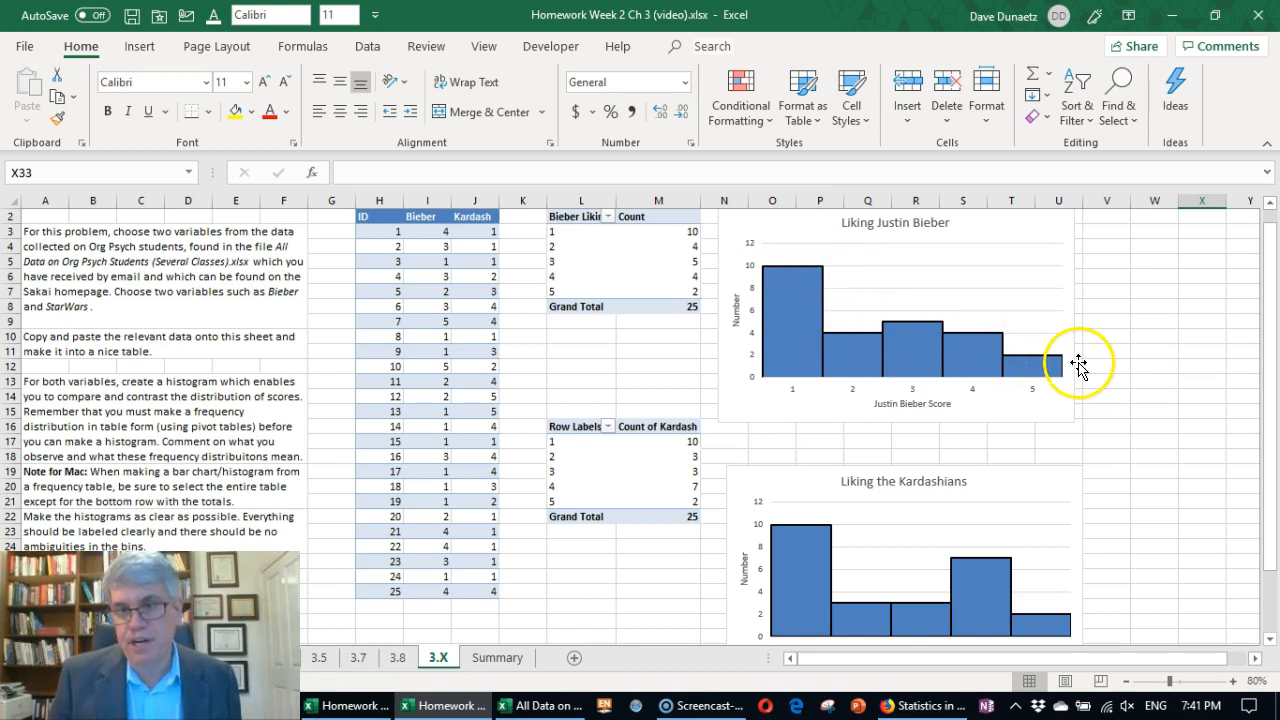
scroll("down", 3)
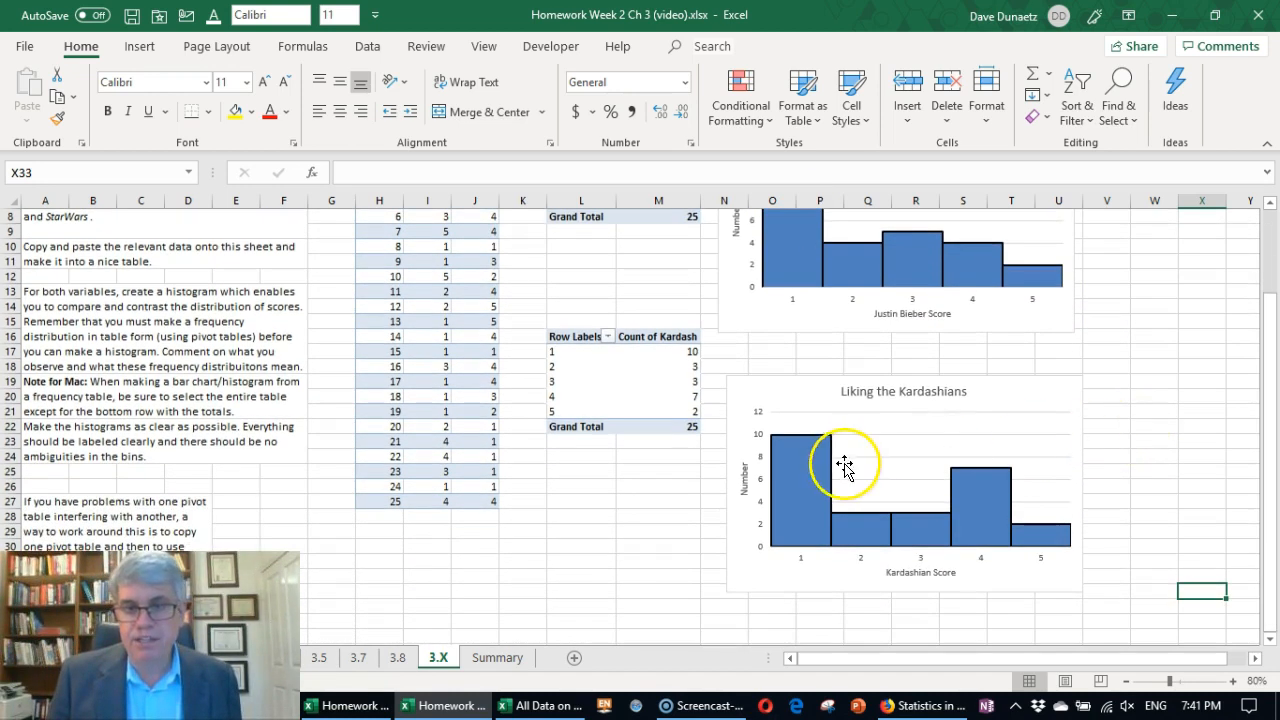
mouse_move(1040, 444)
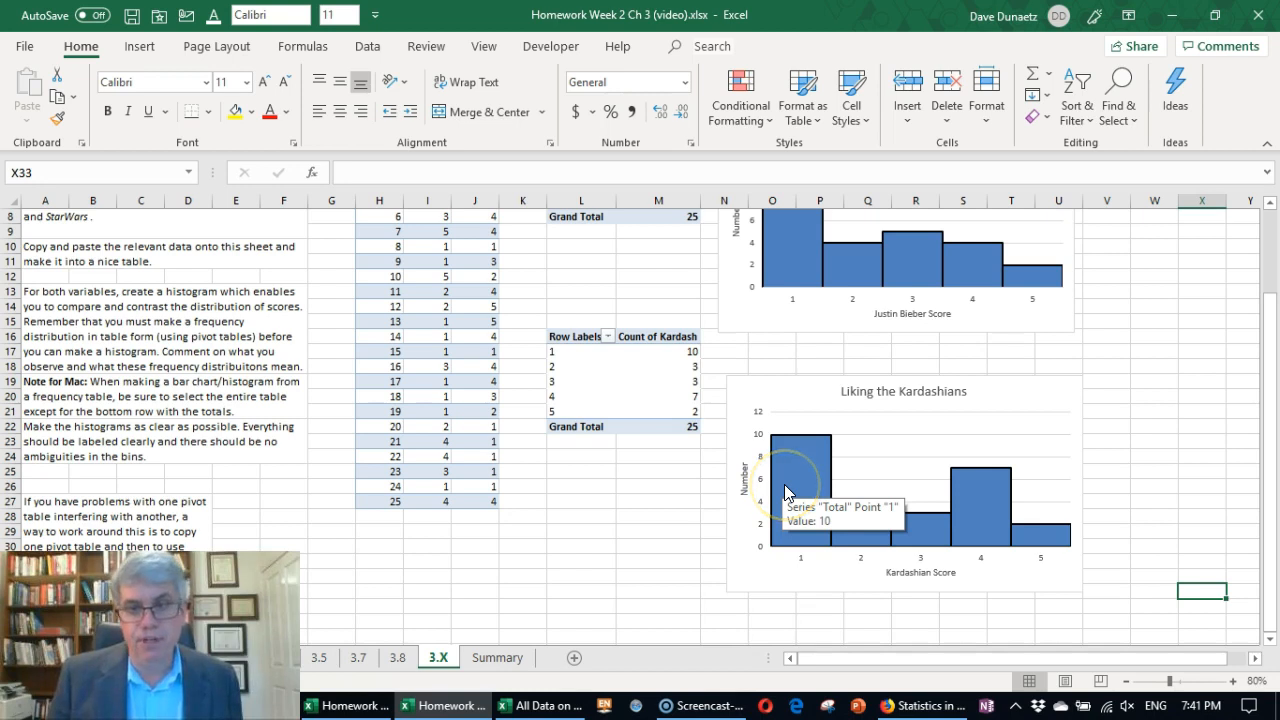
mouse_move(976, 480)
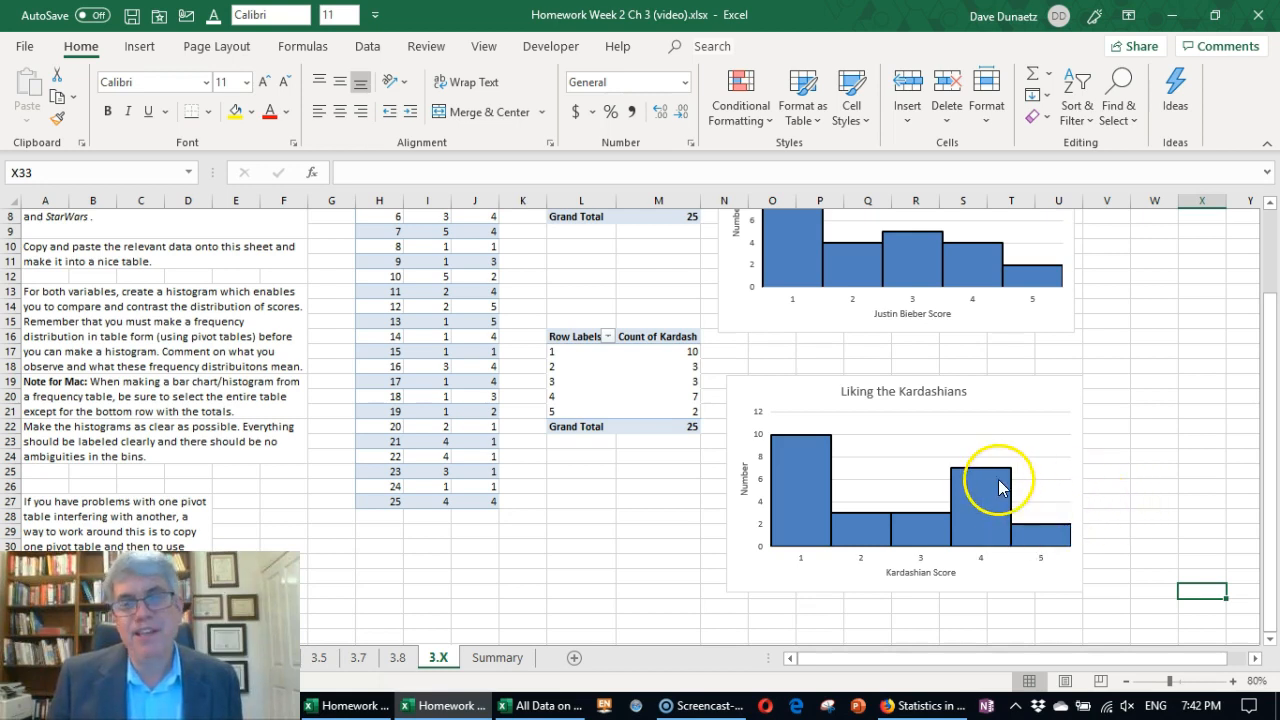
mouse_move(990, 504)
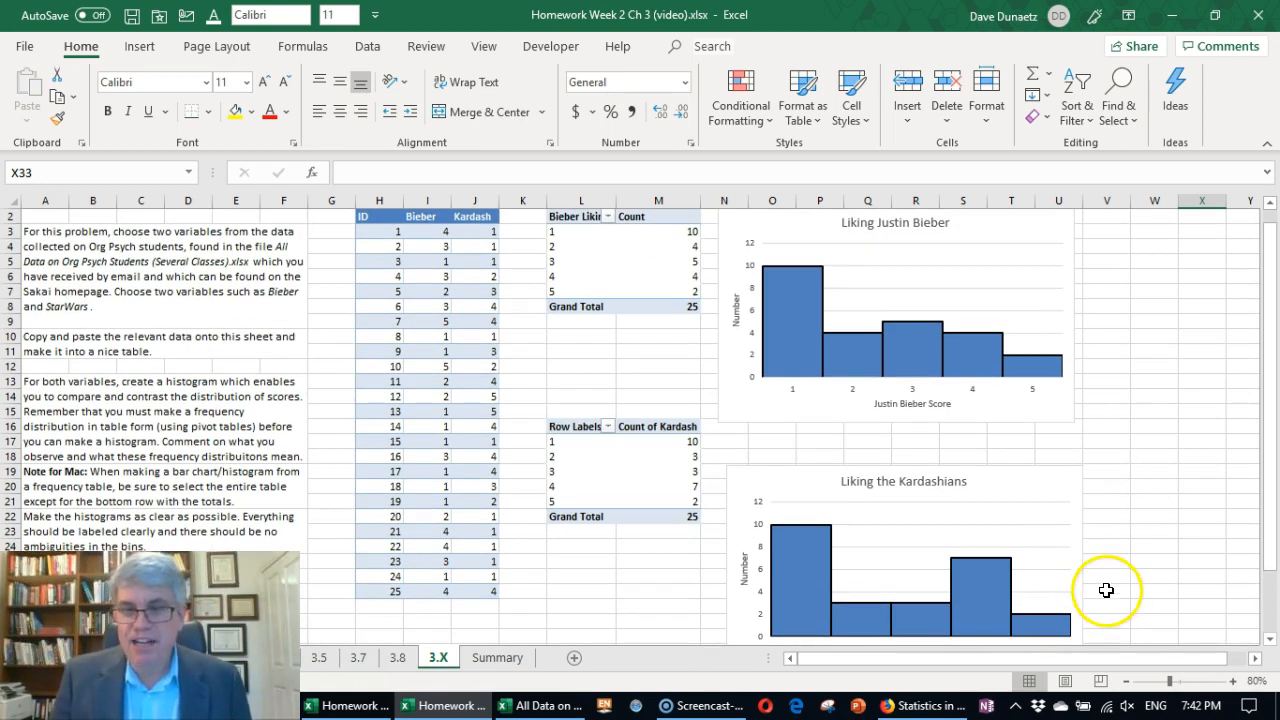
mouse_move(778, 260)
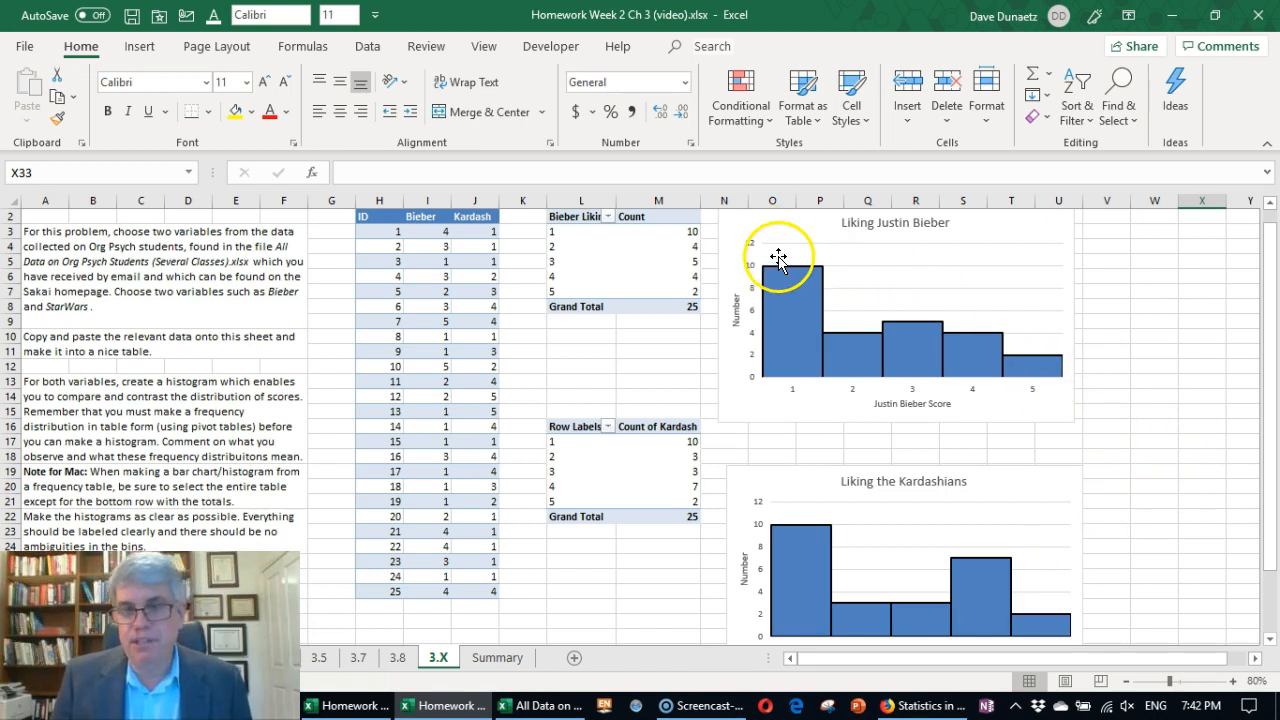
mouse_move(792, 262)
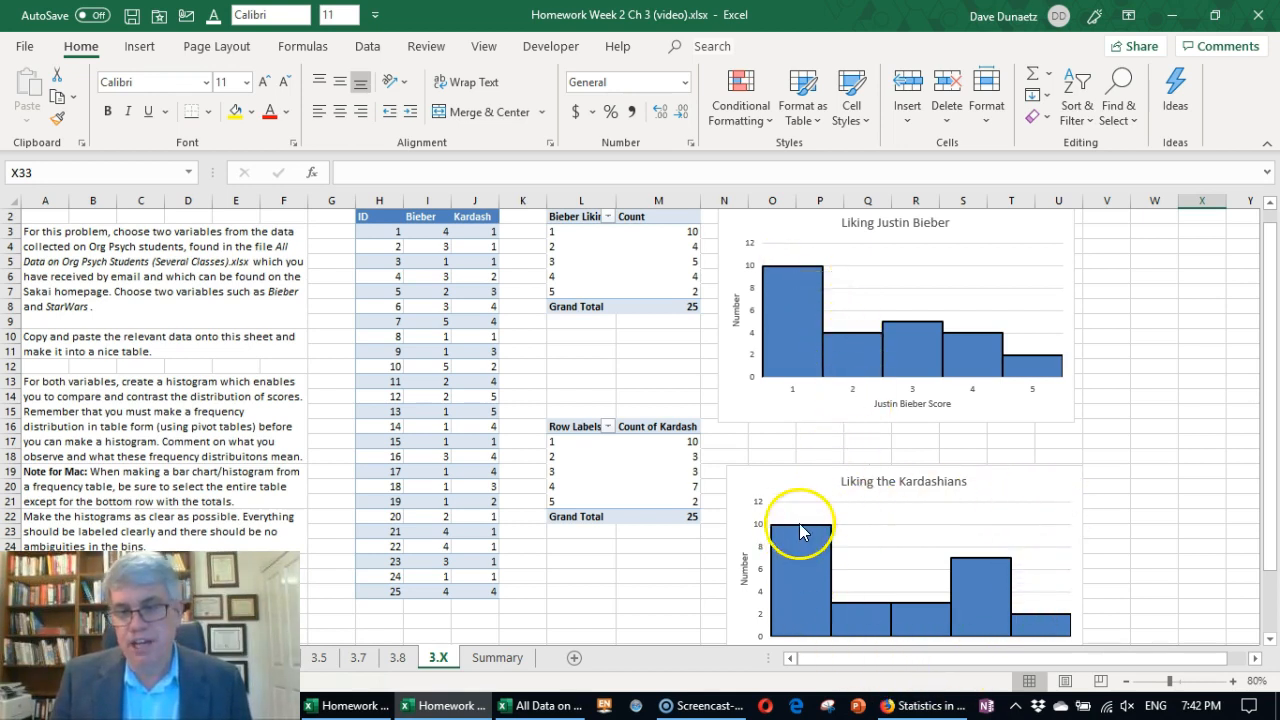
mouse_move(930, 598)
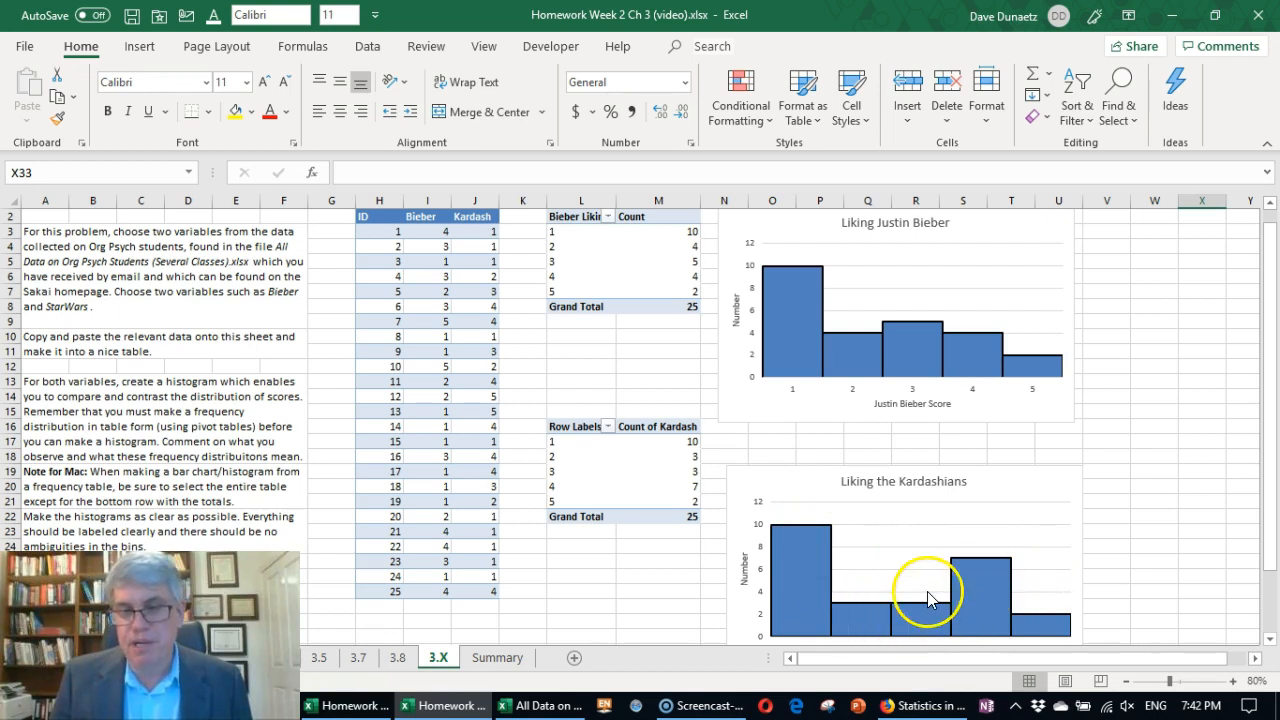
mouse_move(1184, 510)
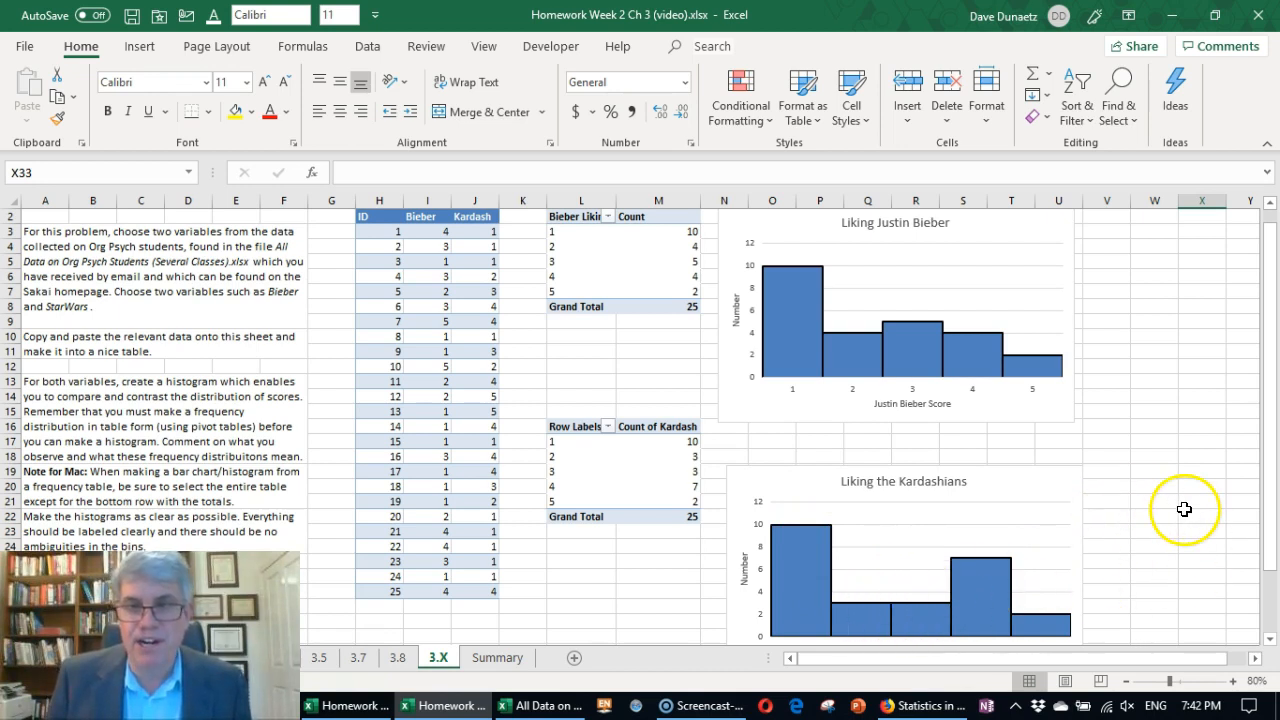